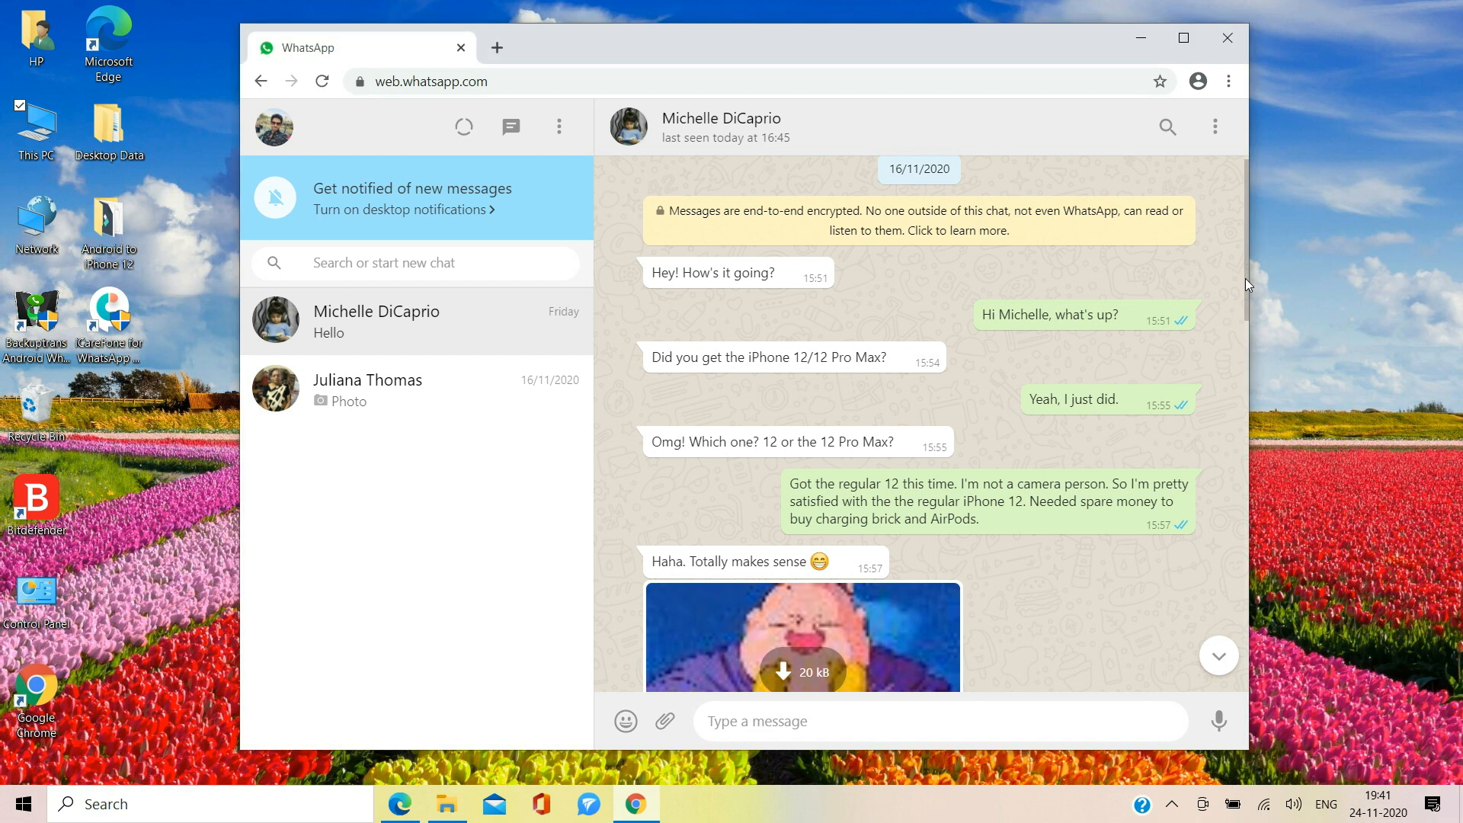
pyautogui.scroll(-3)
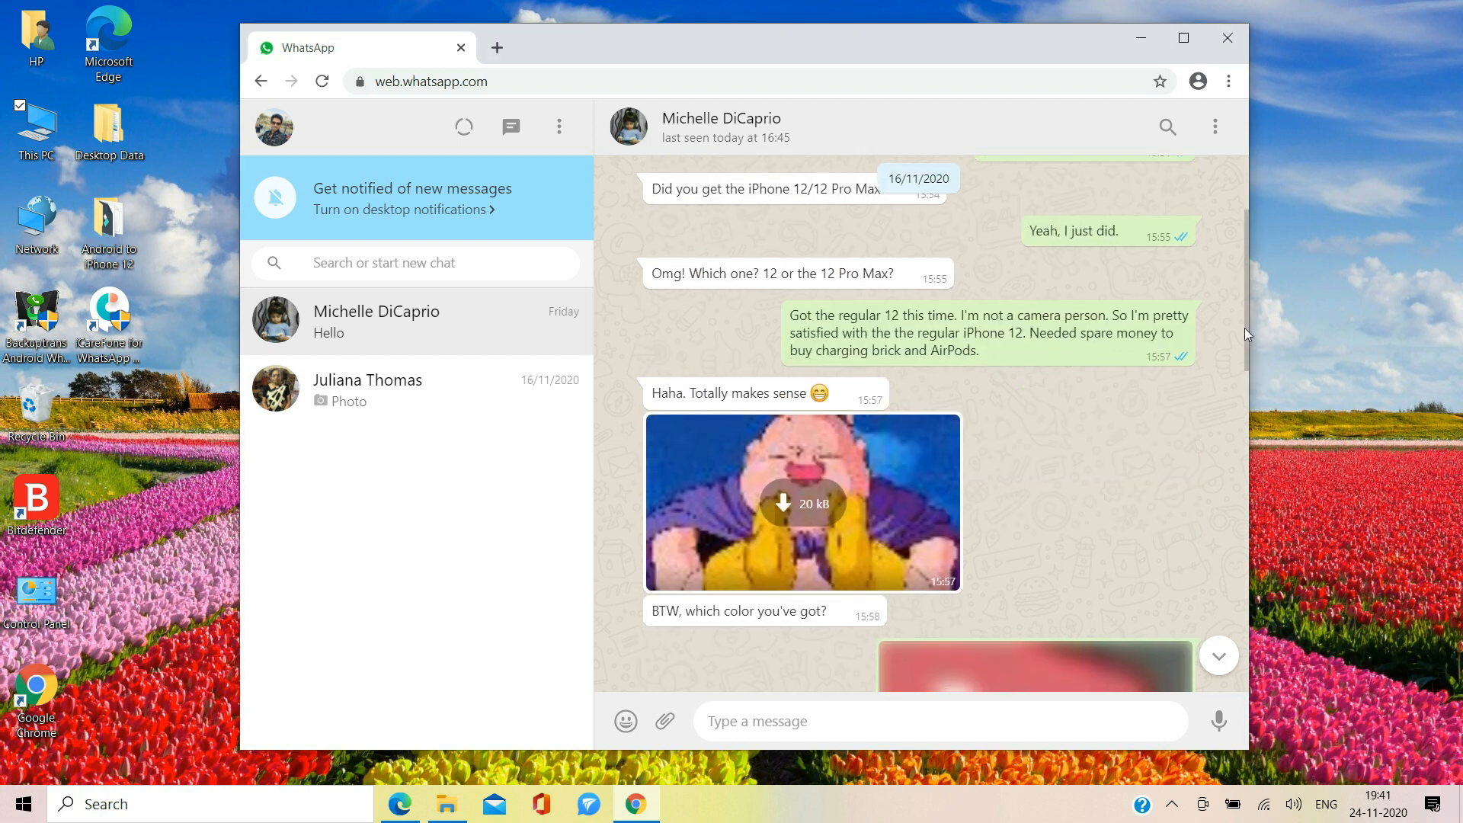
pyautogui.scroll(-3)
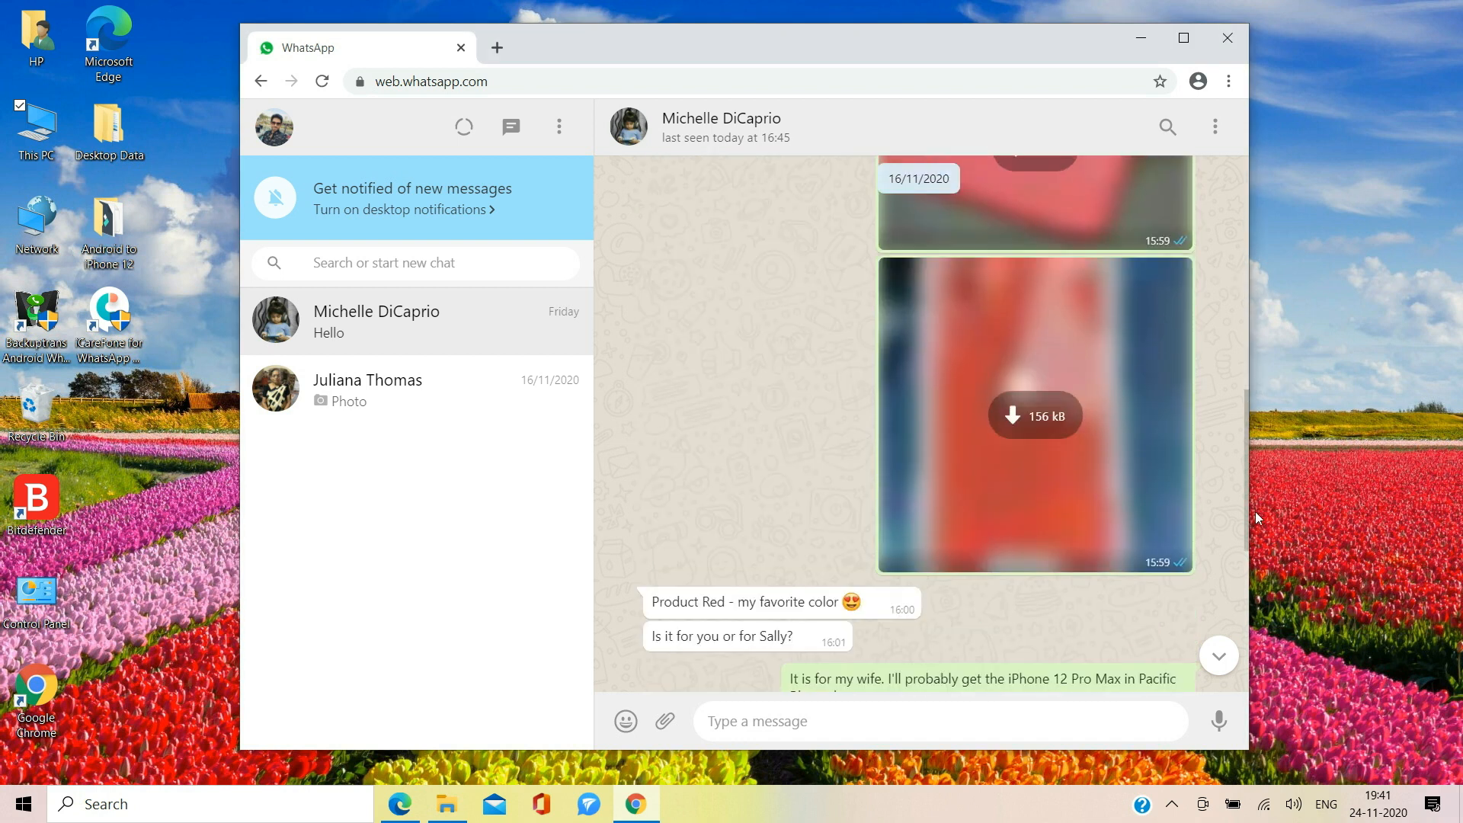
pyautogui.scroll(-3)
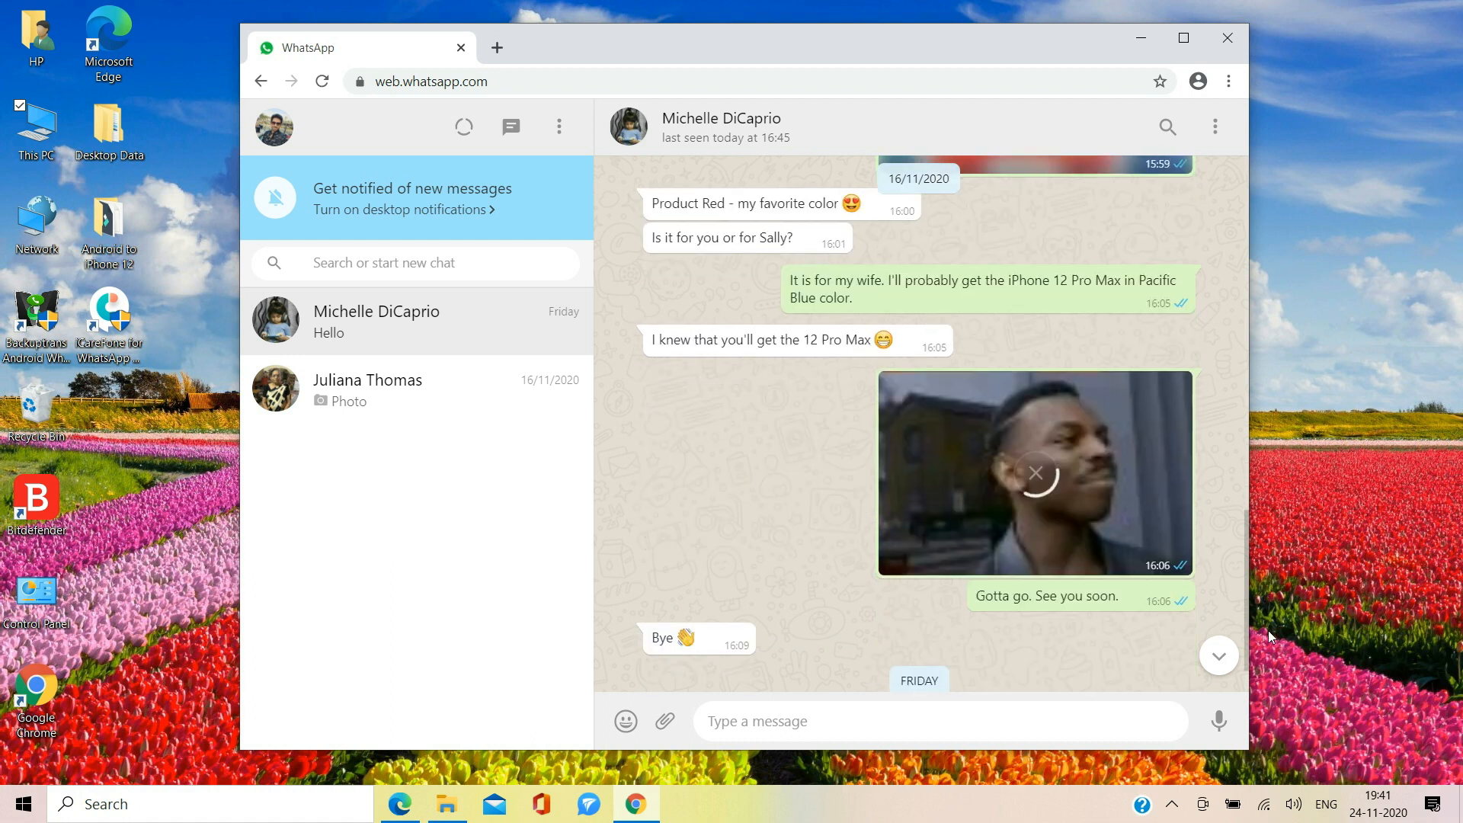
pyautogui.scroll(-3)
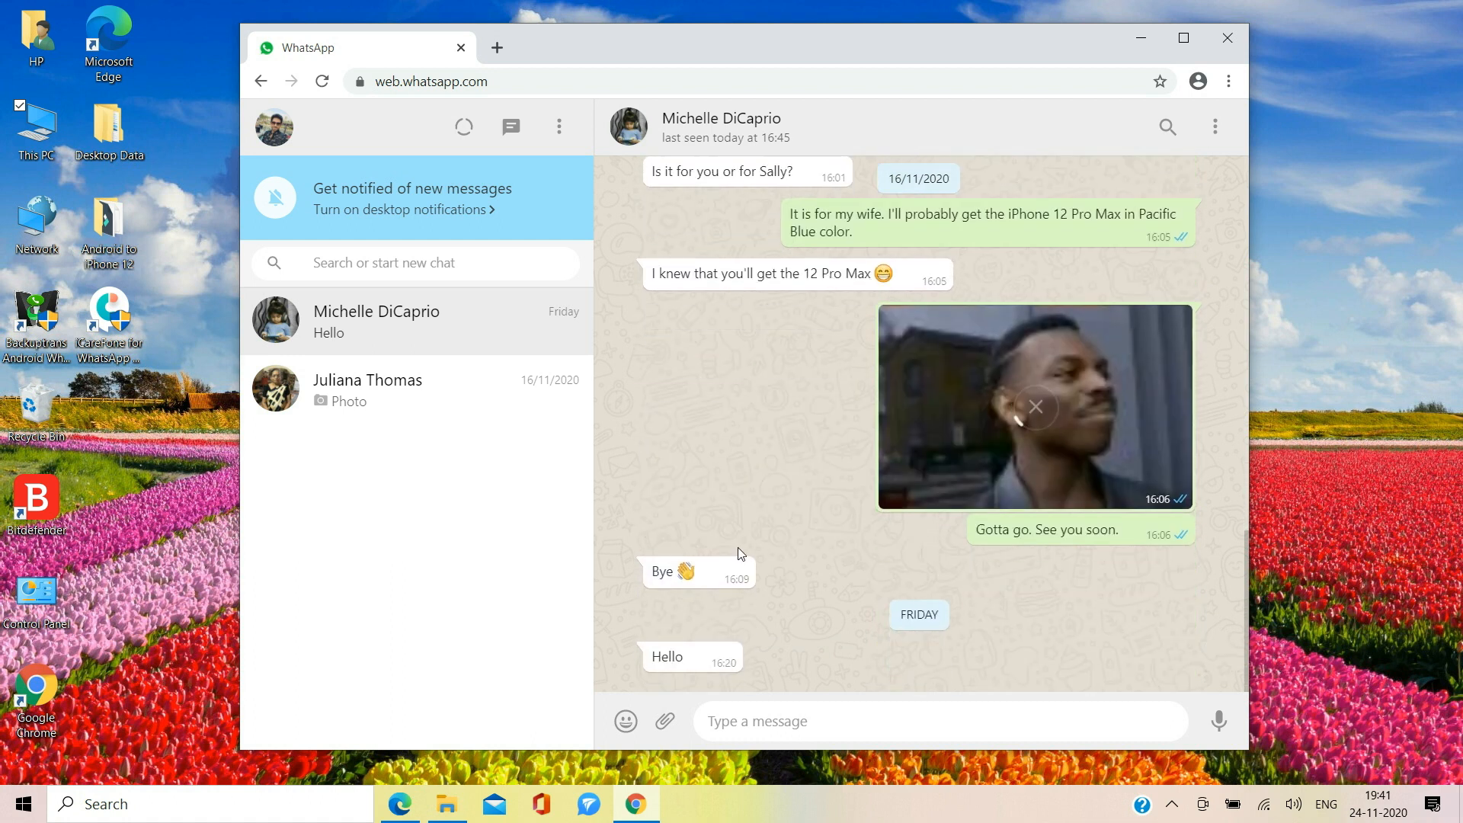
pyautogui.click(367, 389)
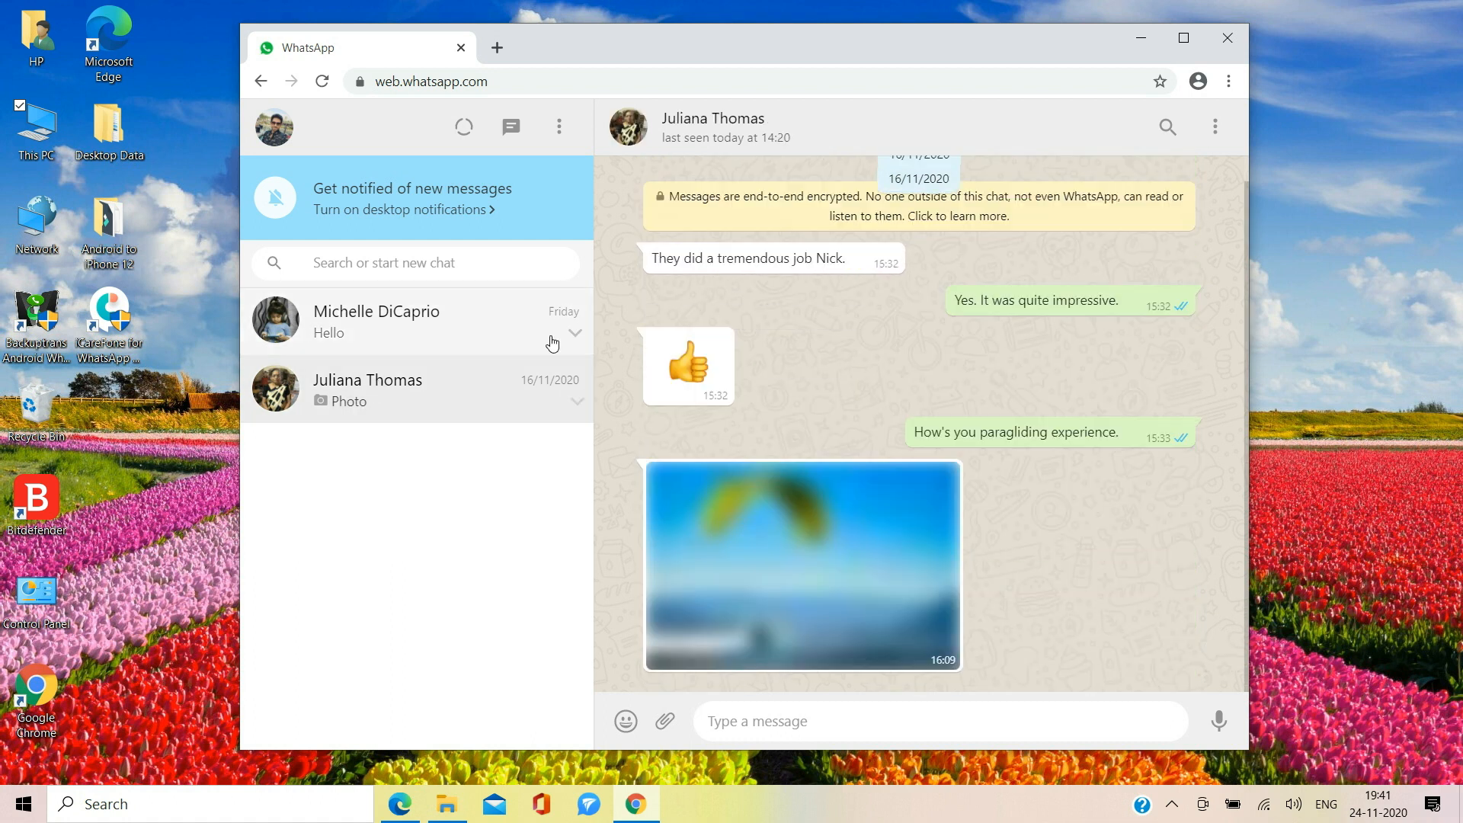
pyautogui.moveTo(884, 305)
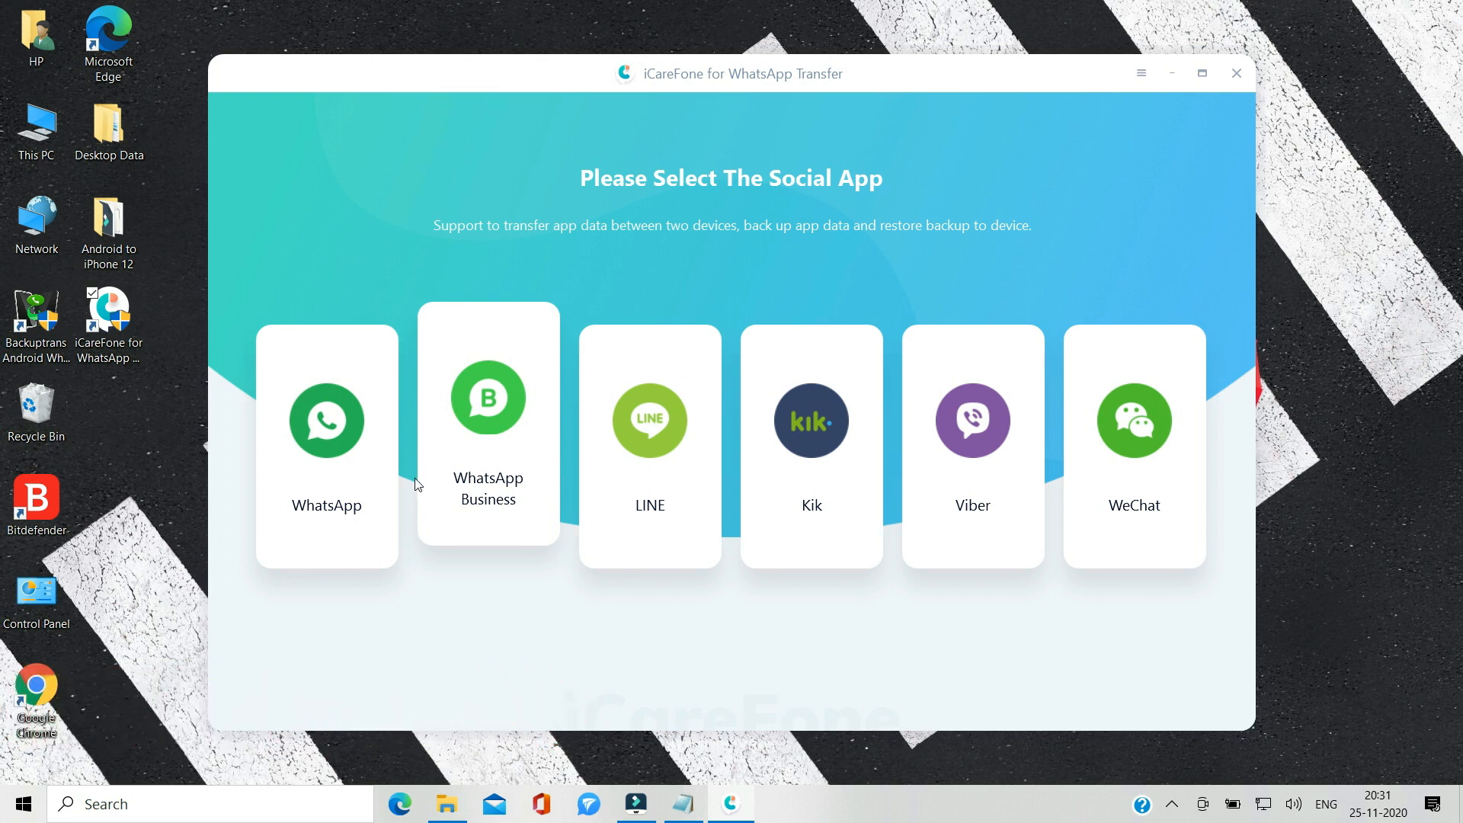
# Step: Pick the WhatsApp card on the 'Please Select The Social App' screen
pyautogui.click(326, 445)
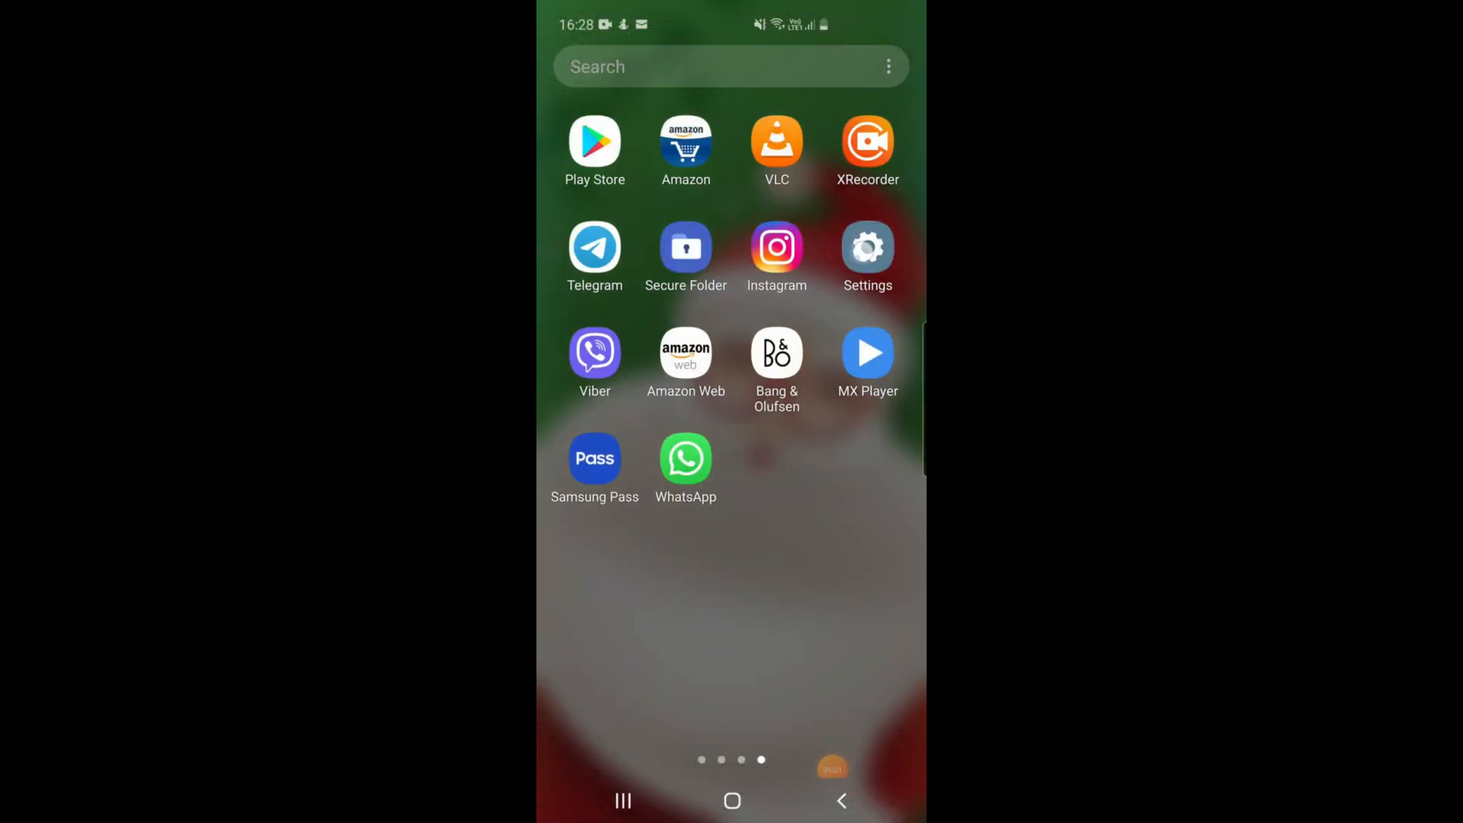
# Step: From Settings, reach Developer options and enable USB debugging, confirming the prompt
pyautogui.click(866, 249)
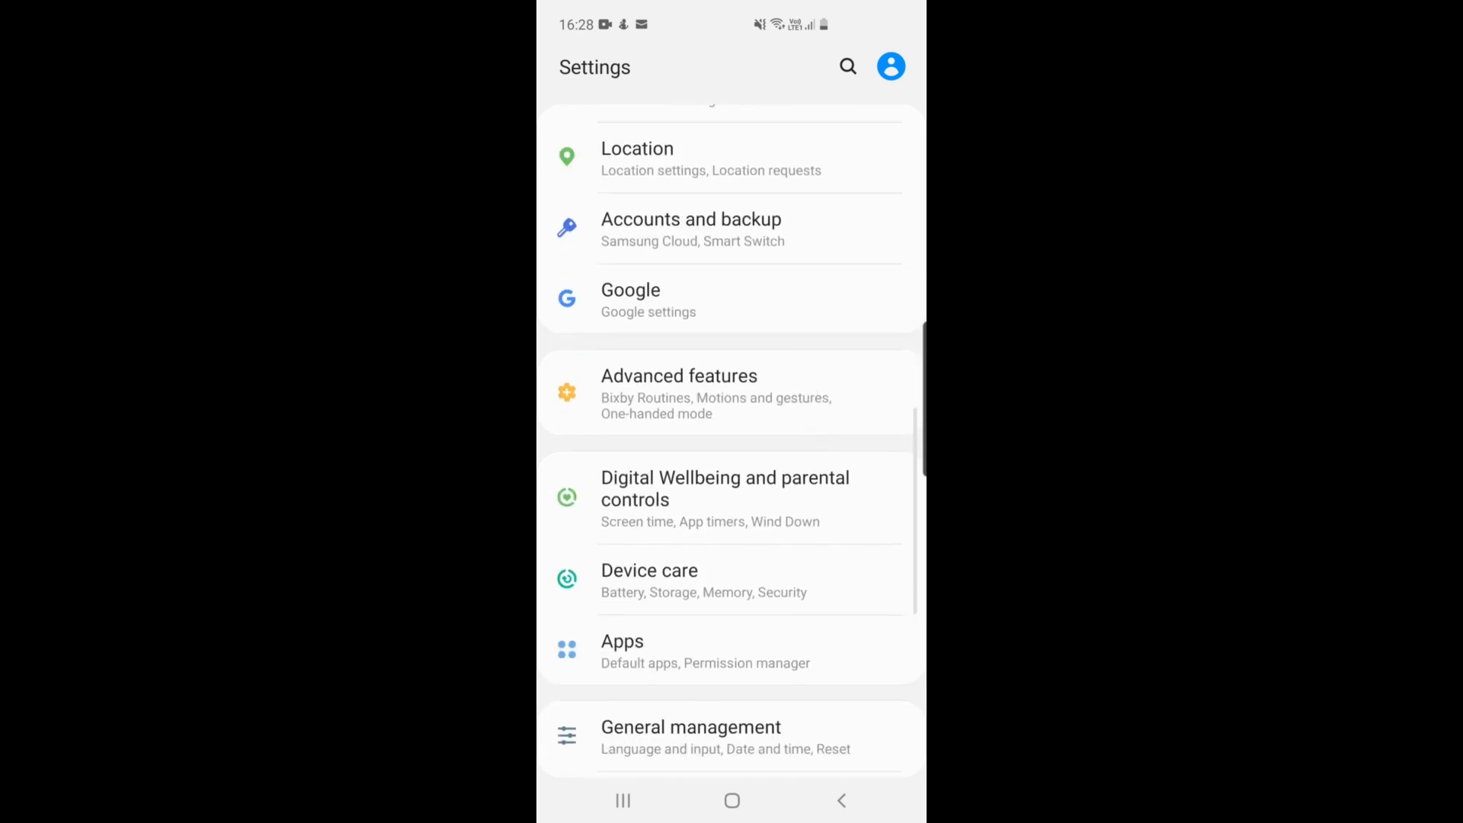
pyautogui.scroll(-3)
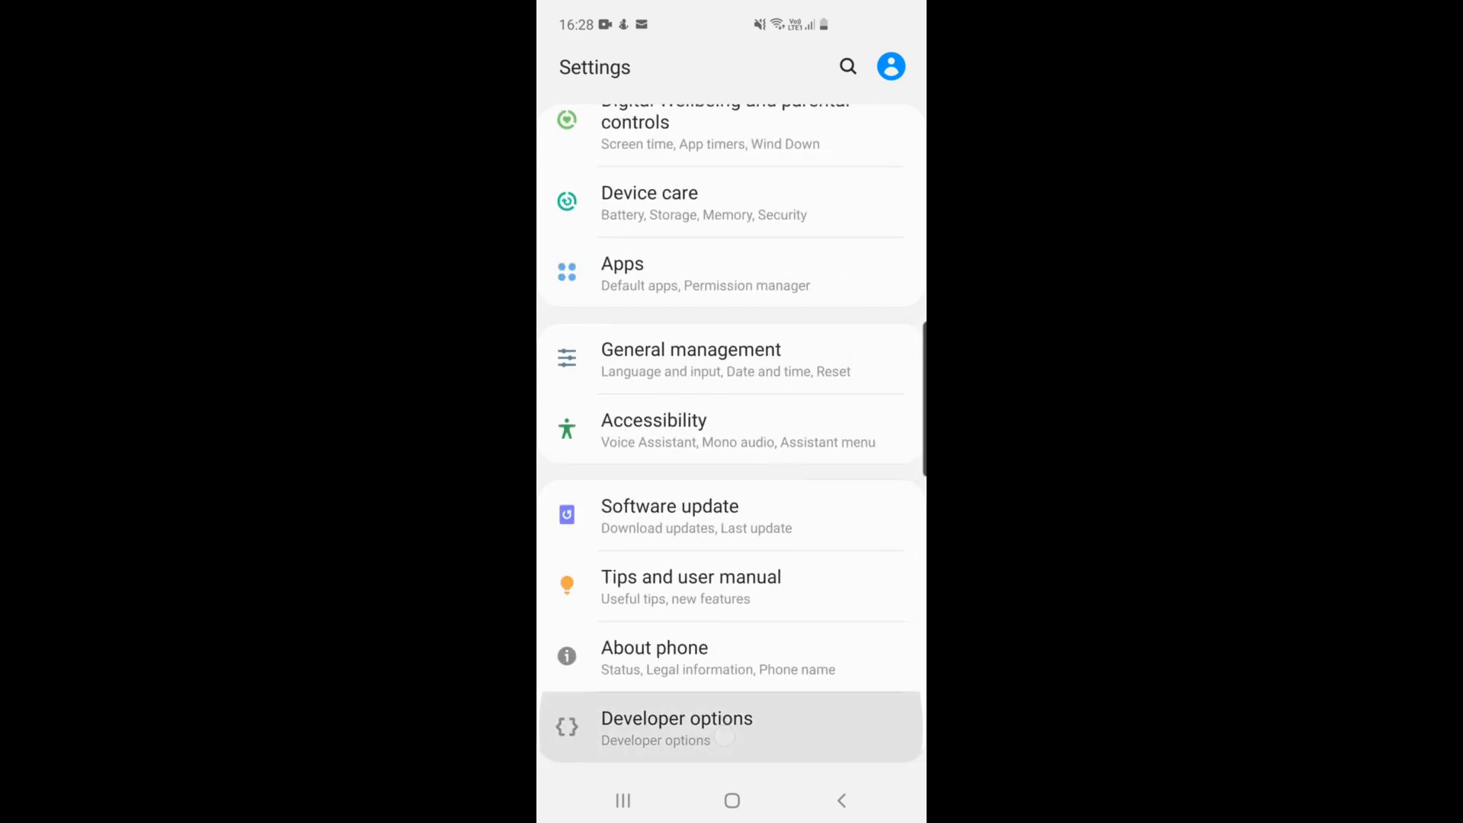
pyautogui.click(677, 728)
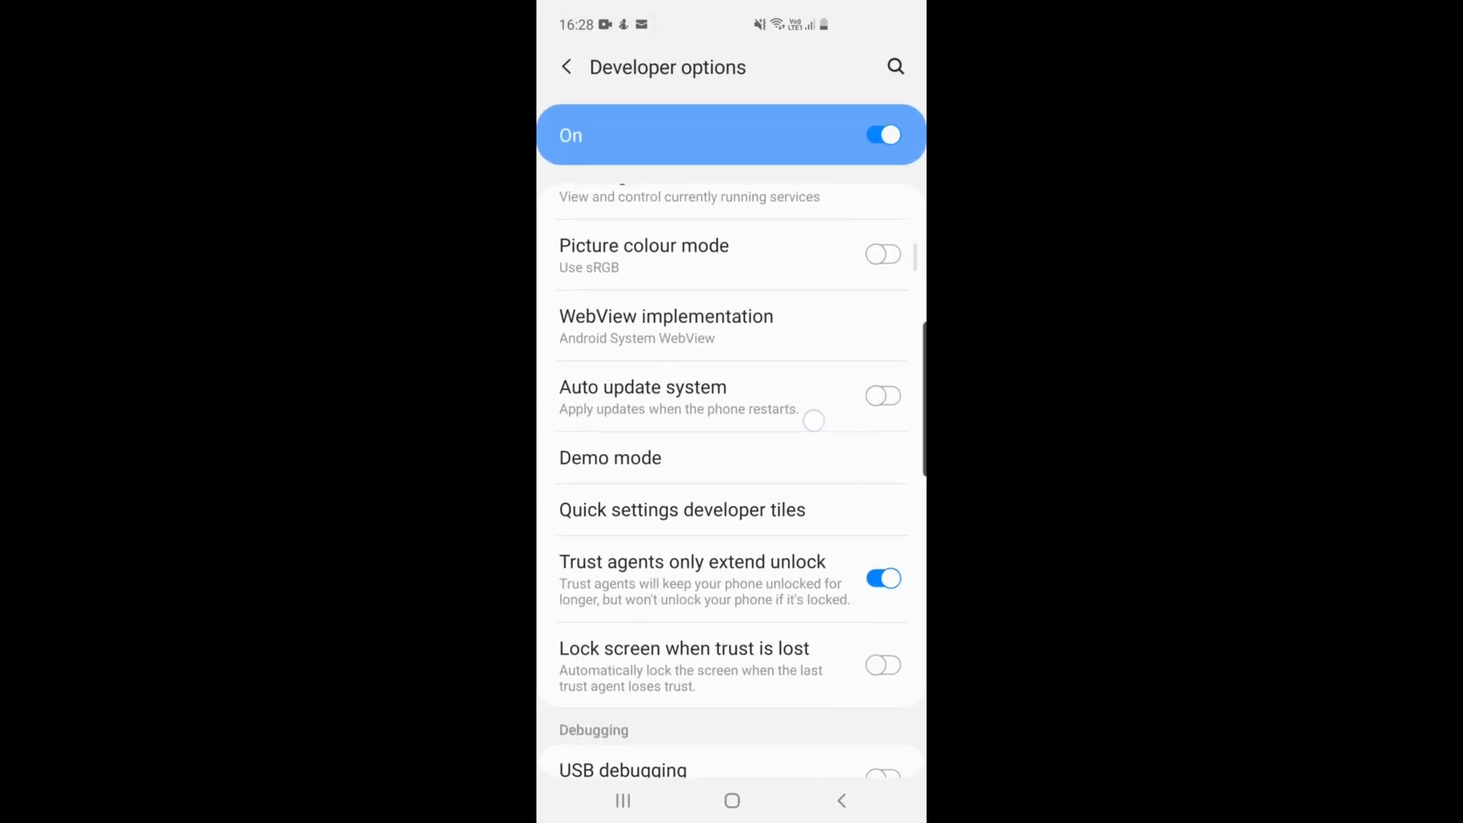
pyautogui.scroll(-3)
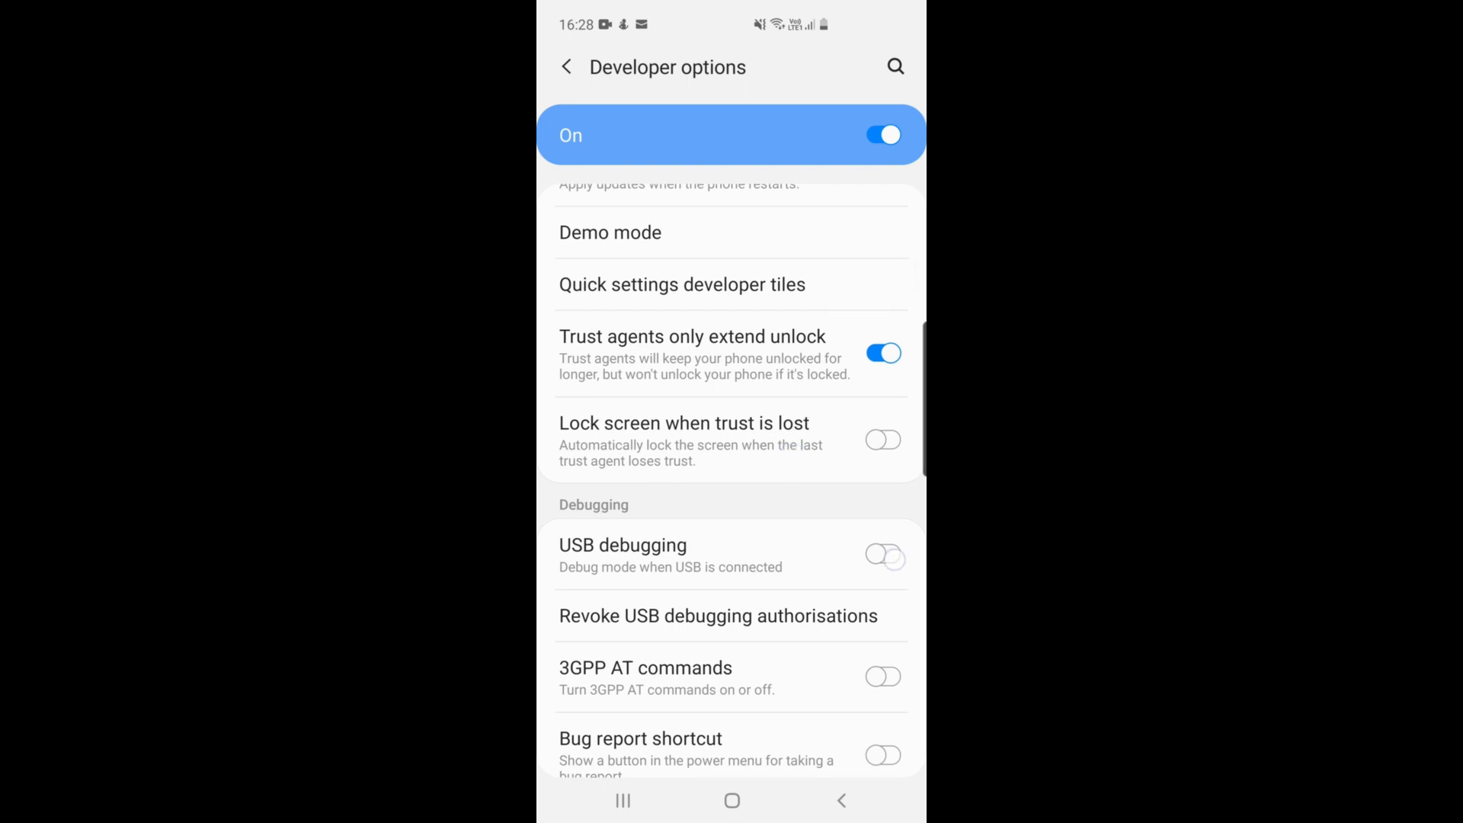
pyautogui.click(882, 558)
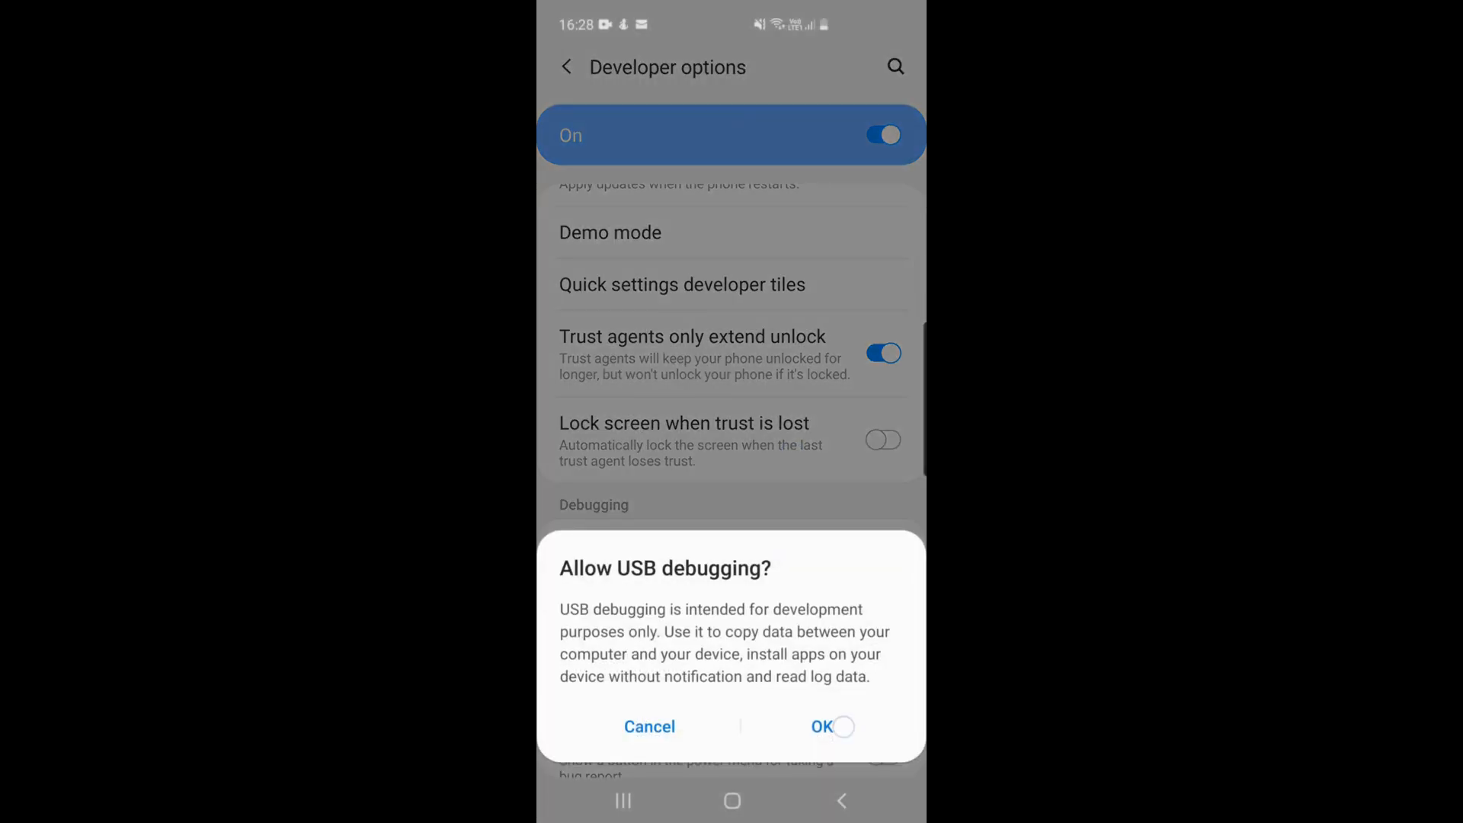
pyautogui.click(822, 725)
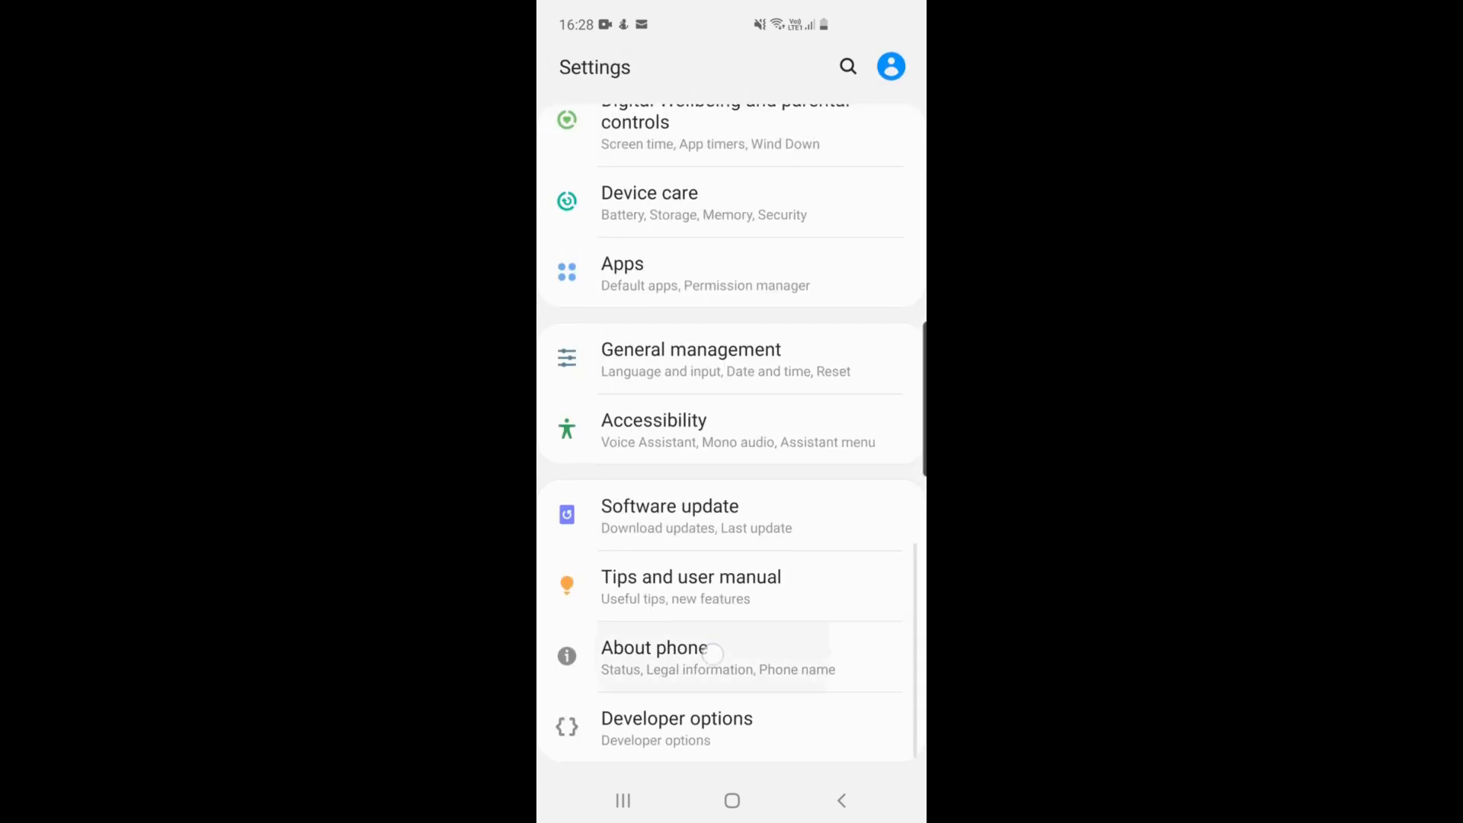
# Step: View About phone > Software information showing Android 10 and One UI 2.5
pyautogui.click(654, 653)
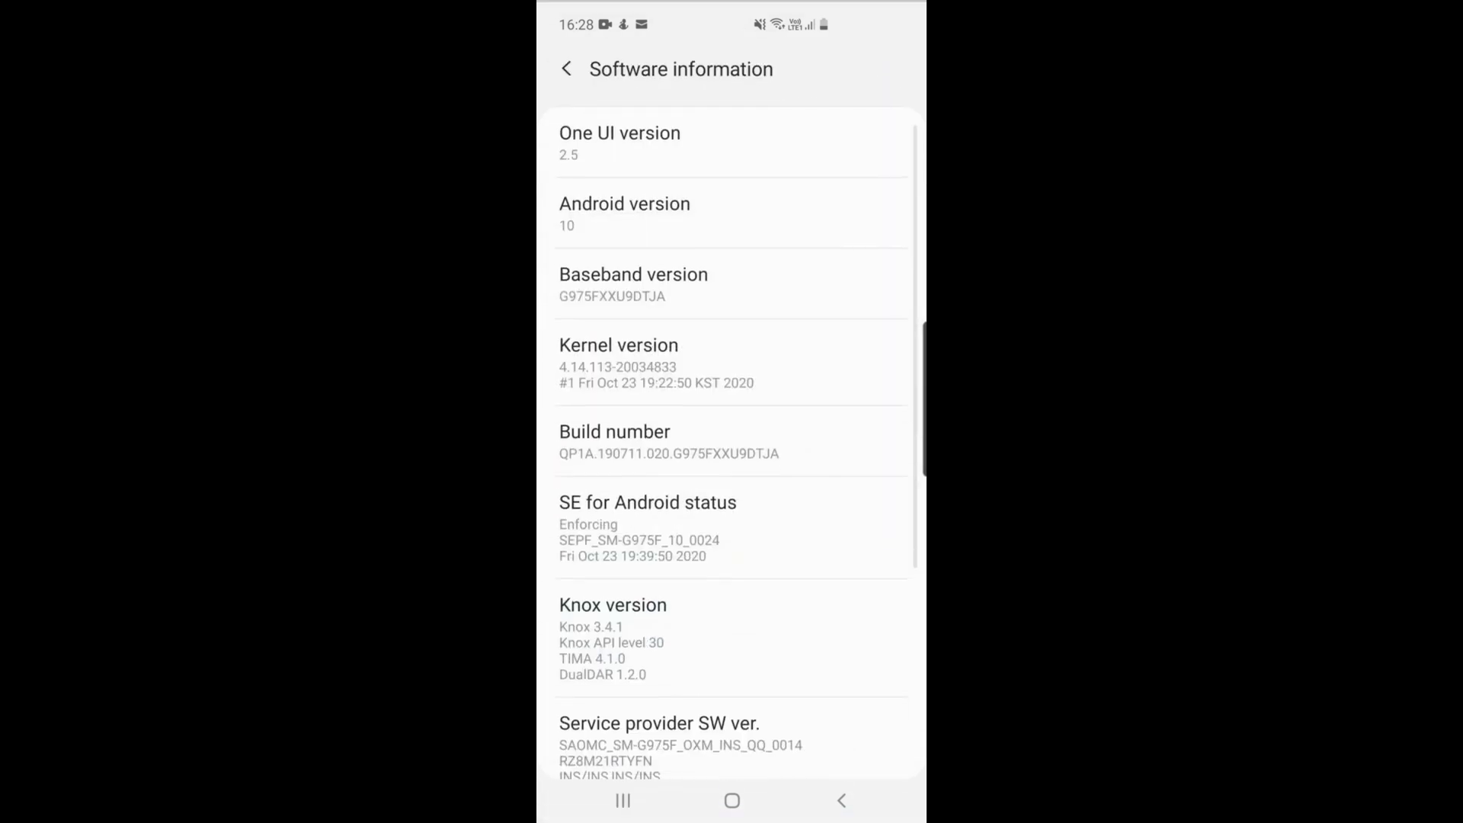
pyautogui.click(730, 440)
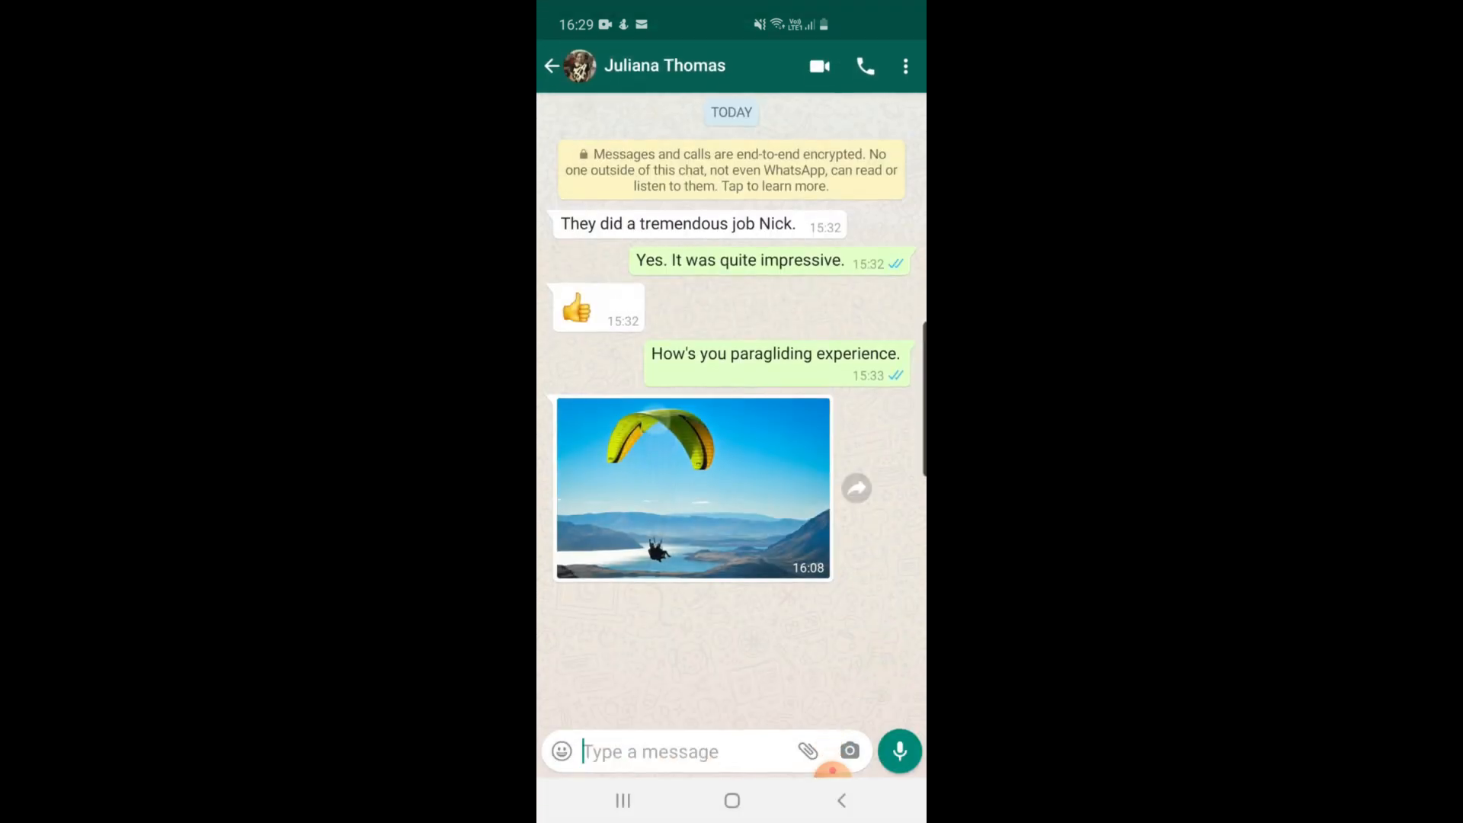
# Step: Through WhatsApp Settings > Chats > Chat backup, run BACK UP to create a local backup
pyautogui.click(551, 65)
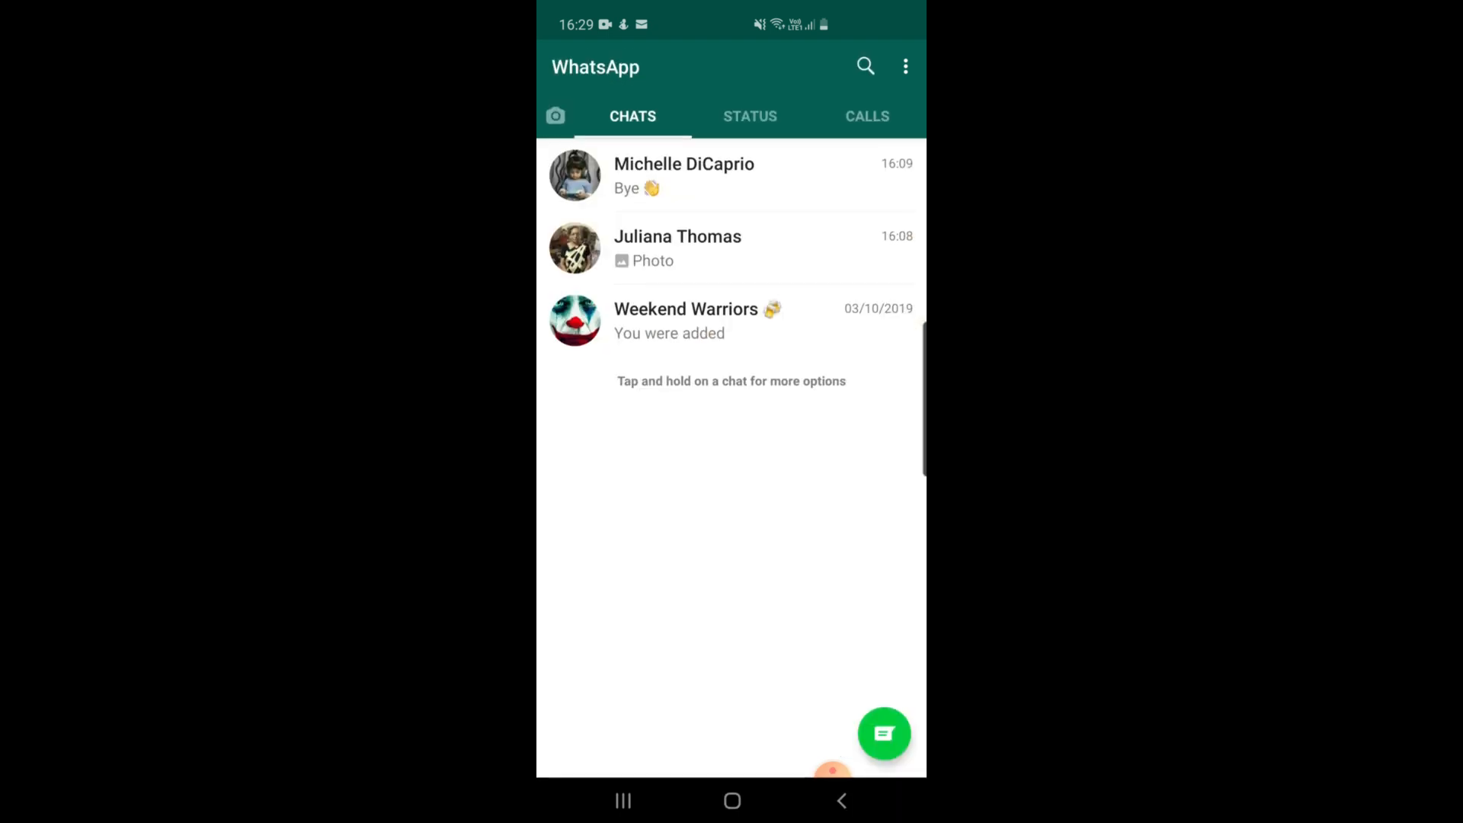
pyautogui.click(904, 65)
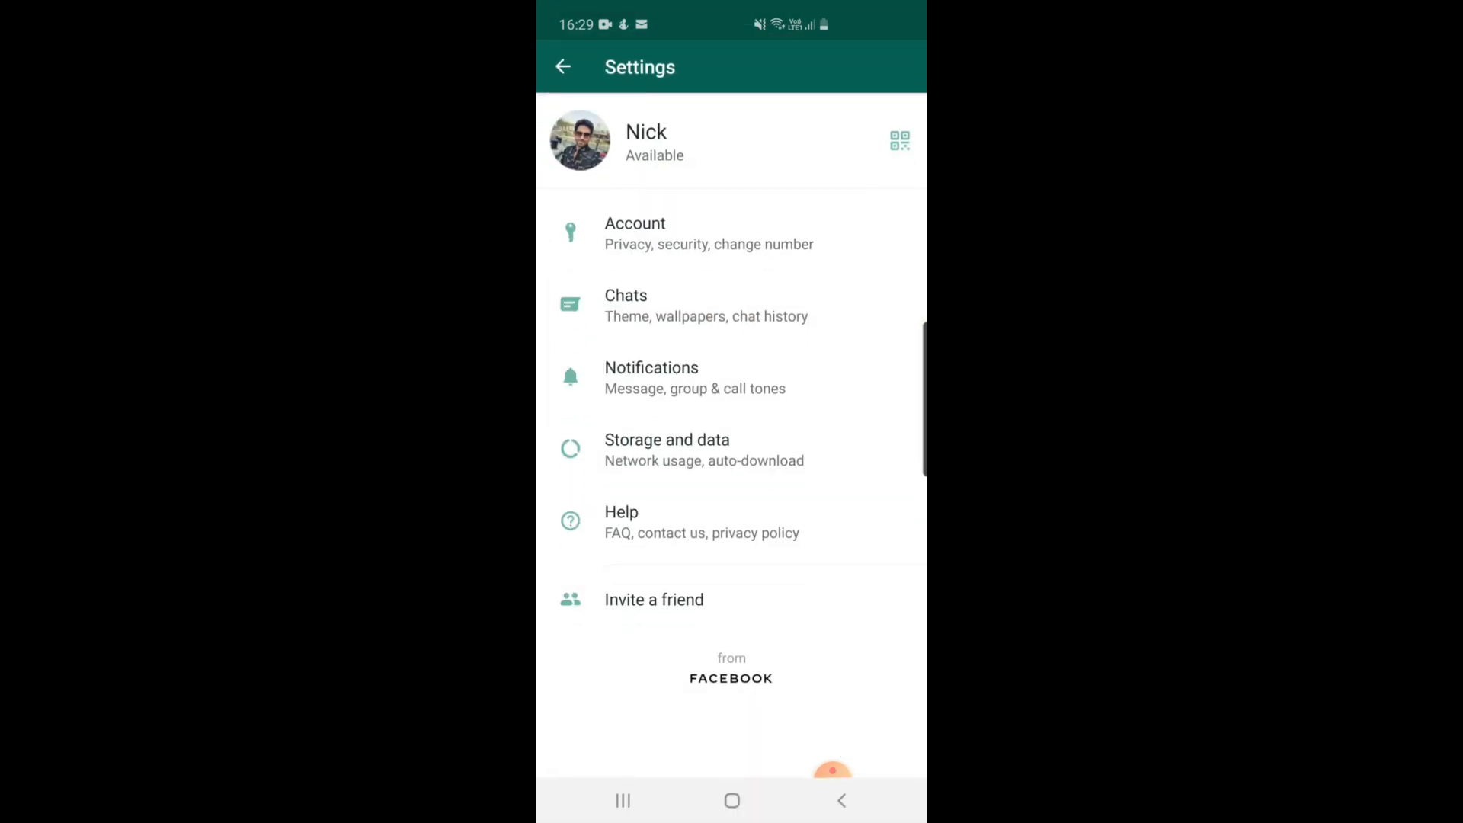
pyautogui.click(625, 305)
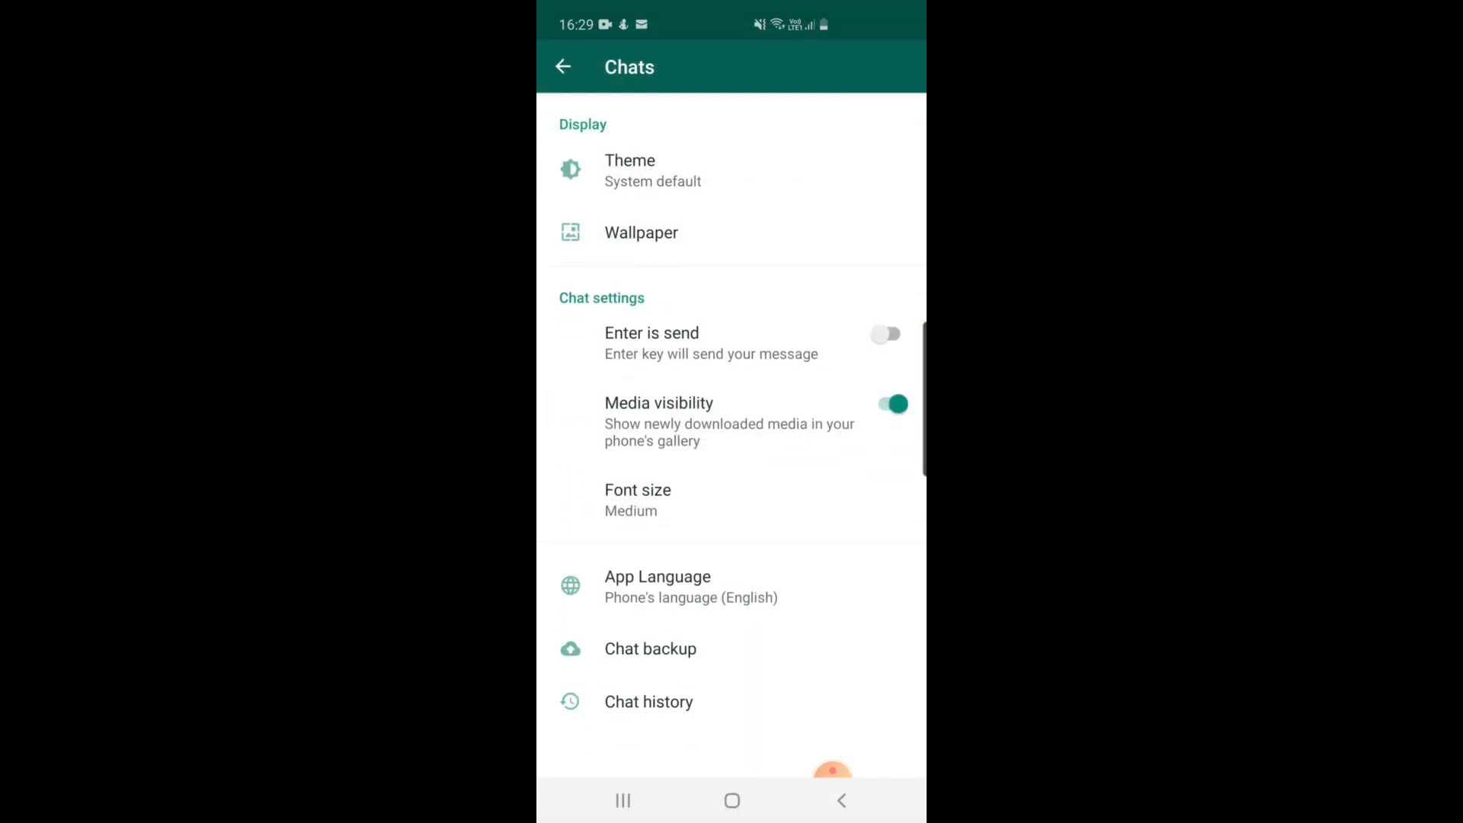
pyautogui.click(649, 649)
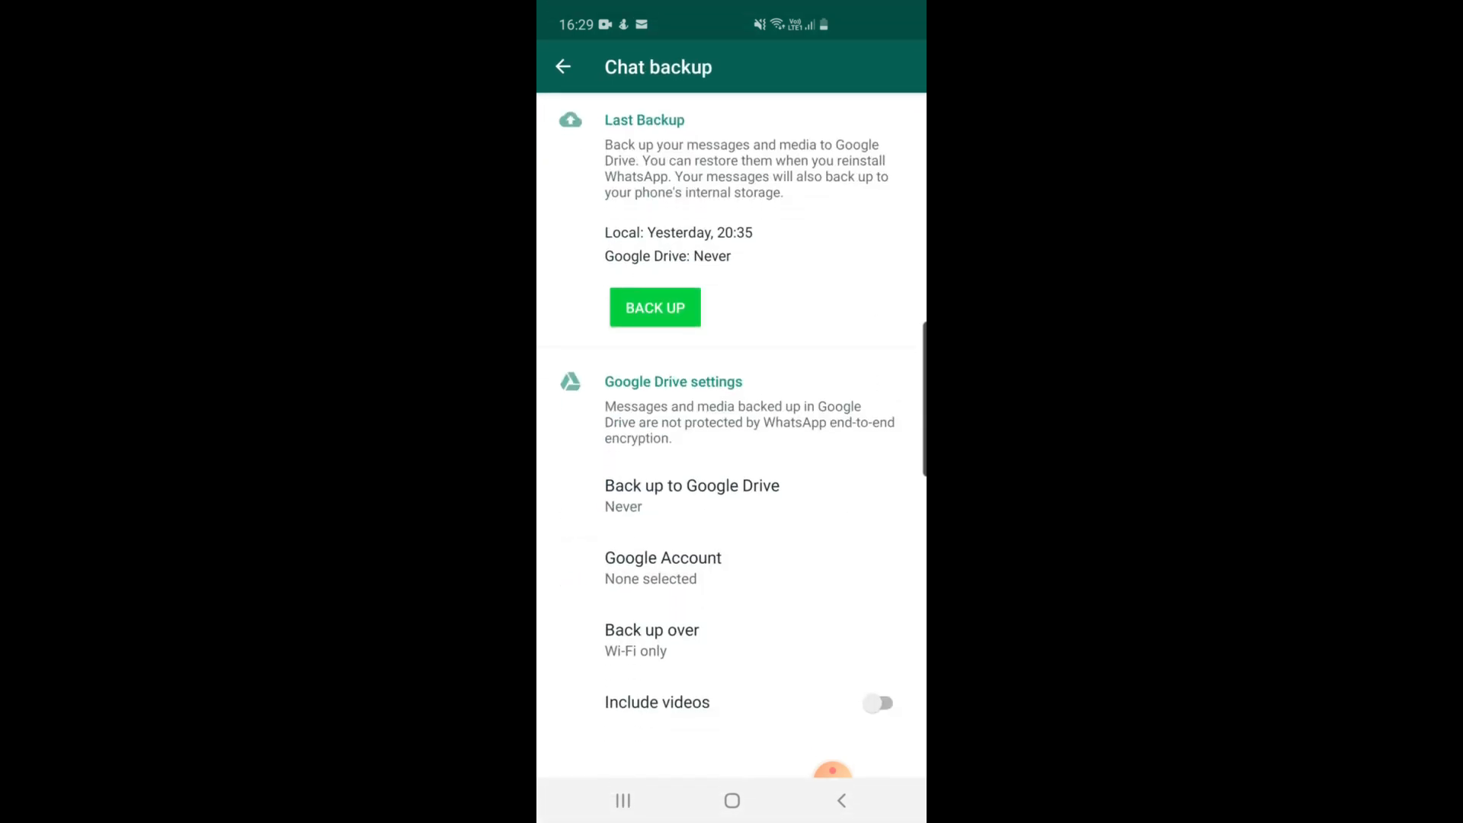
pyautogui.click(692, 485)
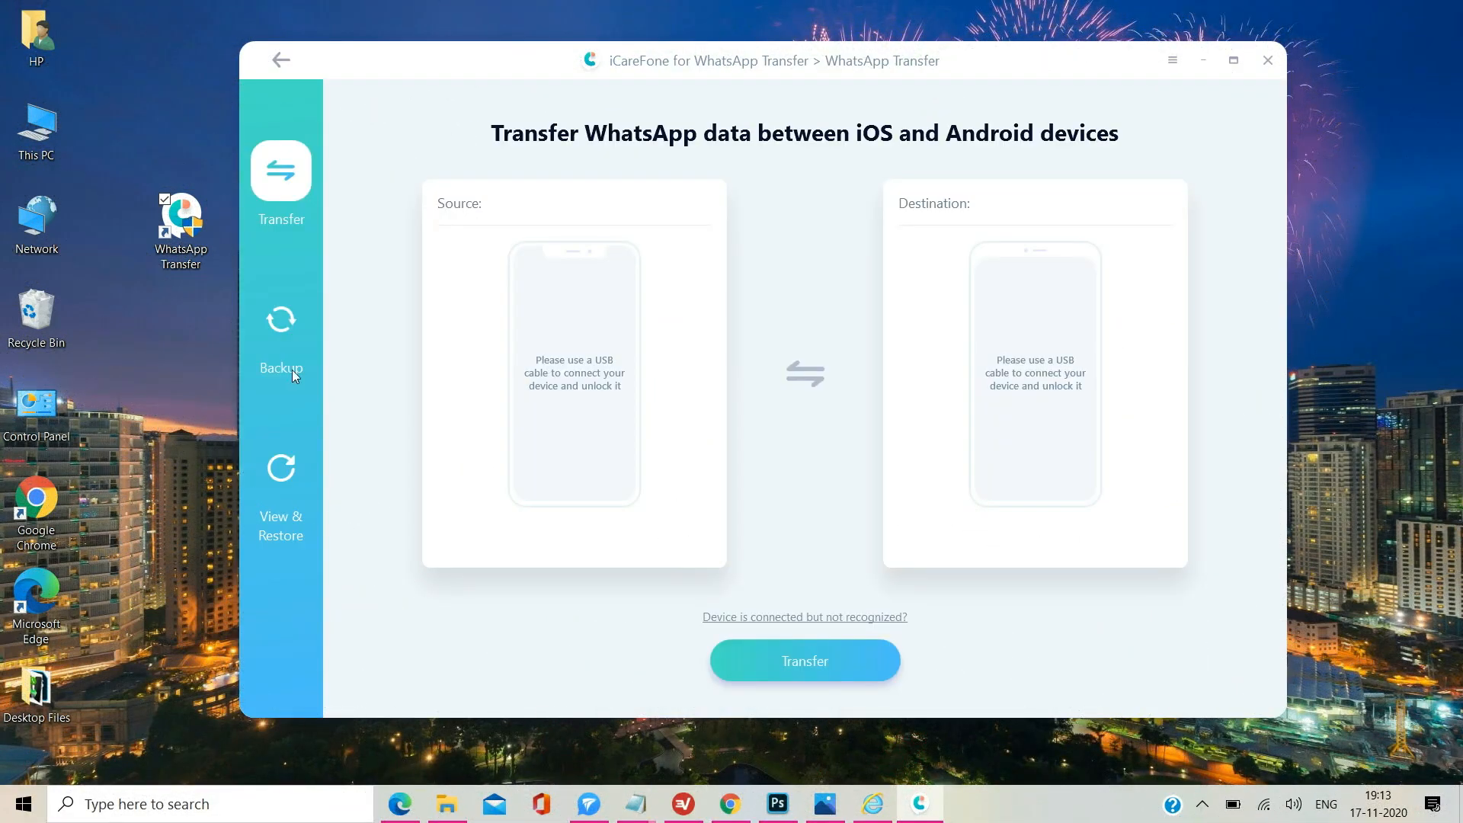
# Step: Switch iCareFone to Backup with the Samsung SM-G975F connected, closing the File Explorer popup
pyautogui.click(281, 322)
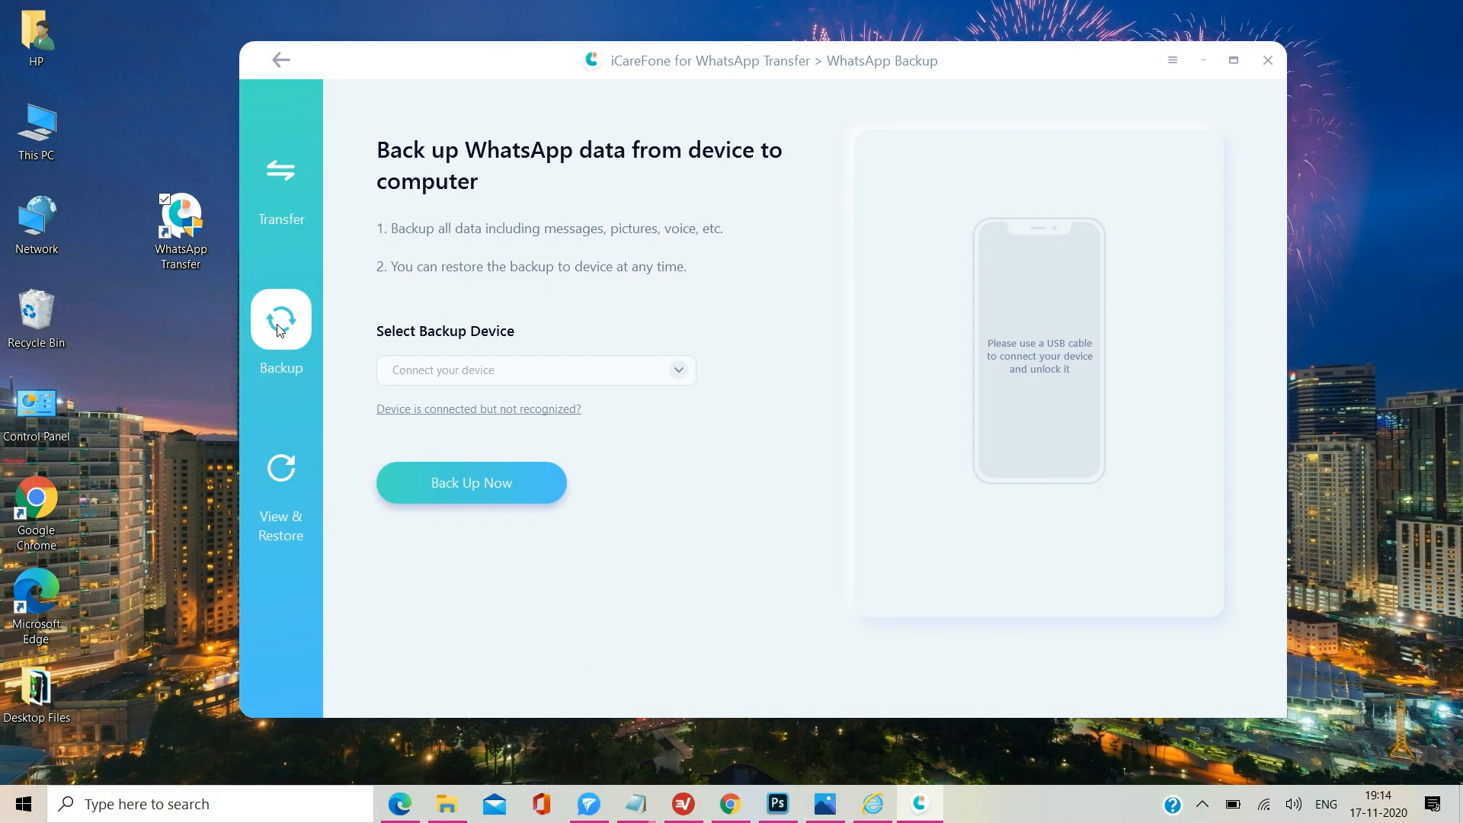
pyautogui.moveTo(608, 276)
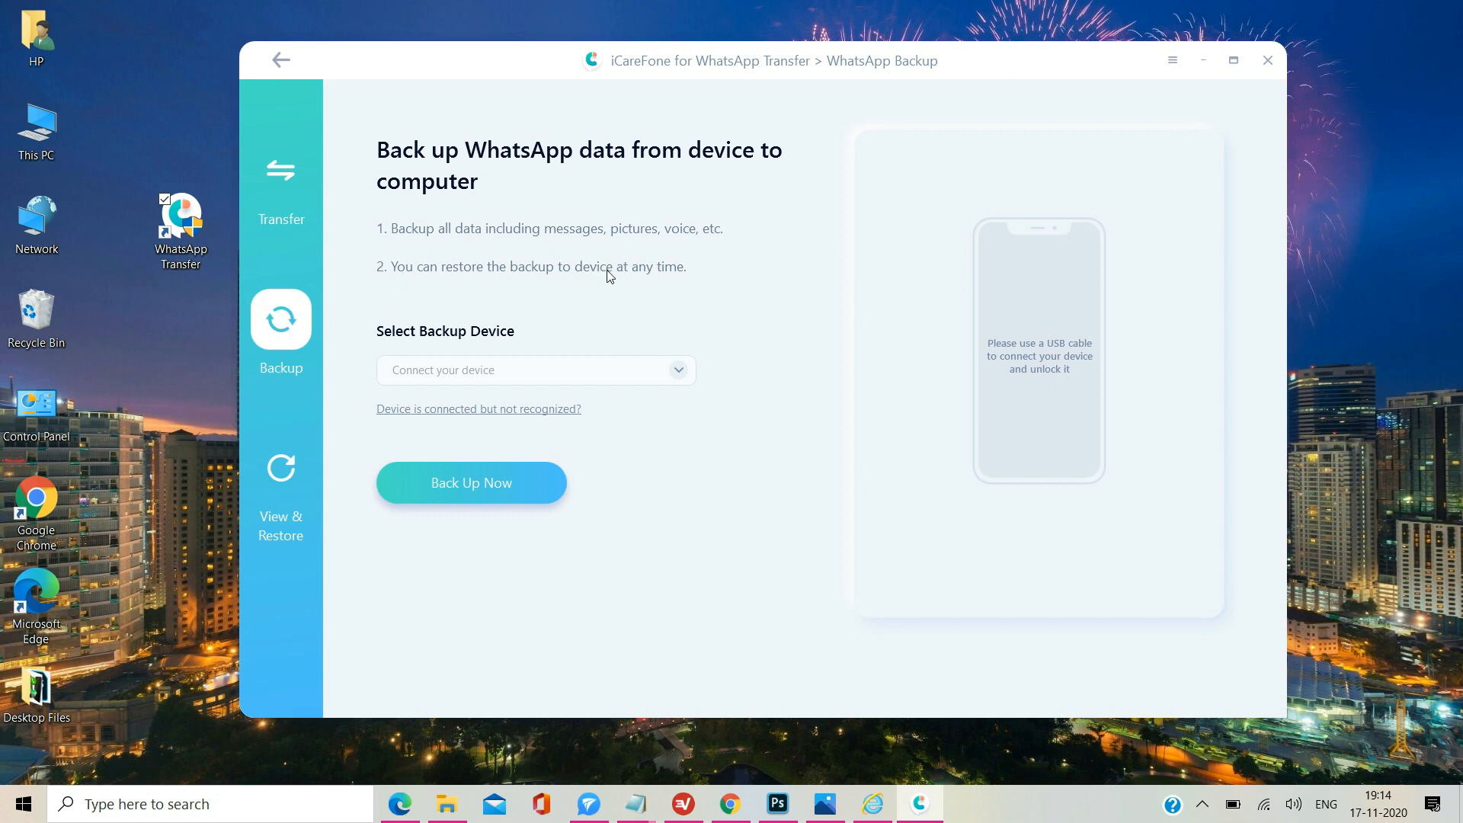
pyautogui.moveTo(686, 280)
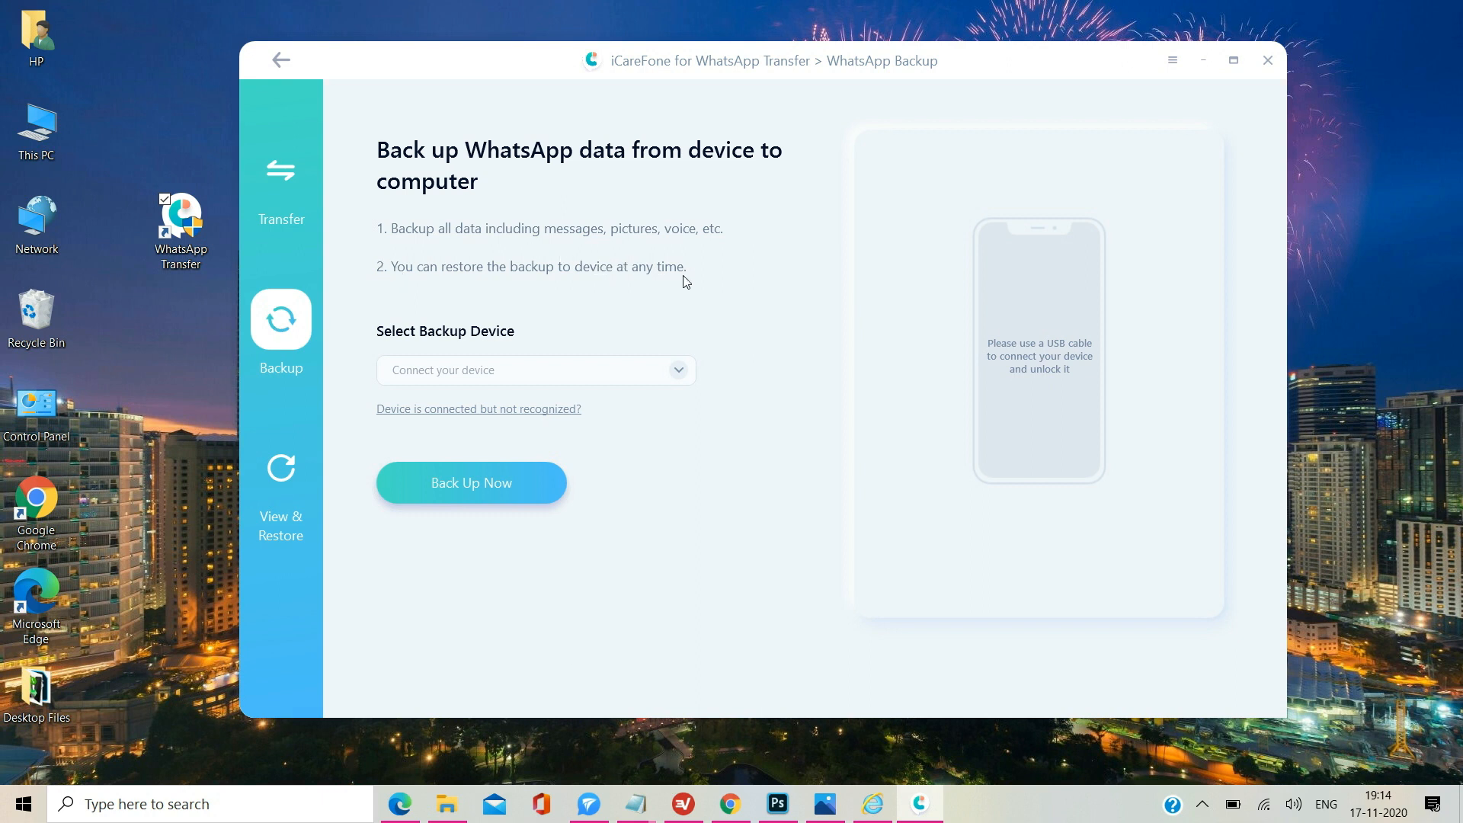
pyautogui.click(535, 369)
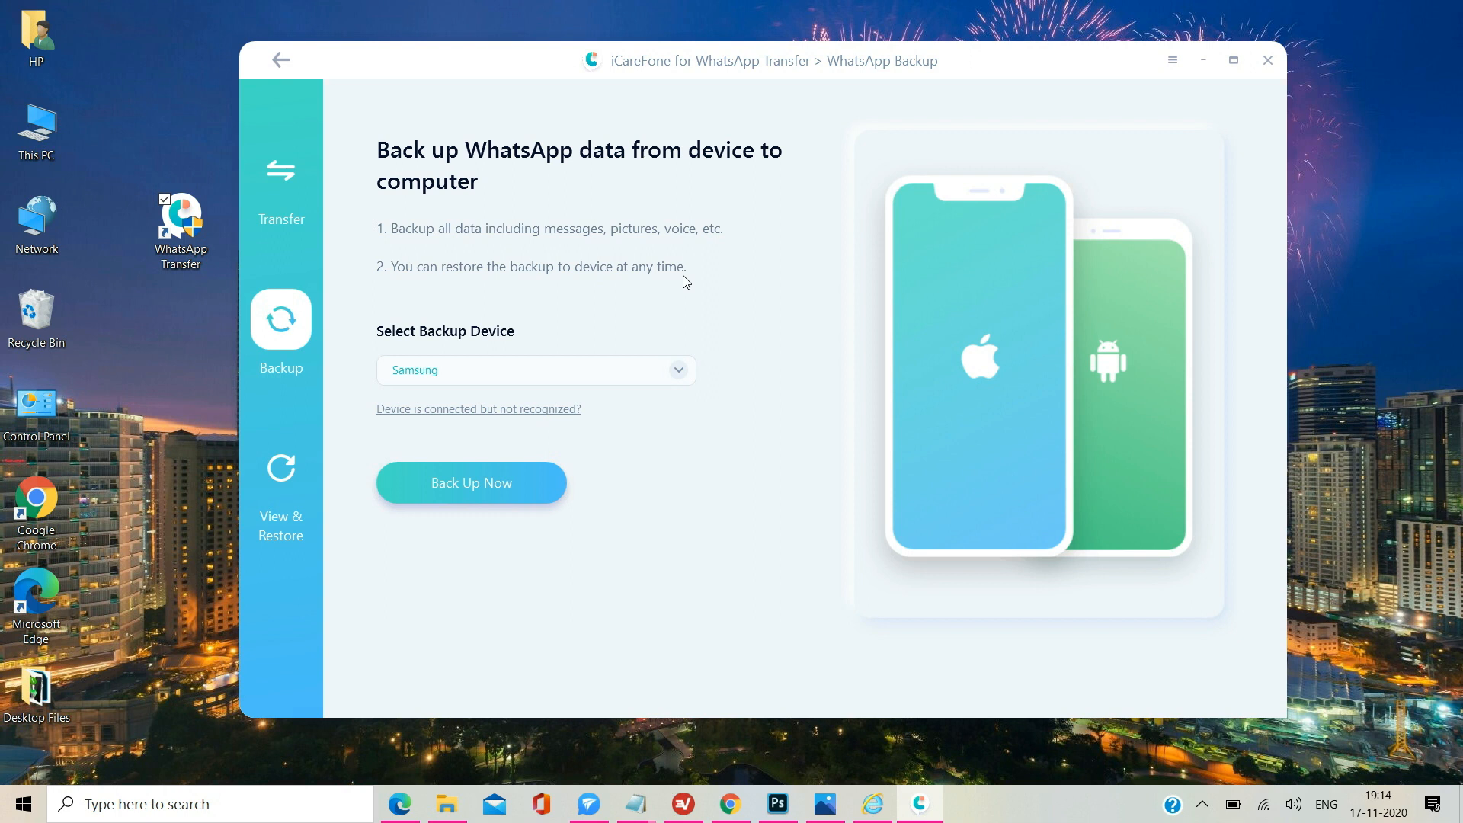
pyautogui.click(445, 804)
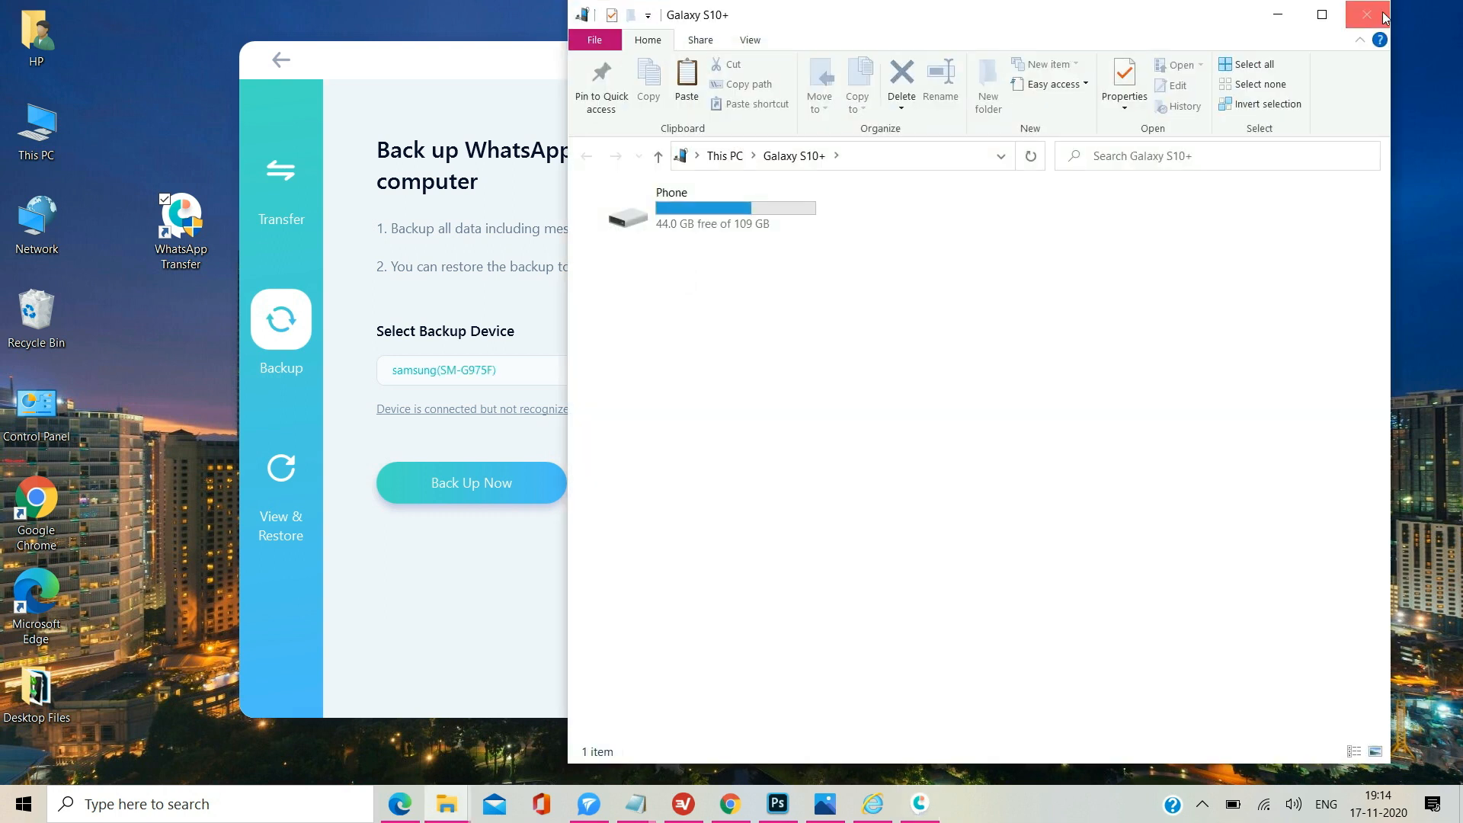
pyautogui.click(1366, 15)
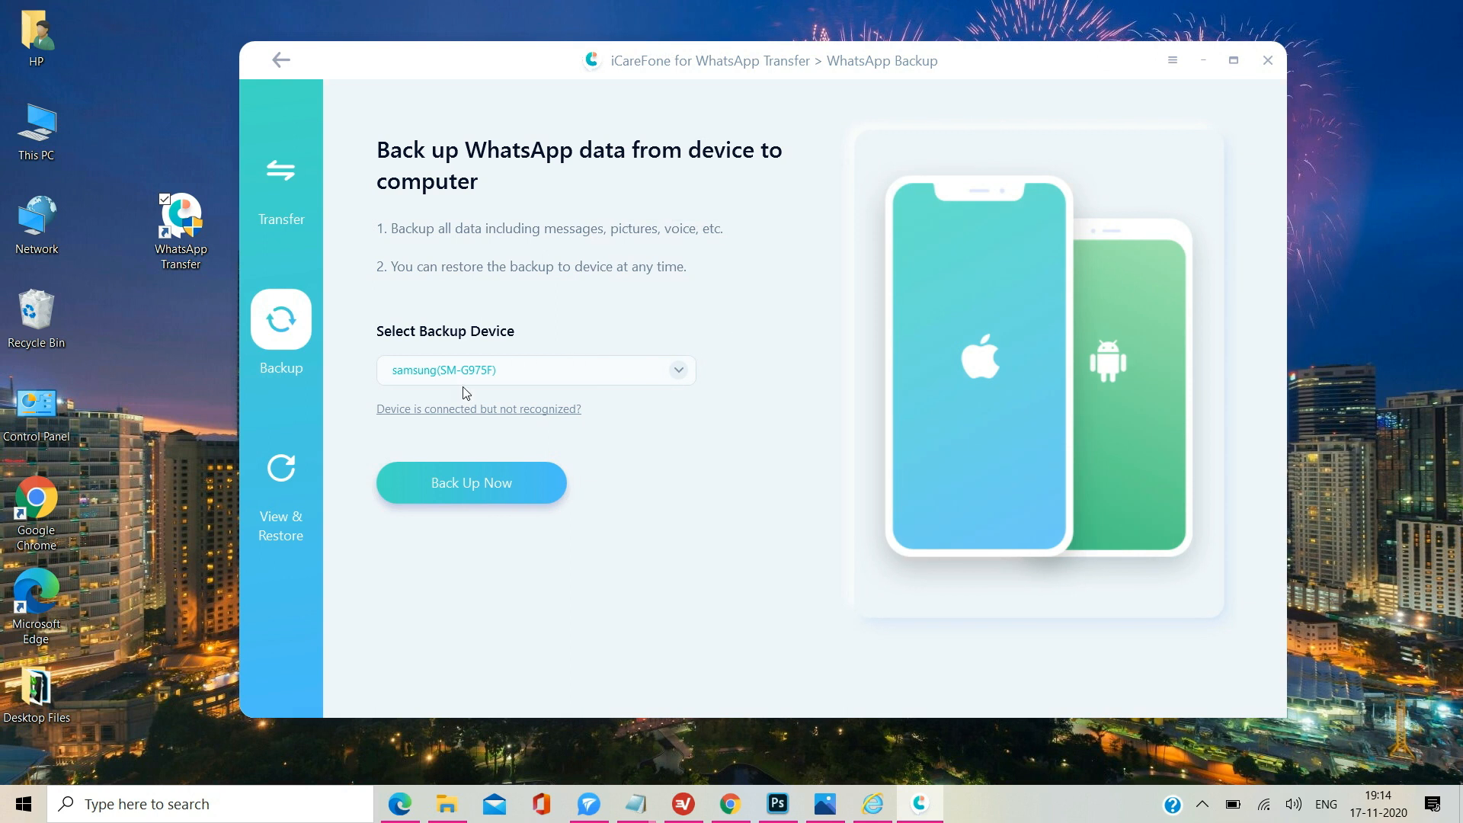
# Step: Start the Samsung WhatsApp backup and continue with the already-made chat backup
pyautogui.click(471, 483)
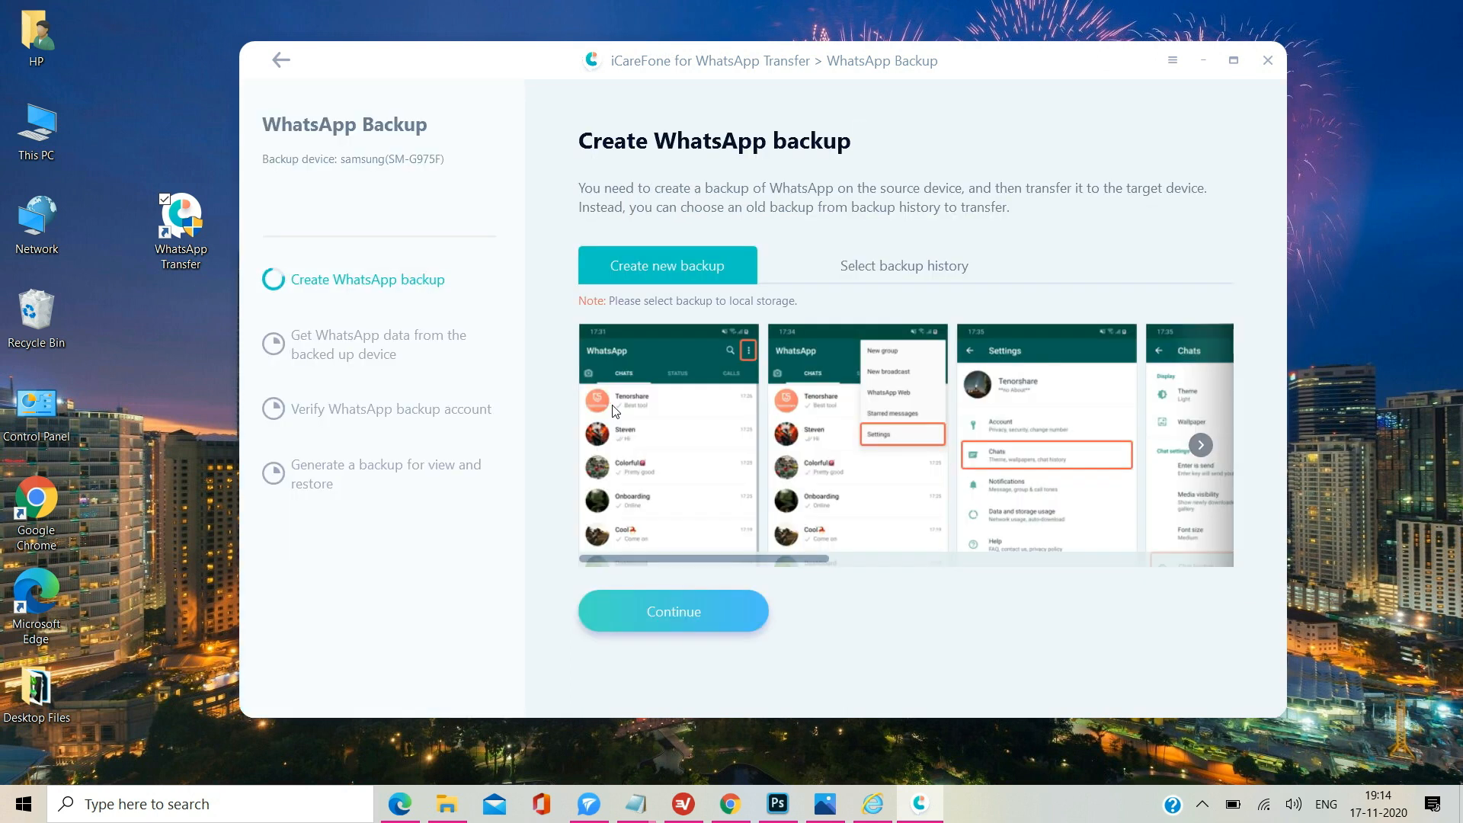
pyautogui.moveTo(1059, 216)
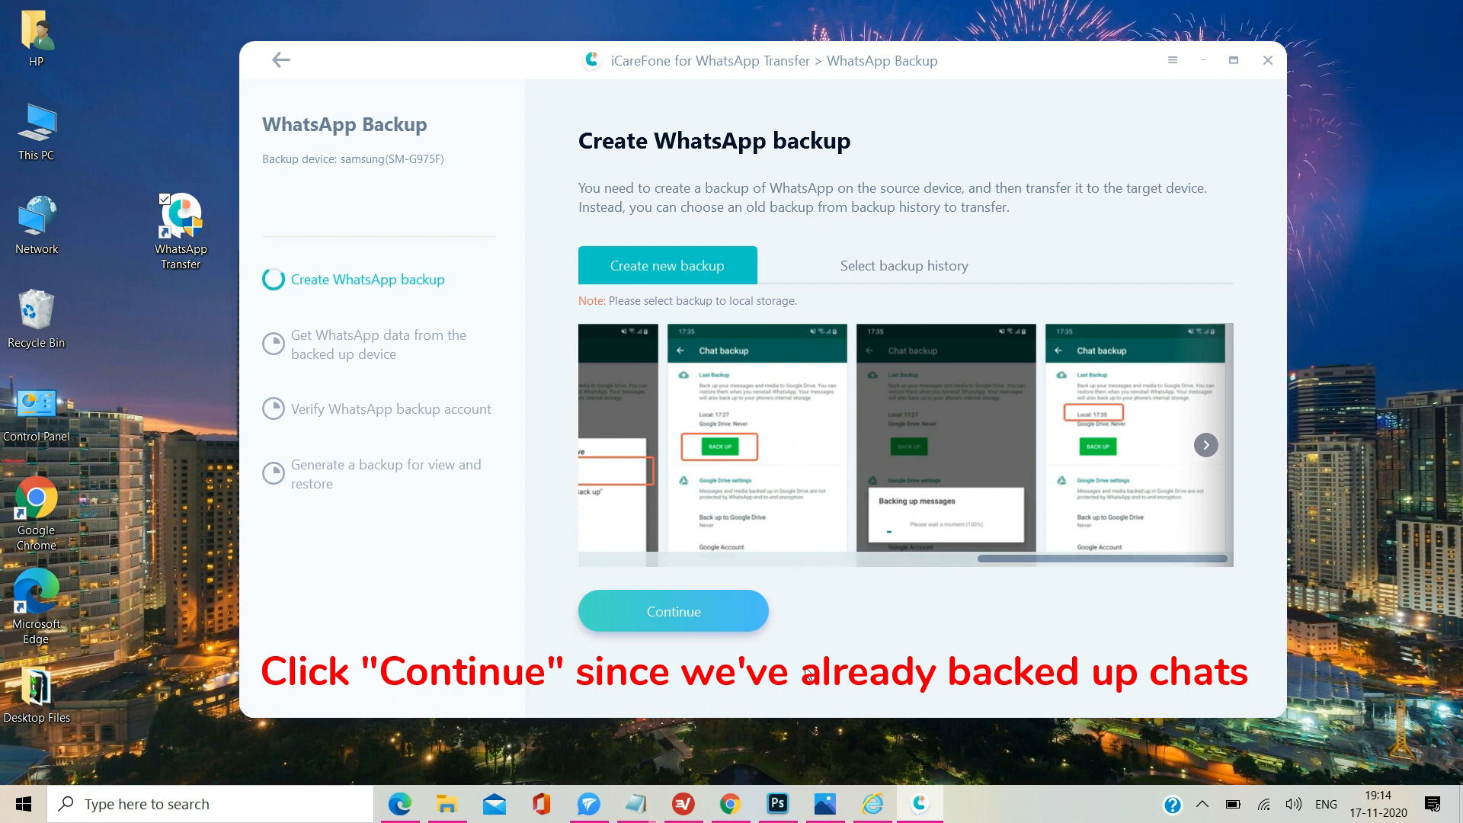
pyautogui.click(672, 611)
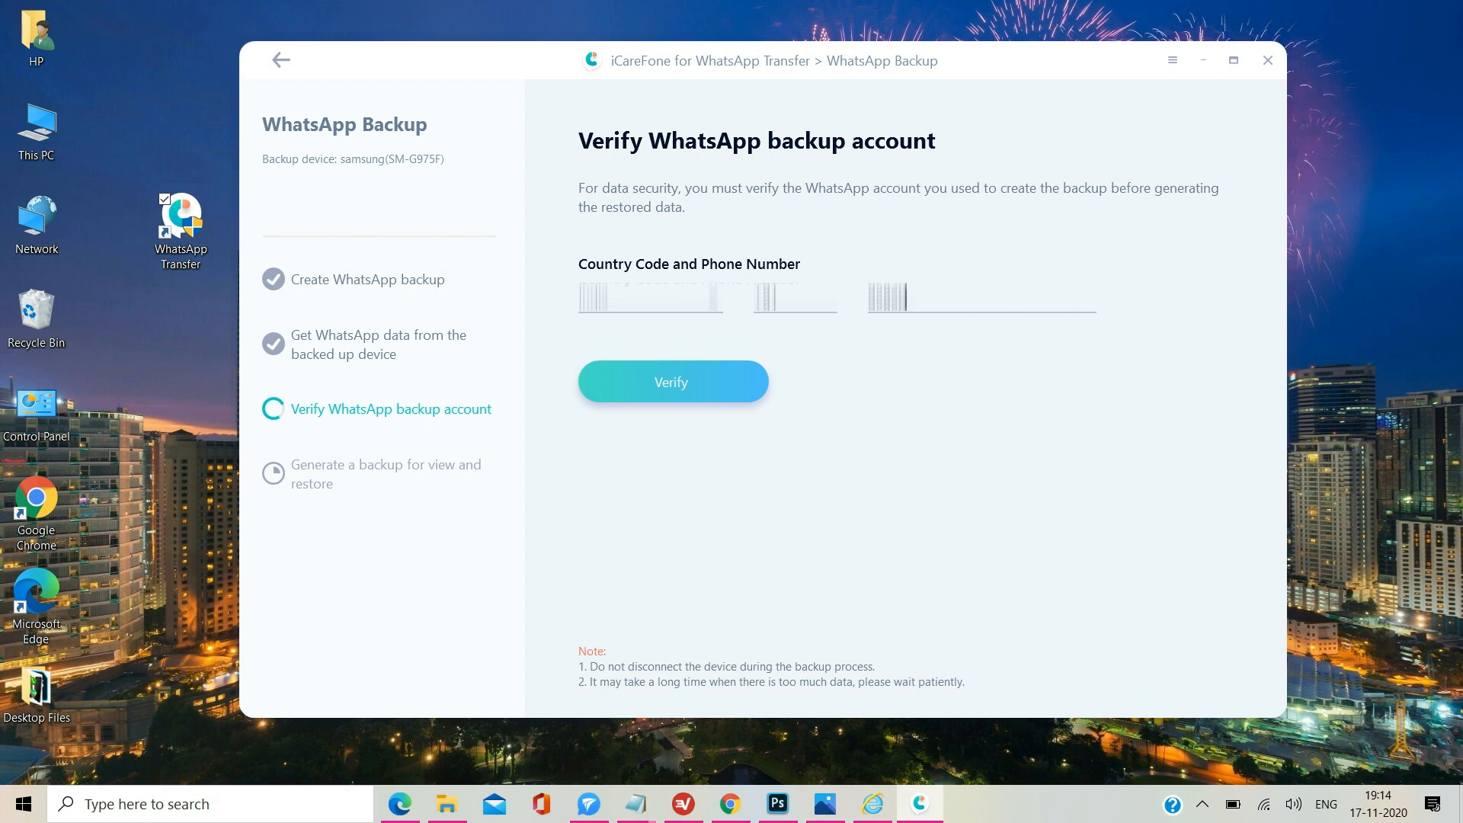
# Step: Enter the phone number ending 3993, verify it, and accept the two-step and SMS warnings
pyautogui.write('3993')
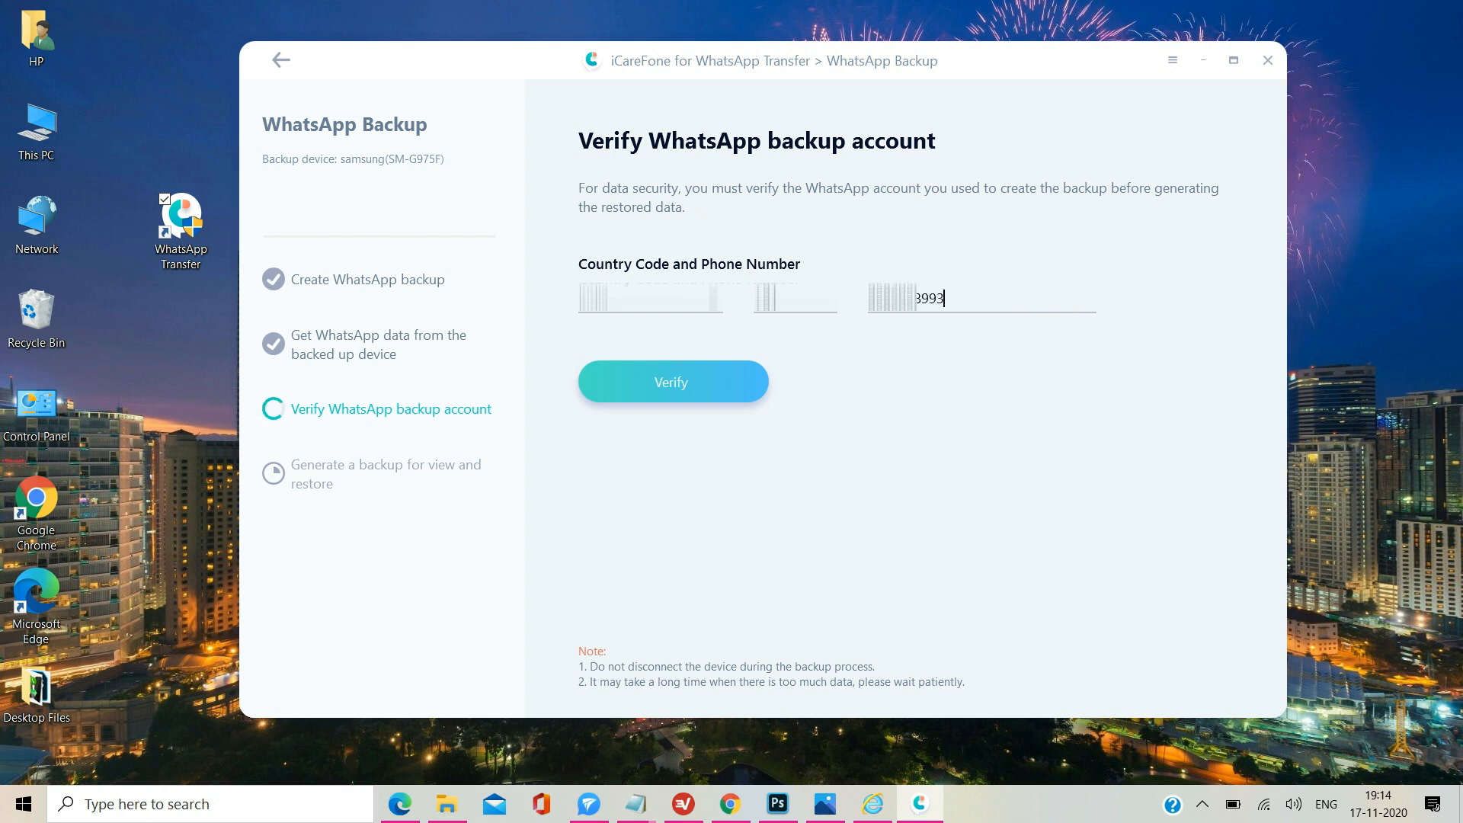
pyautogui.click(673, 382)
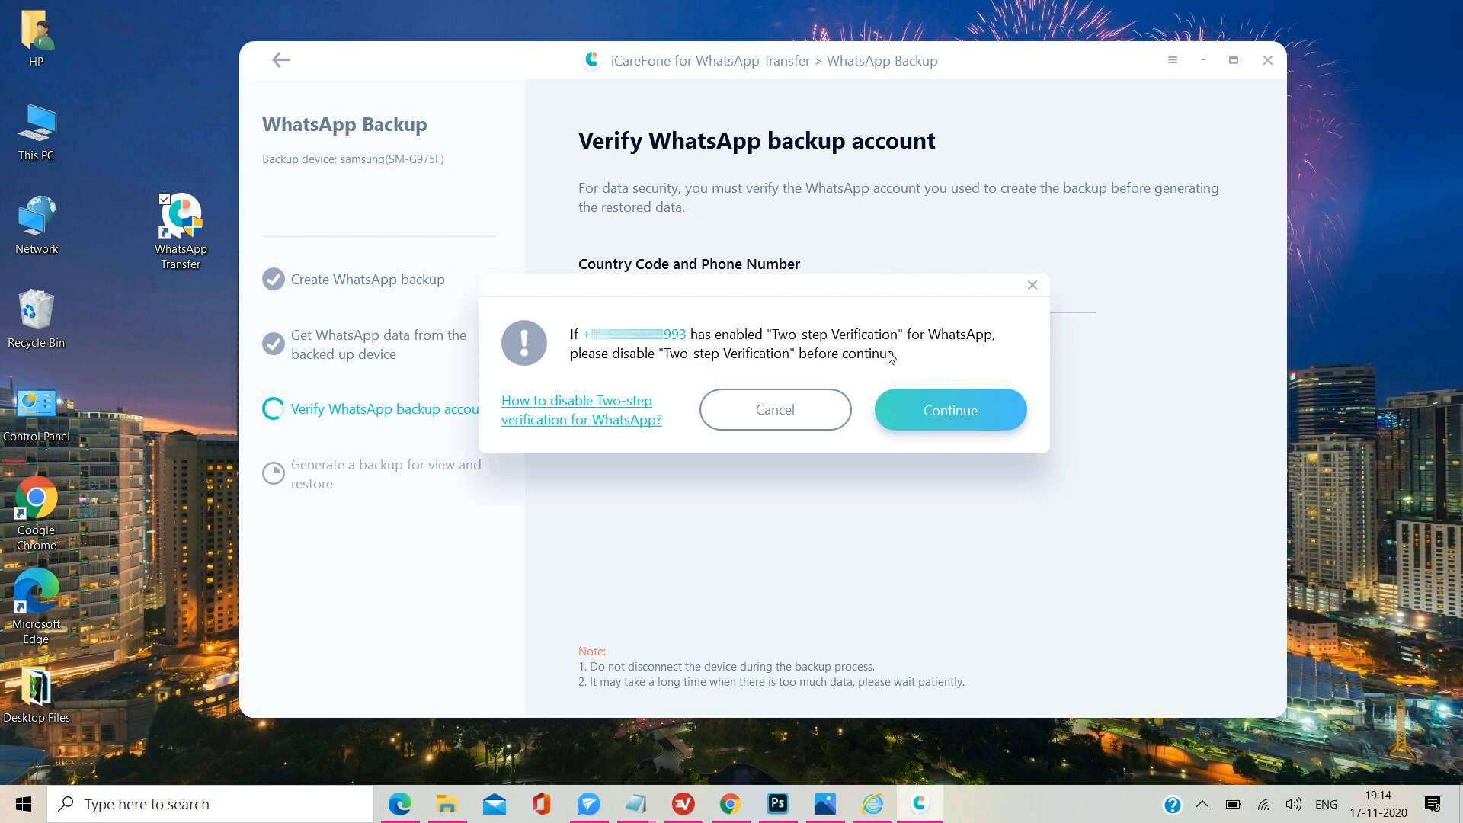
pyautogui.moveTo(949, 410)
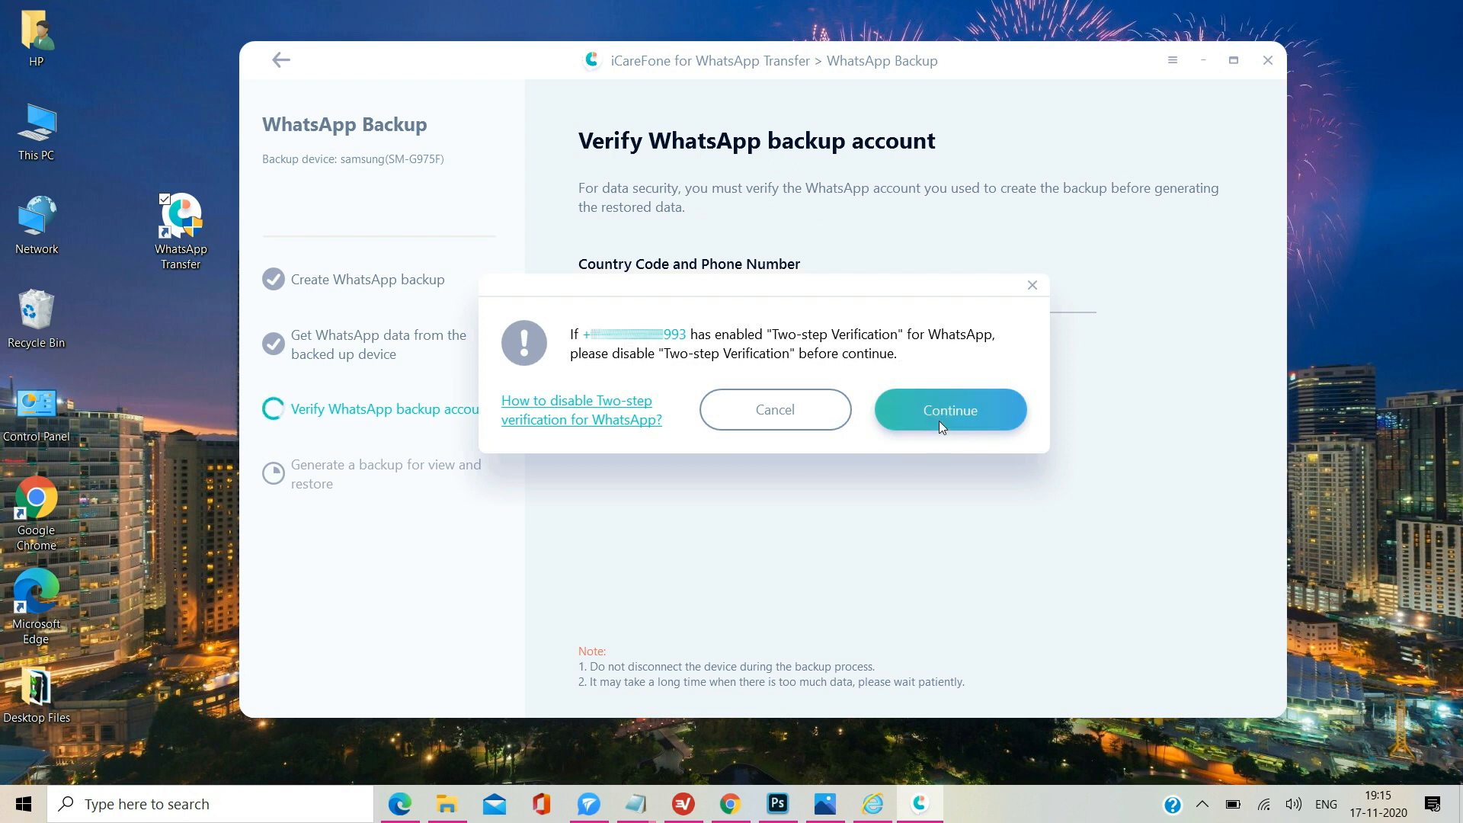
pyautogui.click(950, 410)
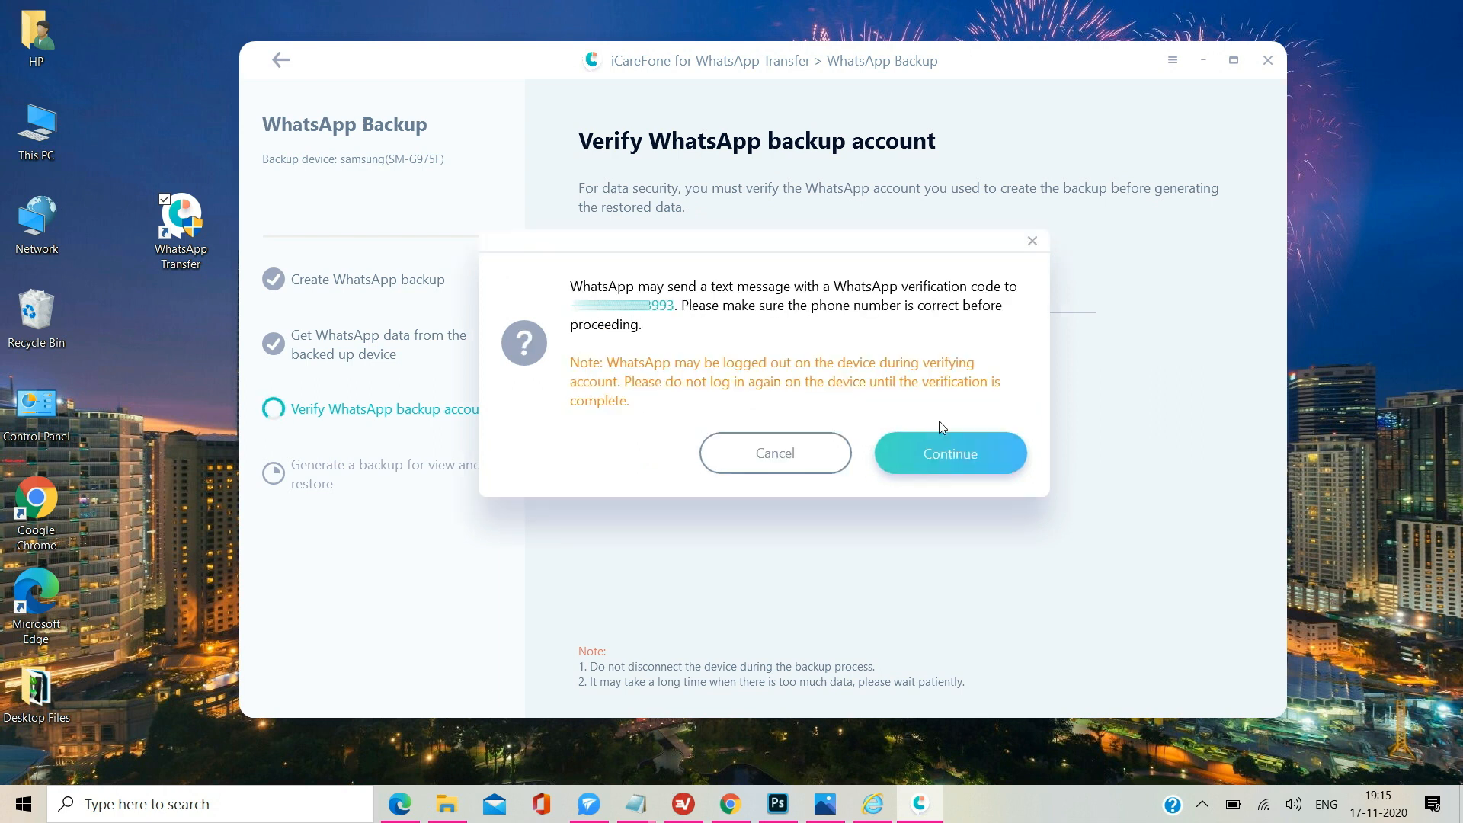
pyautogui.moveTo(755, 349)
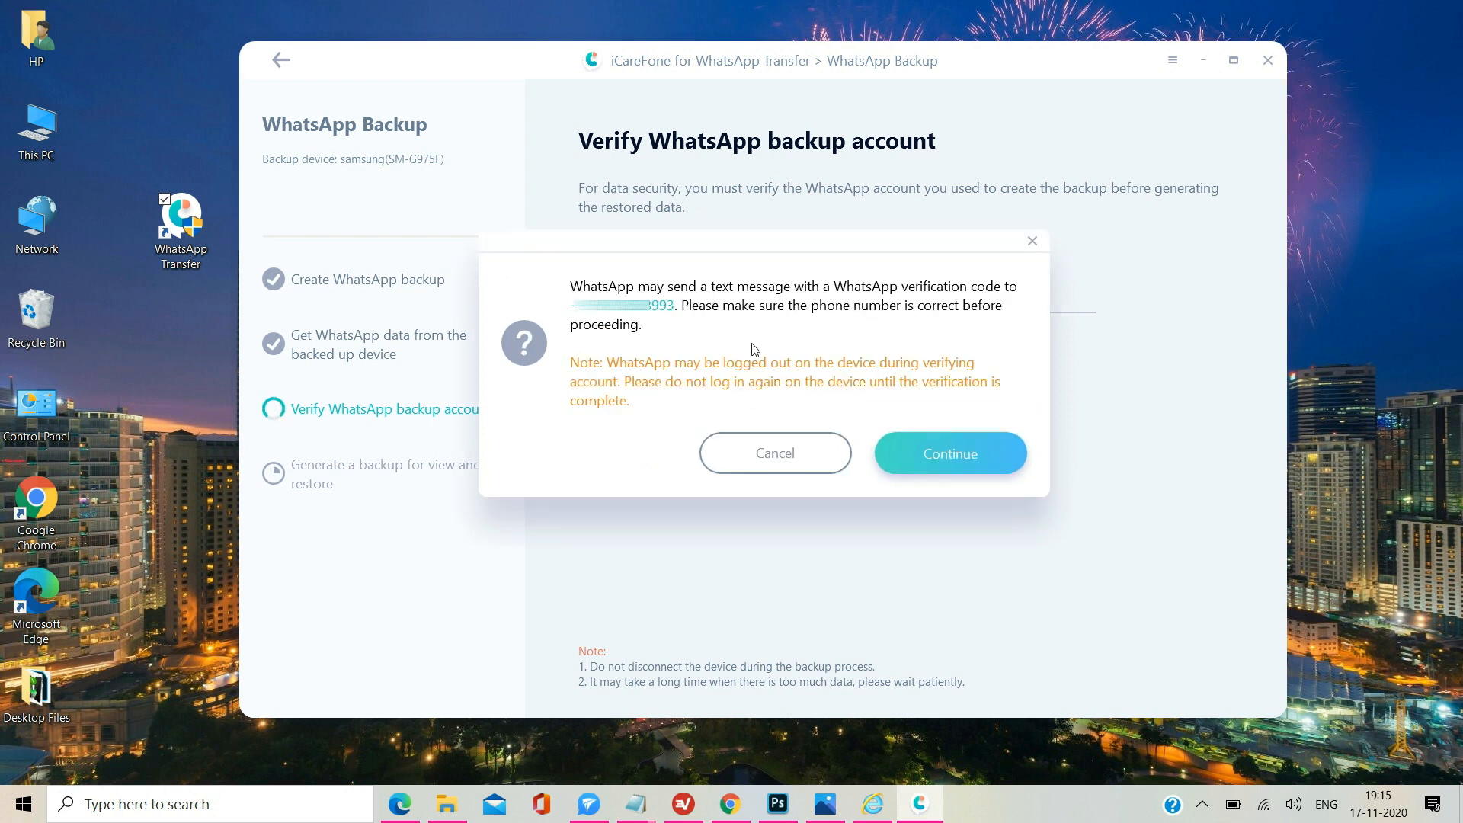
pyautogui.moveTo(948, 453)
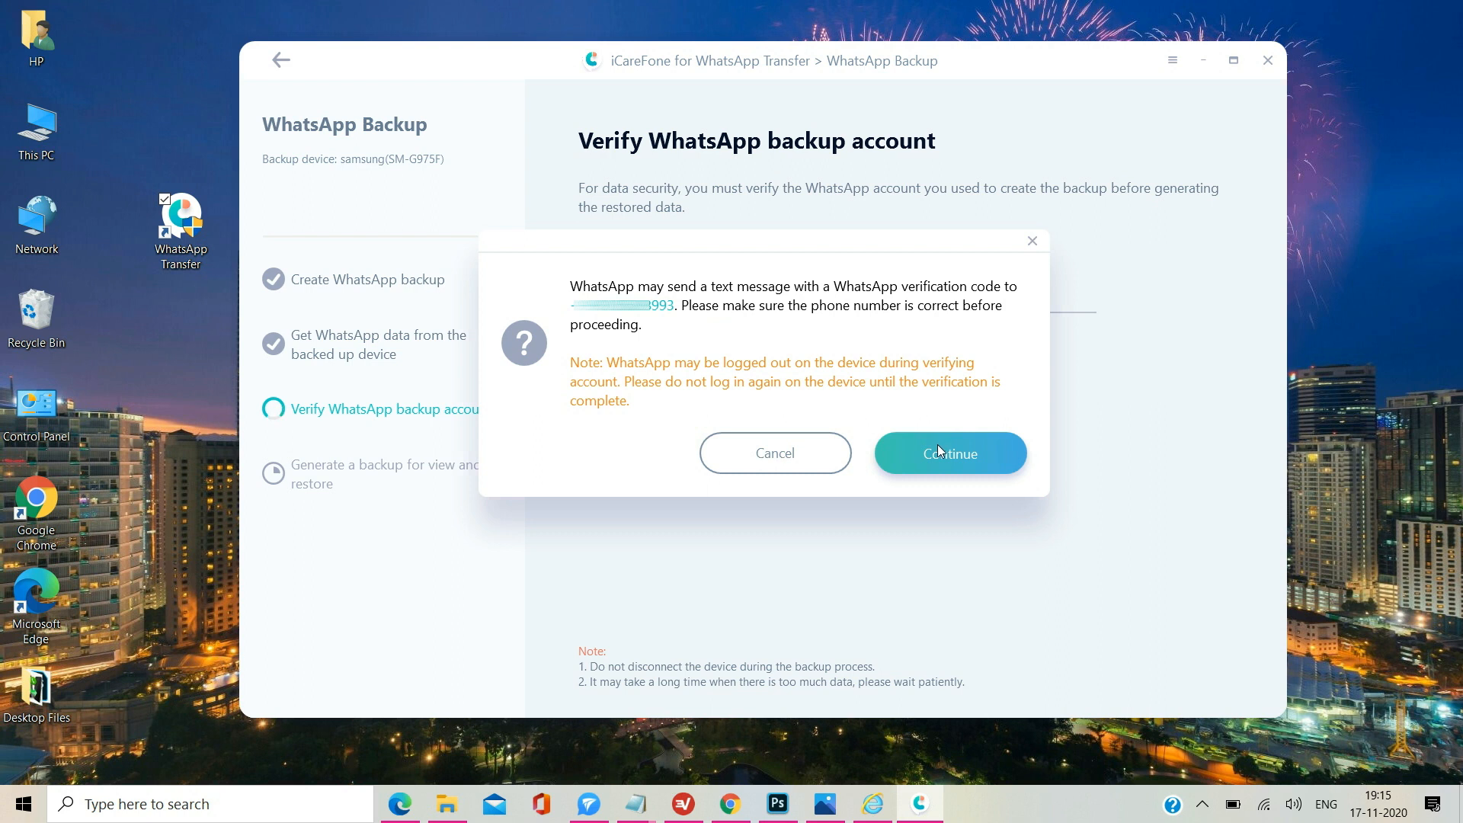
pyautogui.click(948, 453)
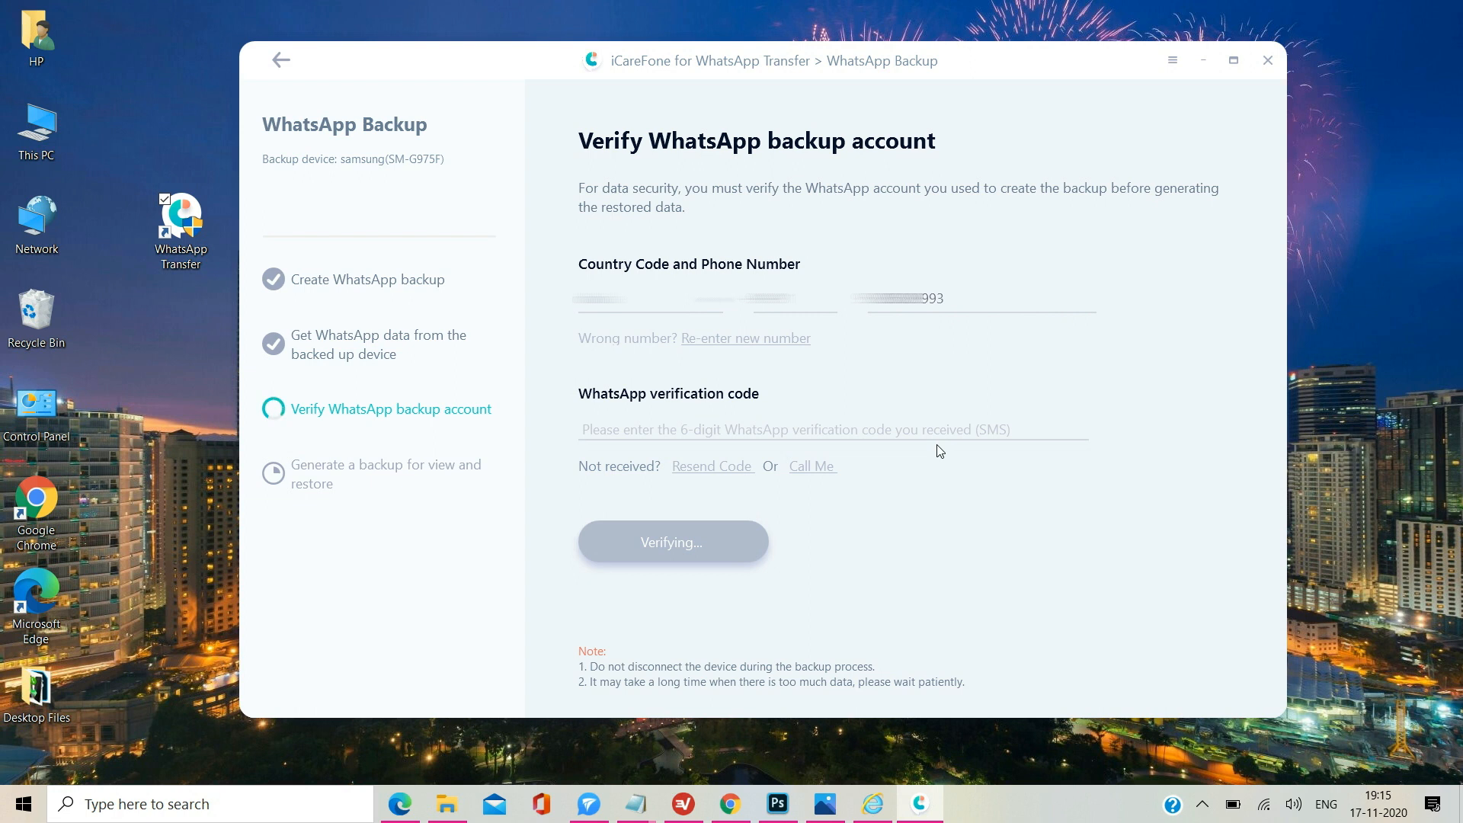
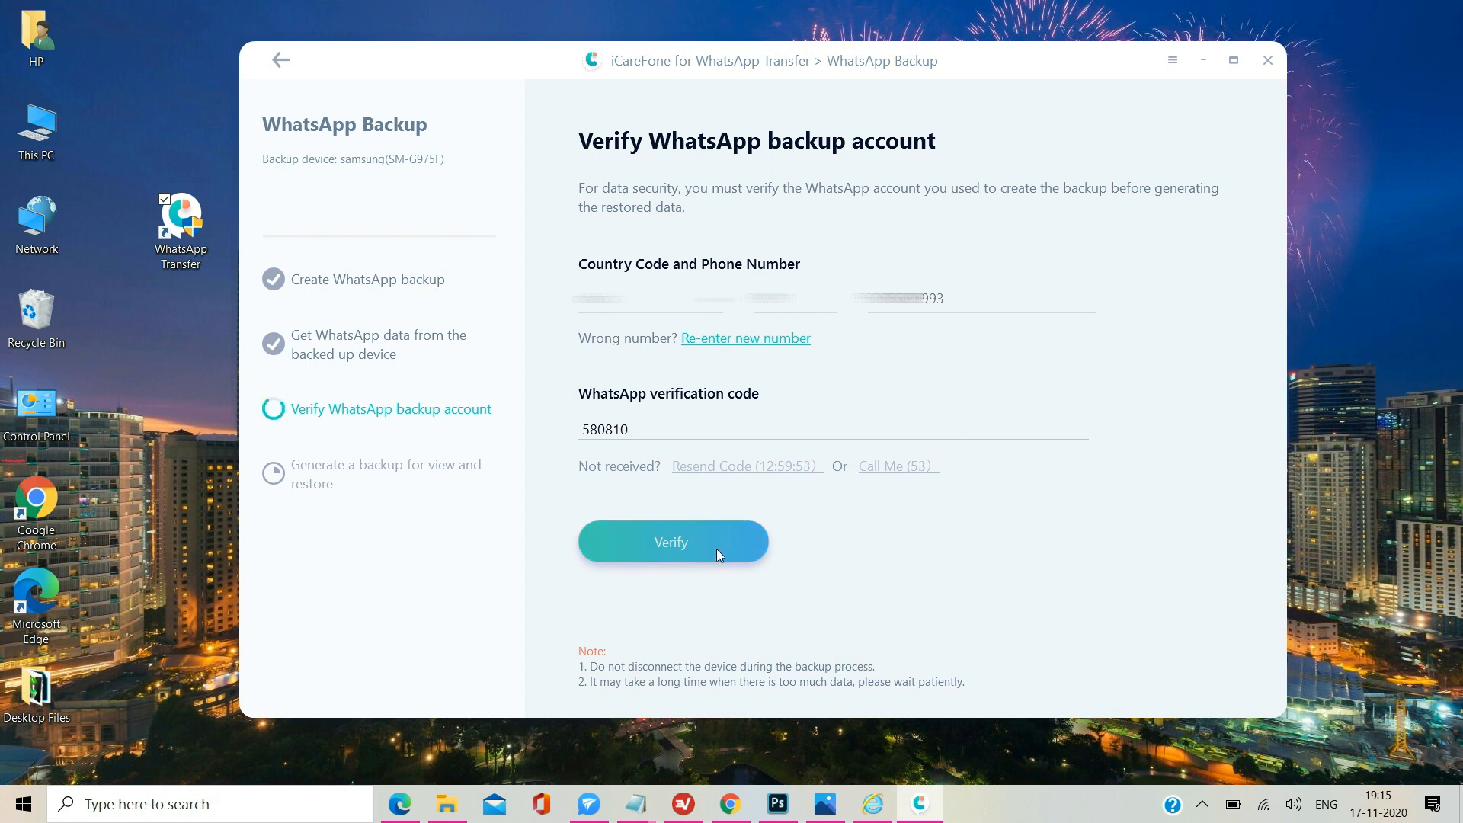
# Step: Enter the 6-digit SMS verification code and verify it to complete the Samsung backup
pyautogui.click(672, 541)
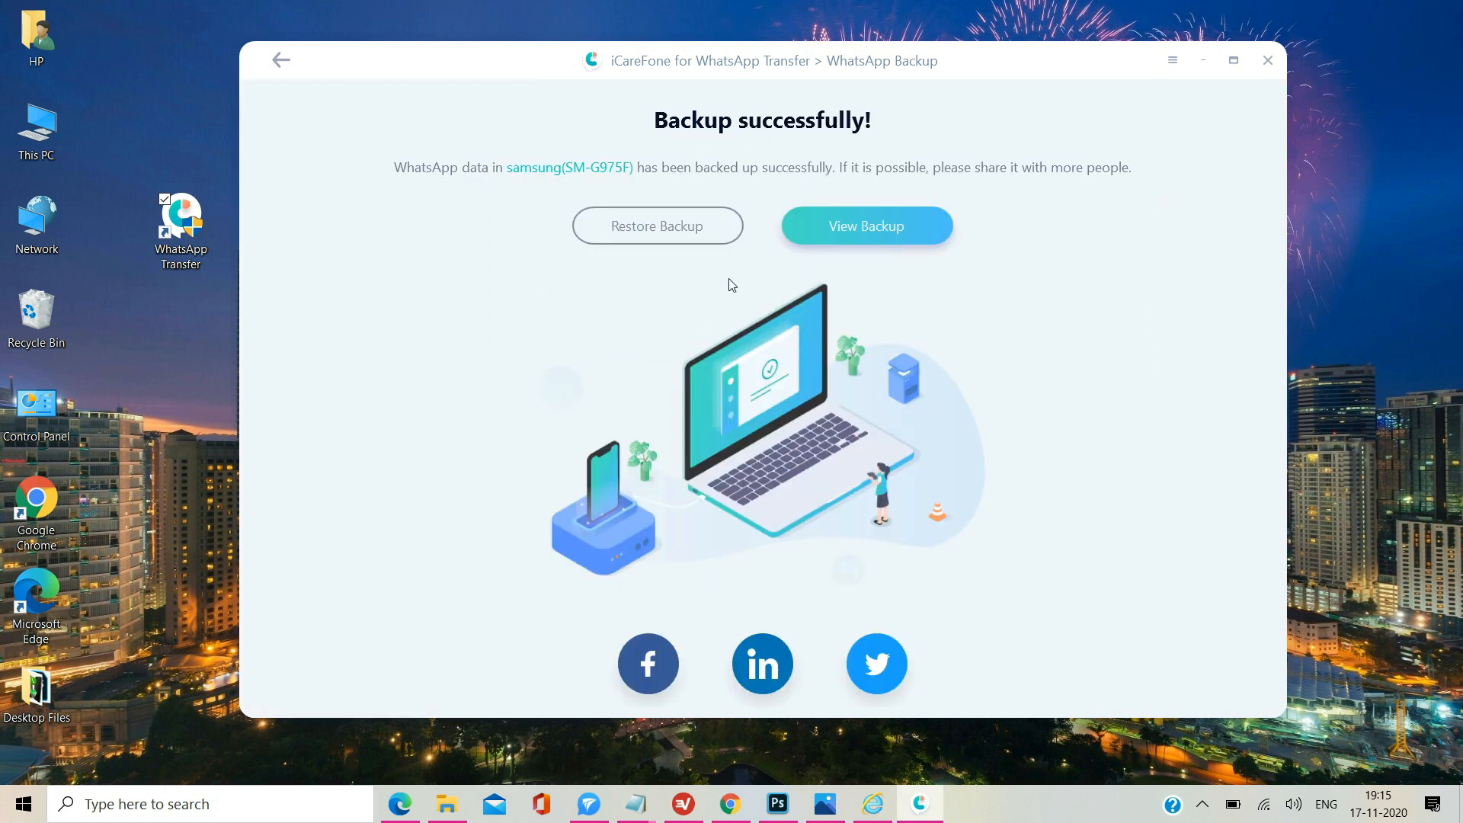
pyautogui.moveTo(1079, 169)
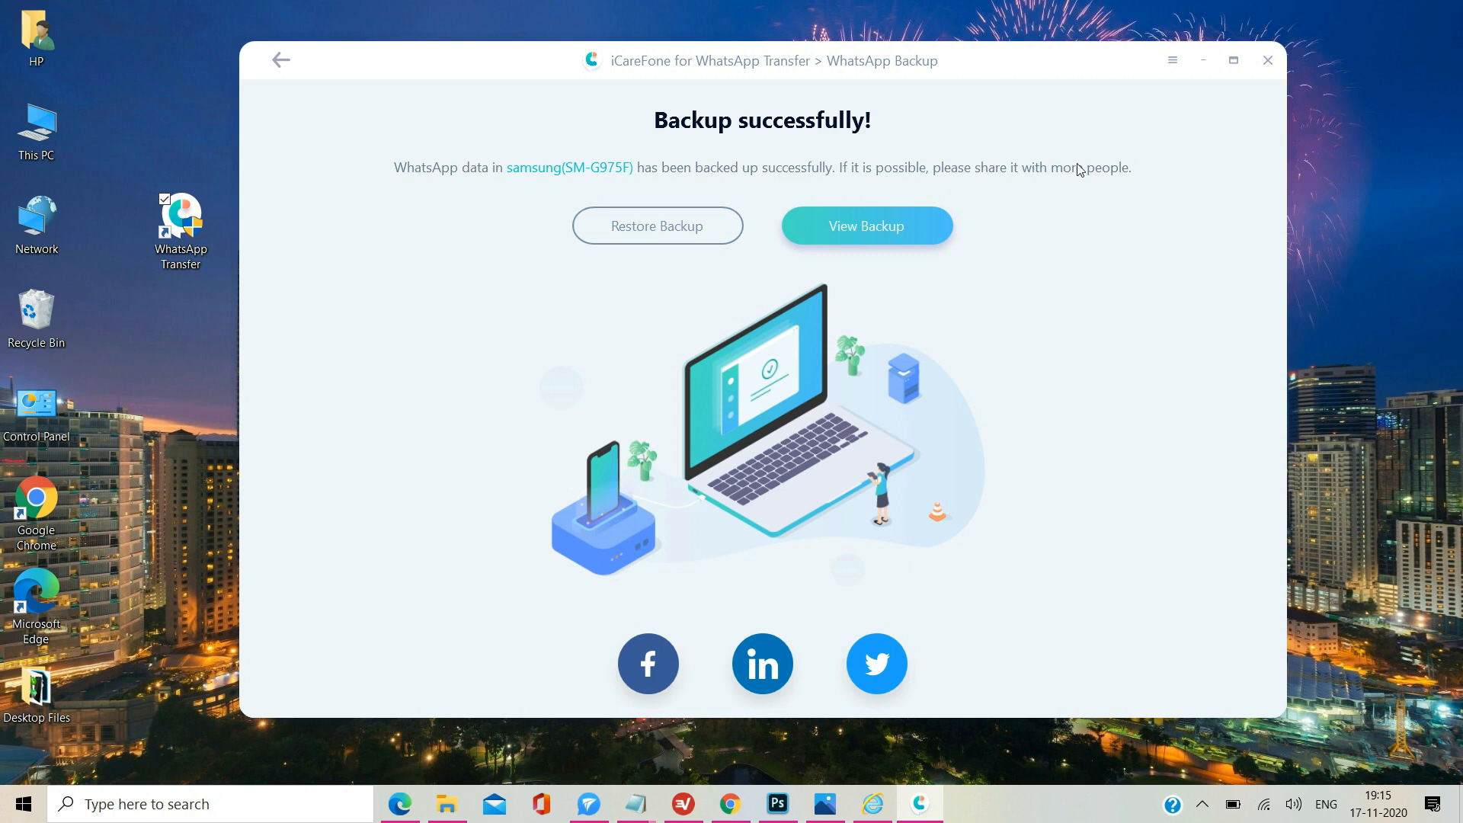
pyautogui.click(866, 225)
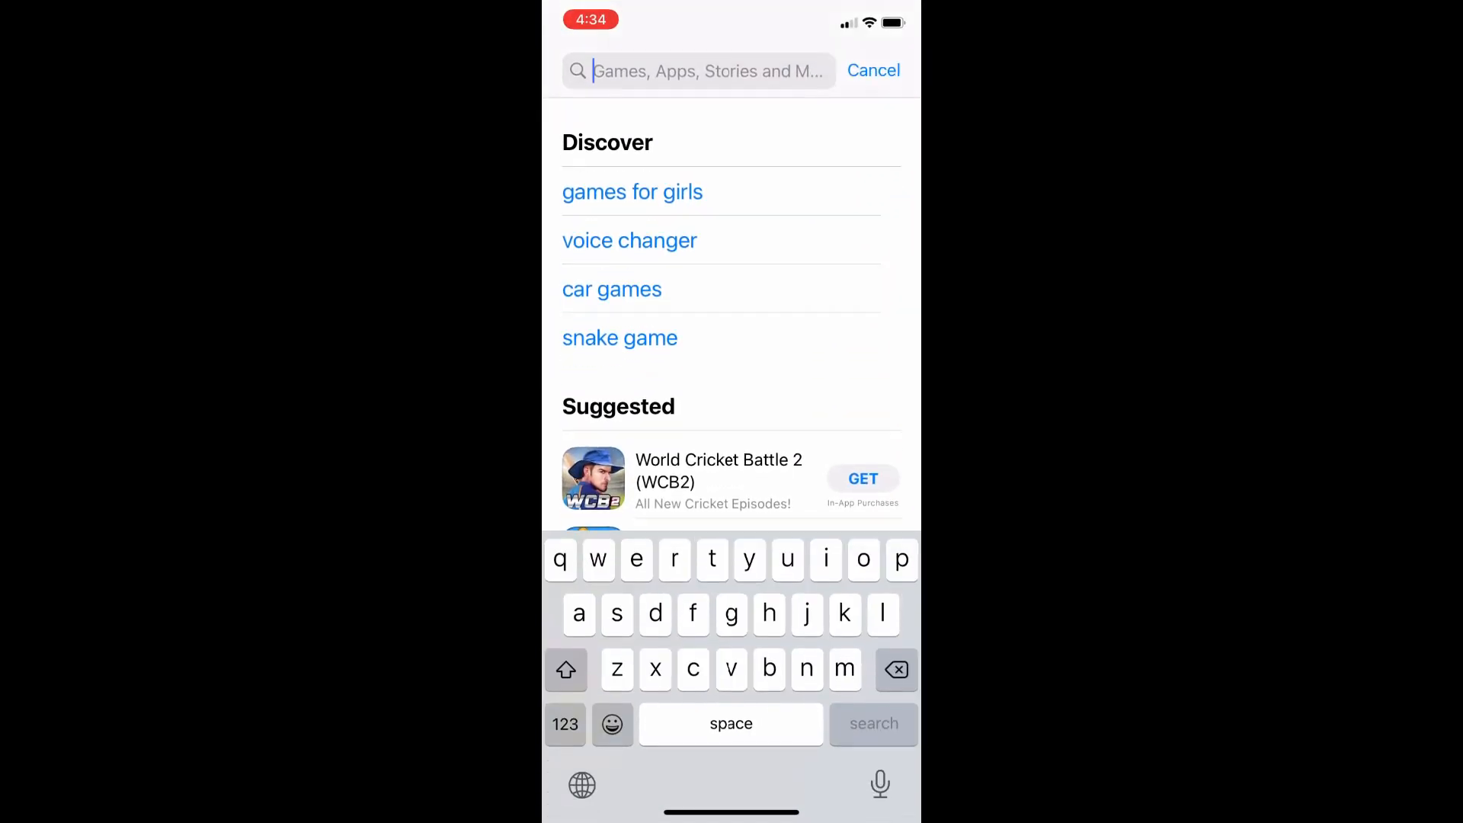
# Step: Search the App Store for 'whatsapp', install WhatsApp Messenger and launch it
pyautogui.write('whatsapp')
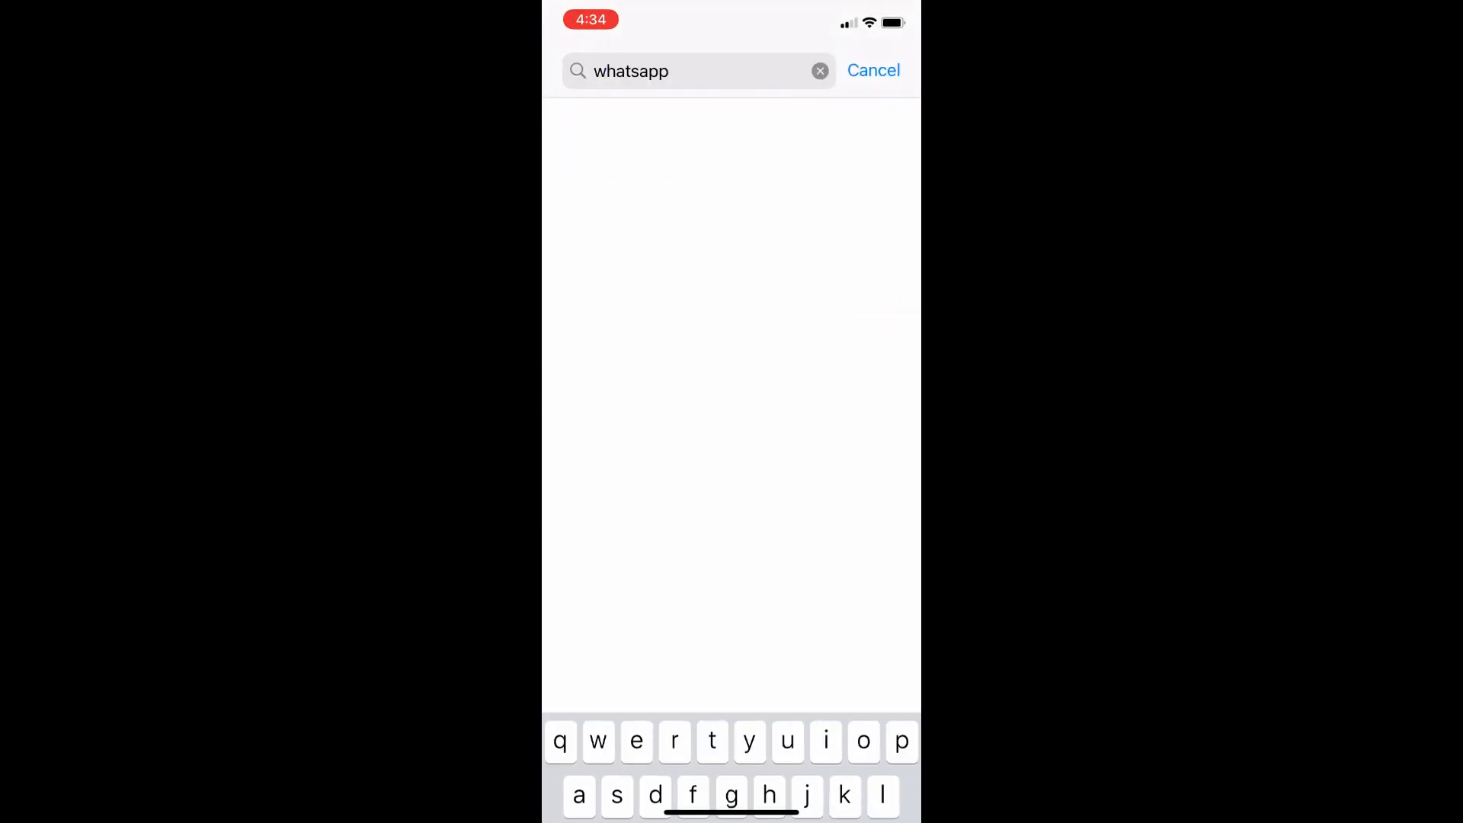
pyautogui.press('enter')
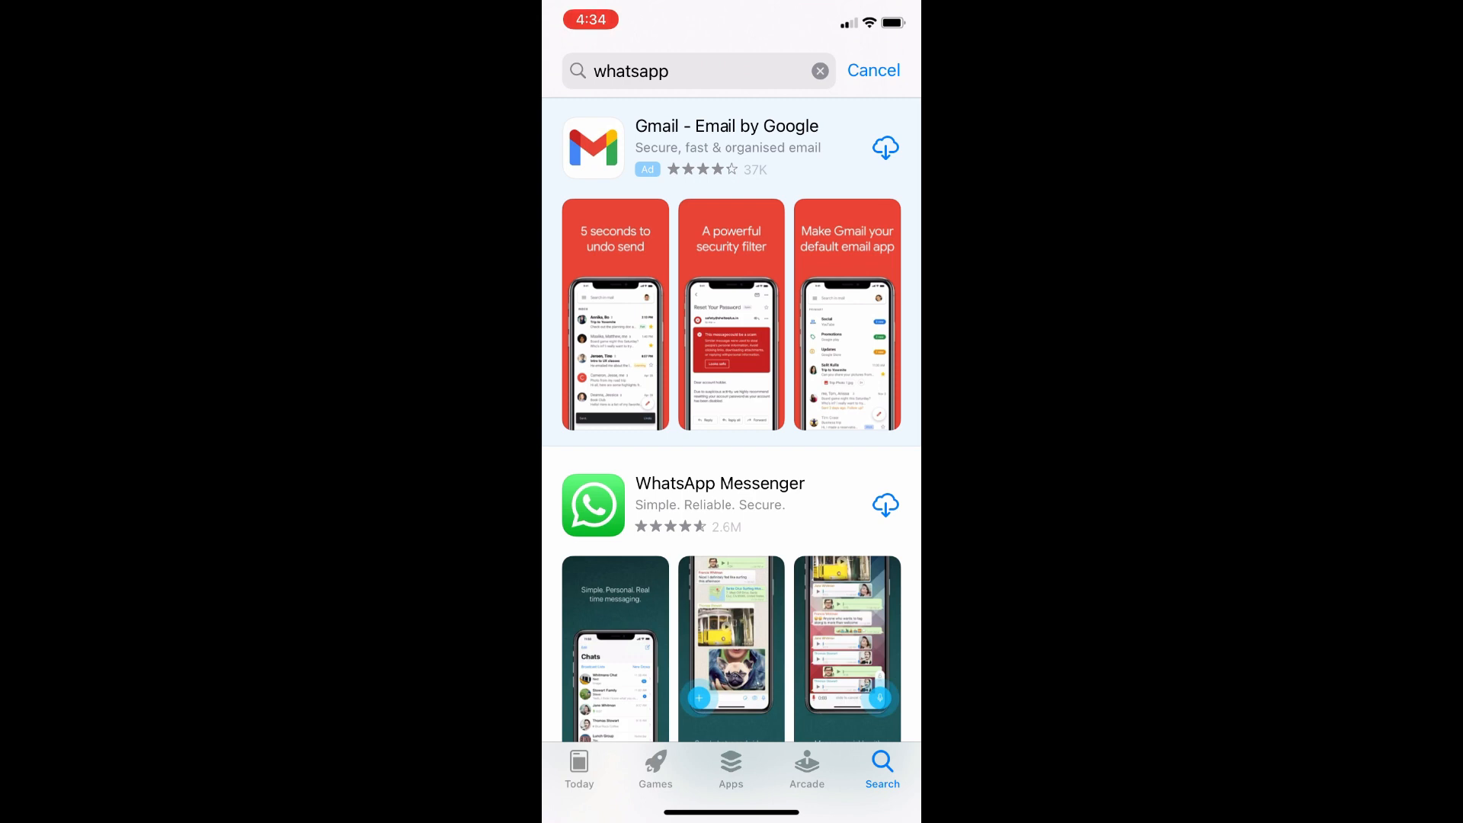
pyautogui.click(886, 505)
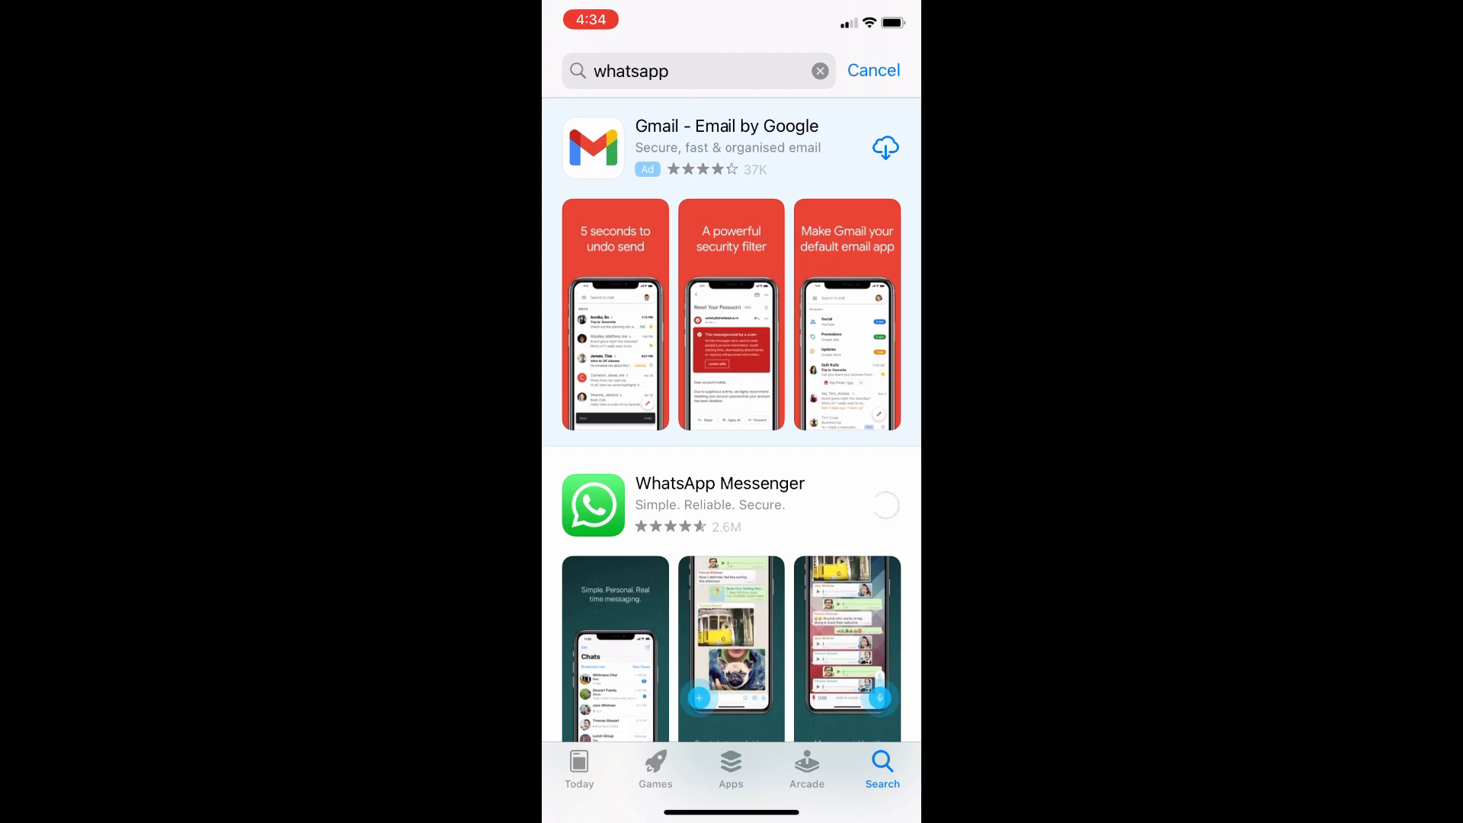
pyautogui.click(884, 504)
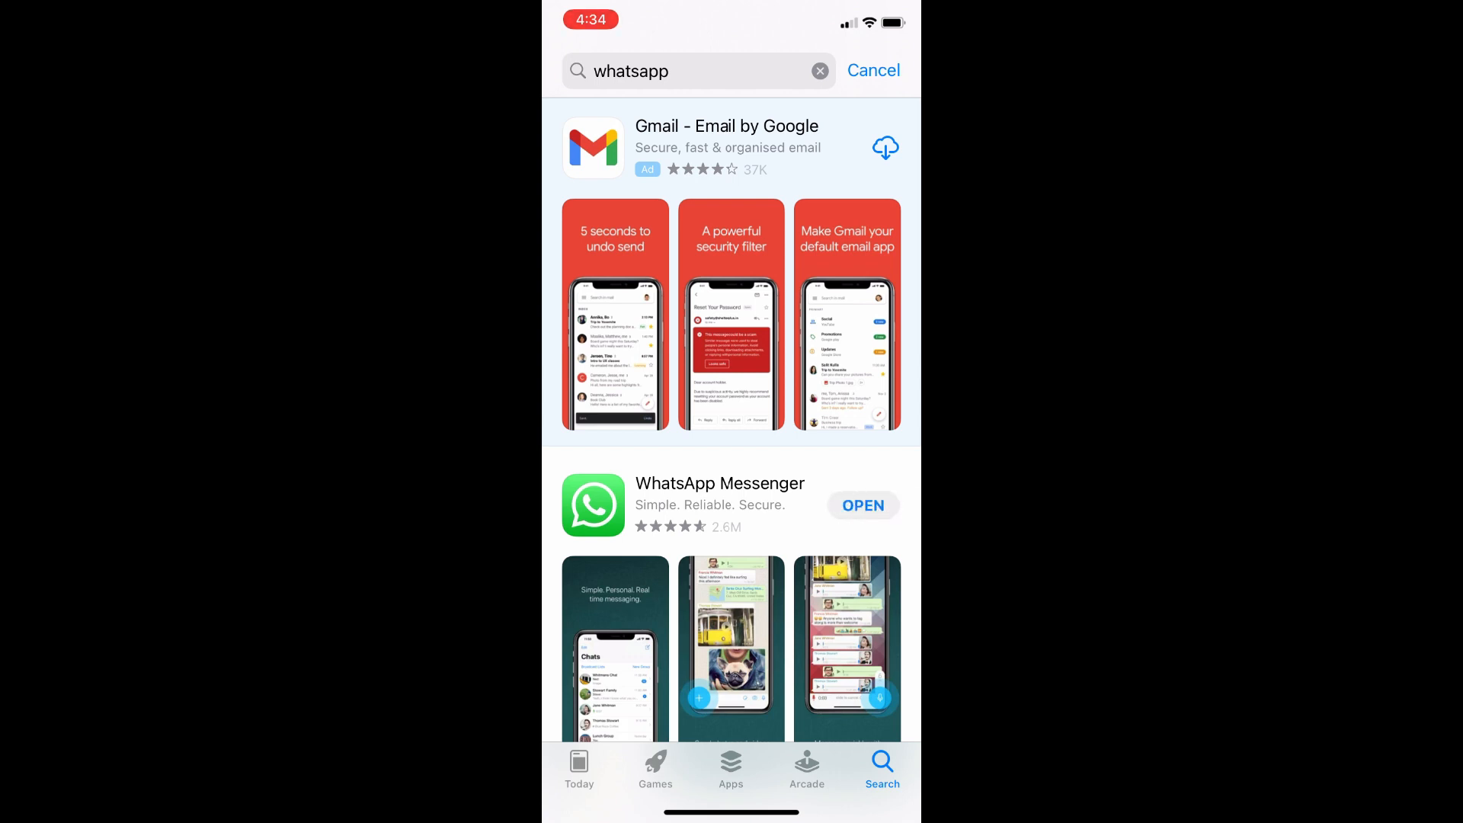
pyautogui.click(861, 504)
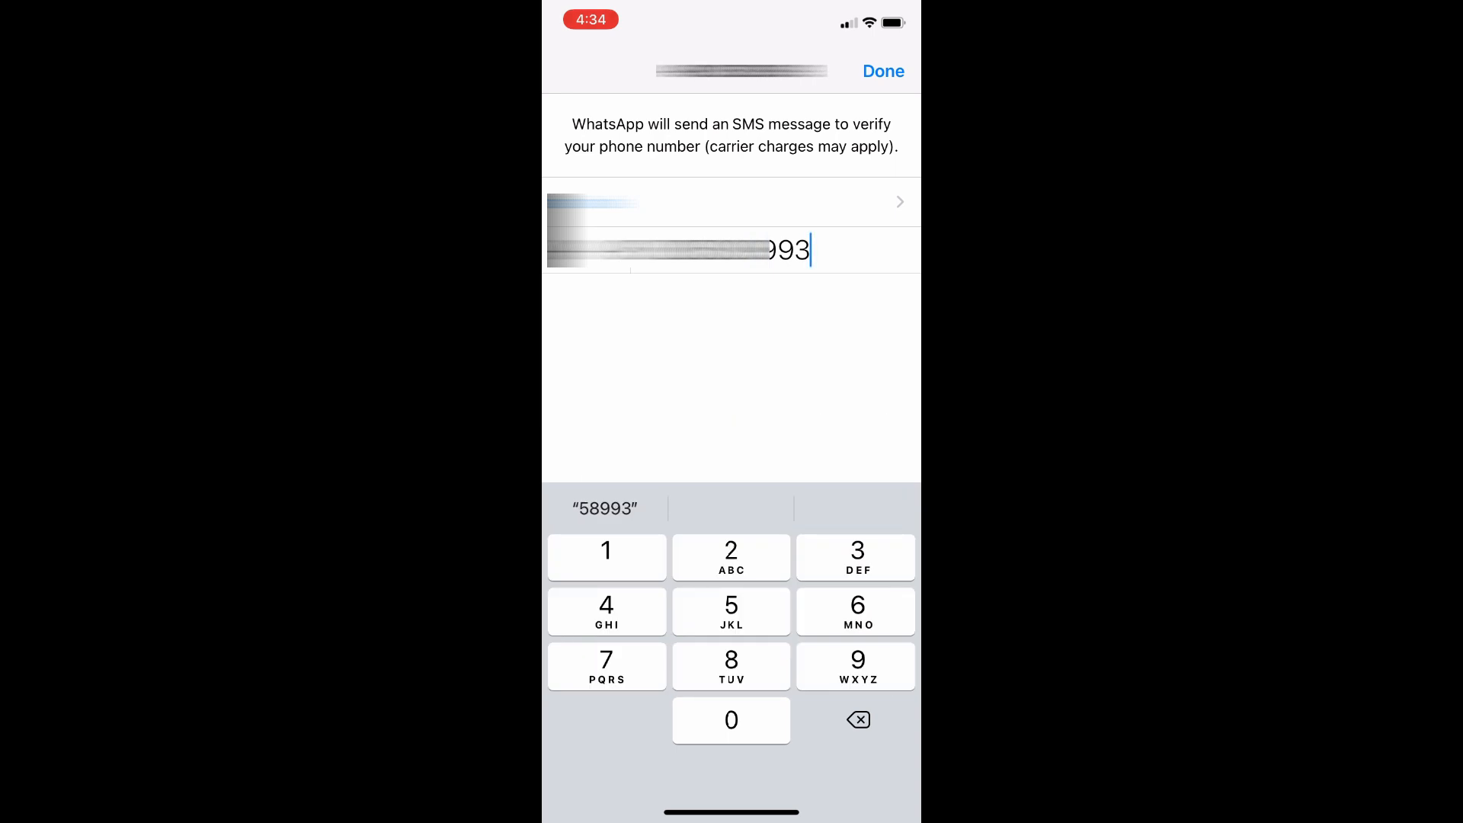
pyautogui.click(883, 72)
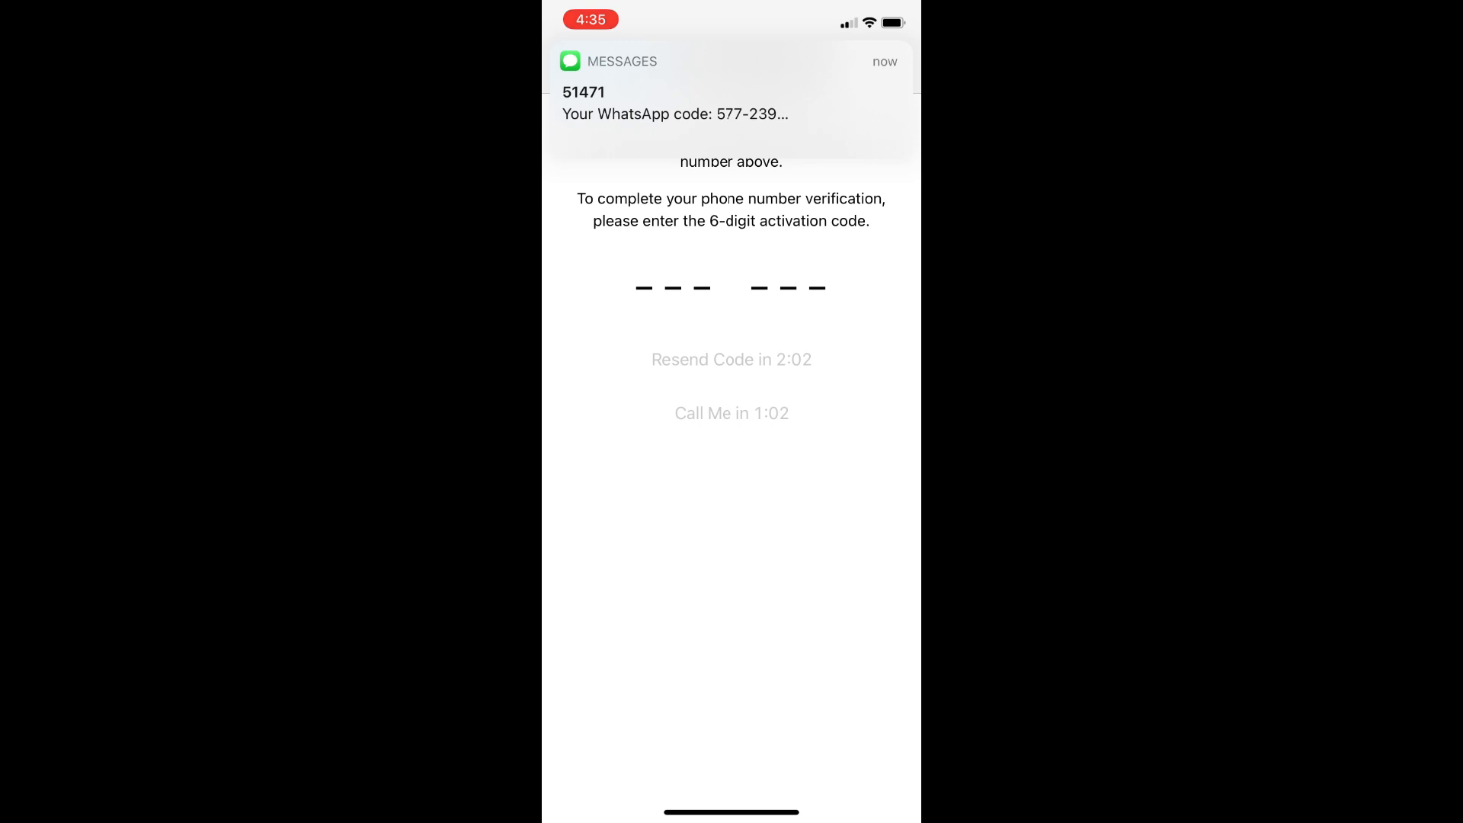
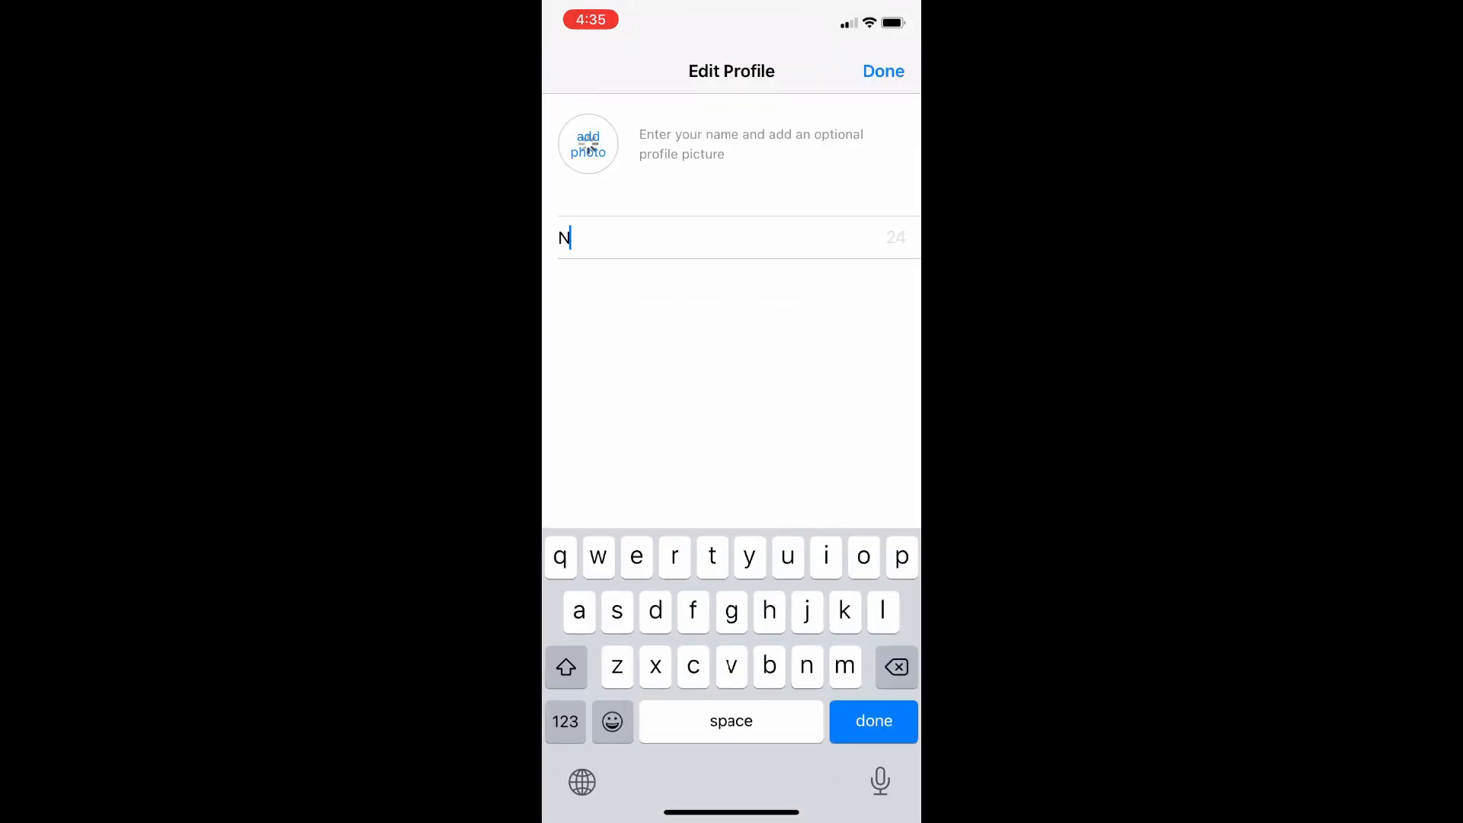
pyautogui.click(883, 71)
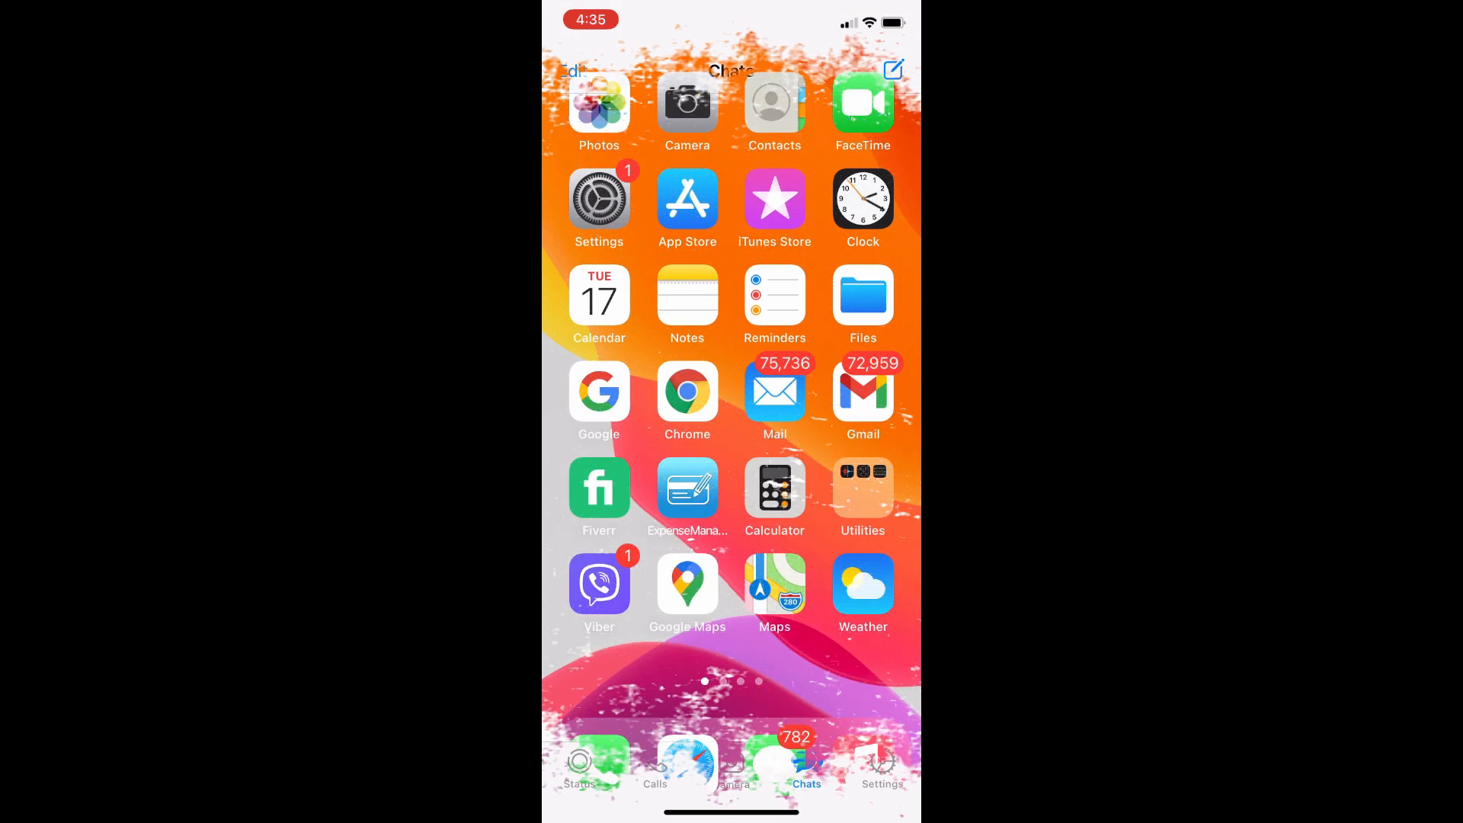
# Step: Navigate Settings > Apple ID > Find My to the Find My iPhone page
pyautogui.click(597, 198)
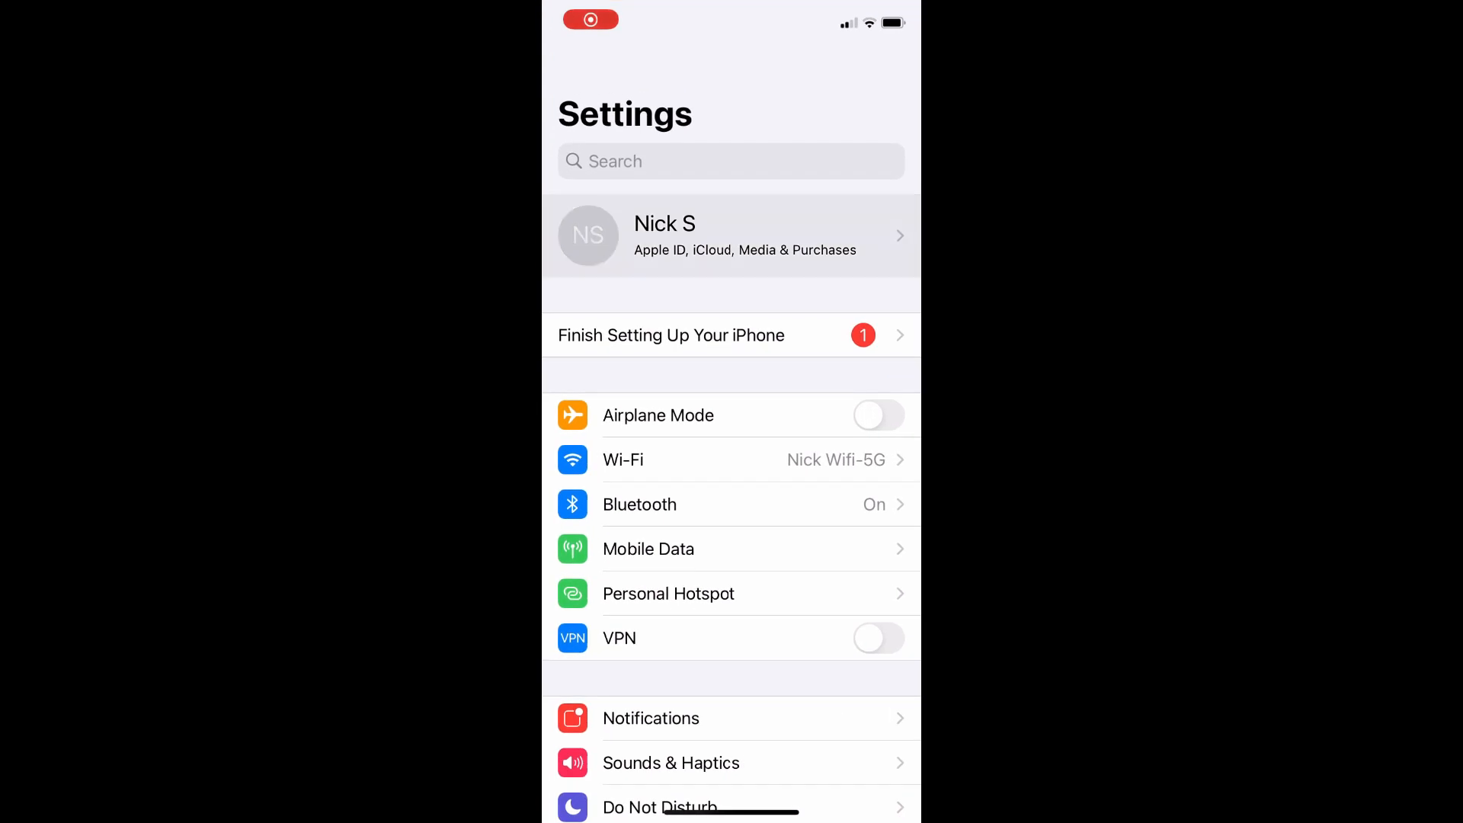
pyautogui.click(730, 235)
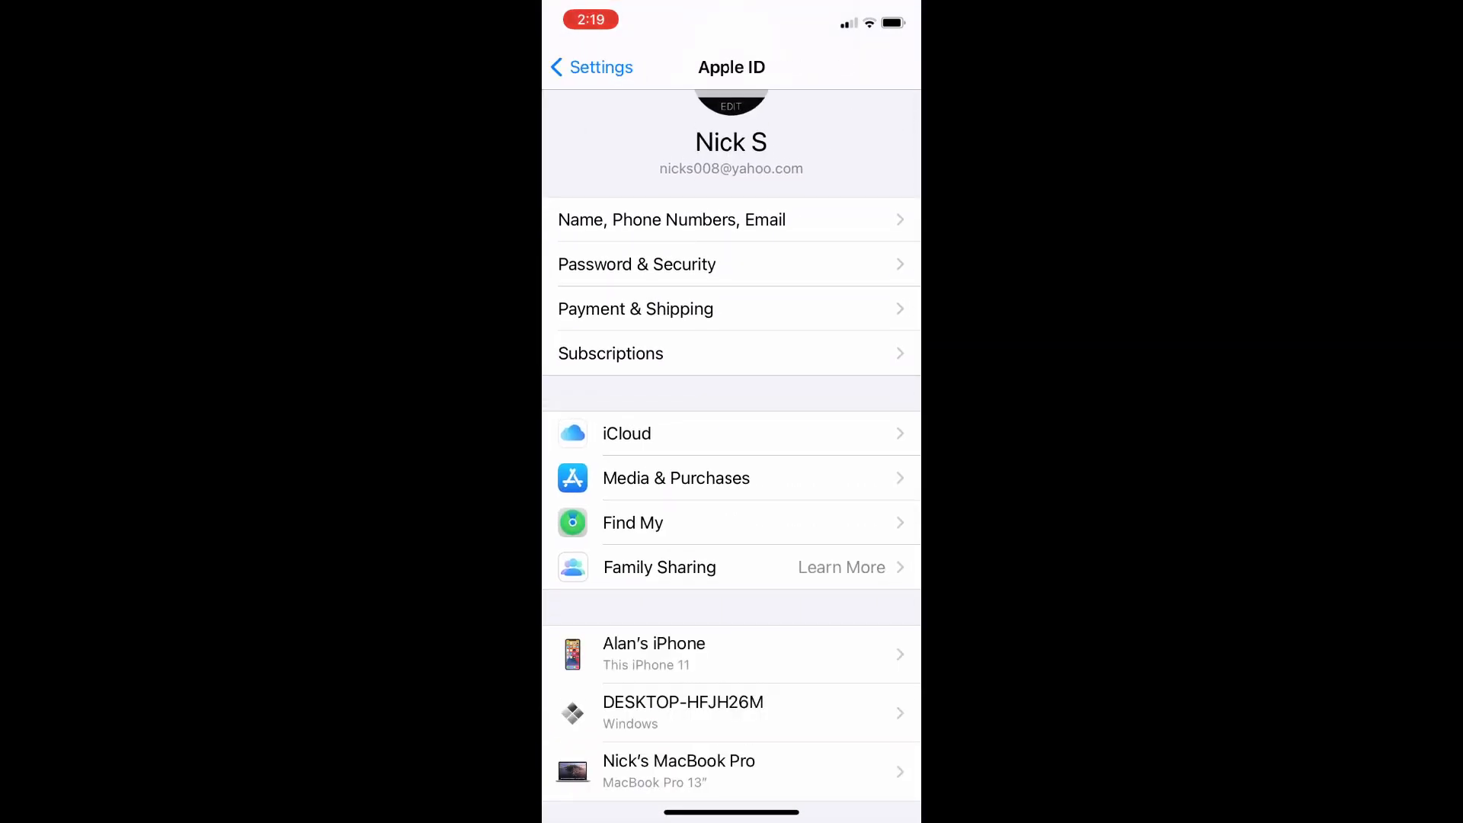
pyautogui.click(632, 523)
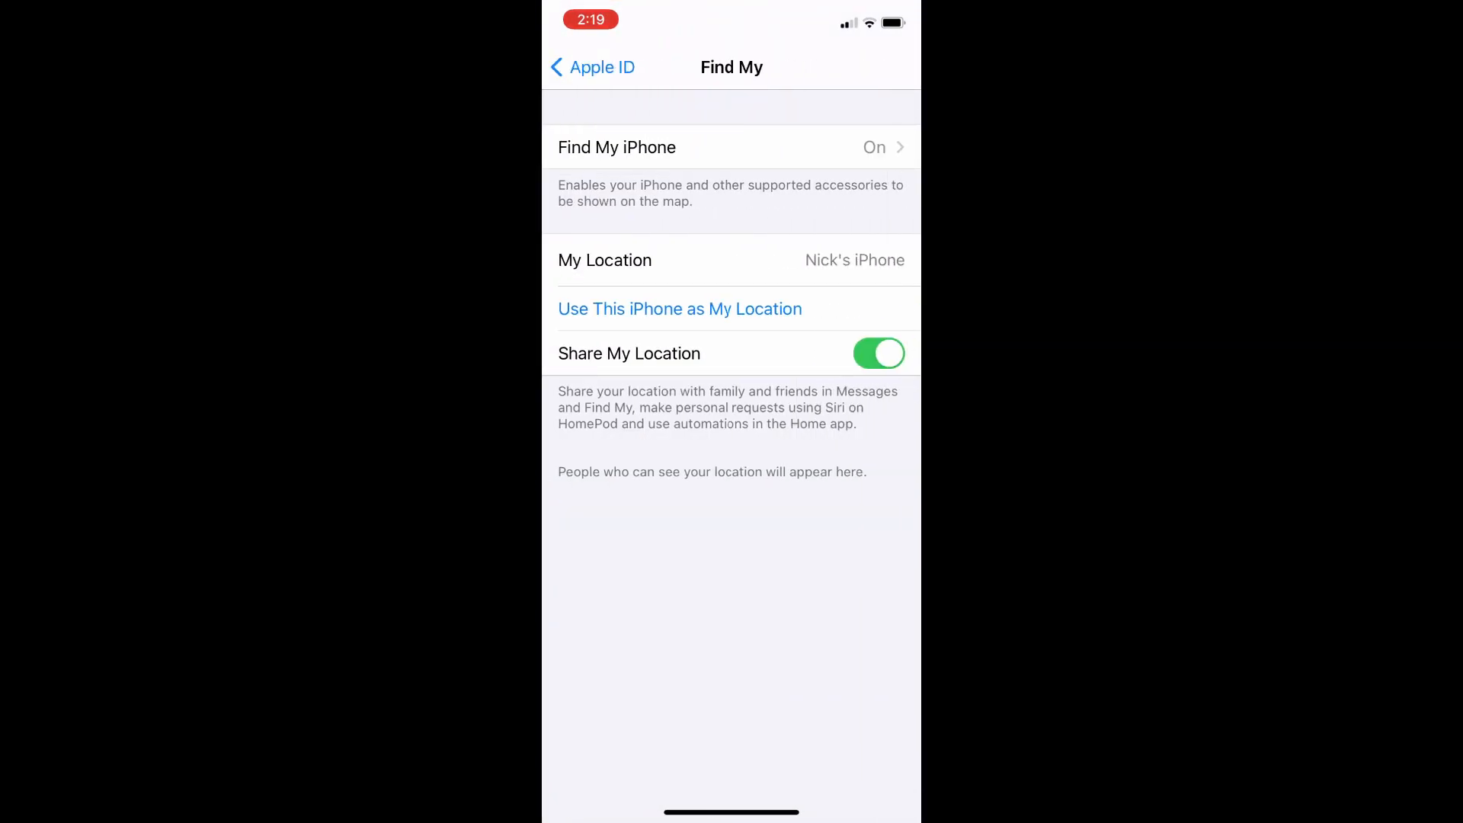
pyautogui.click(617, 147)
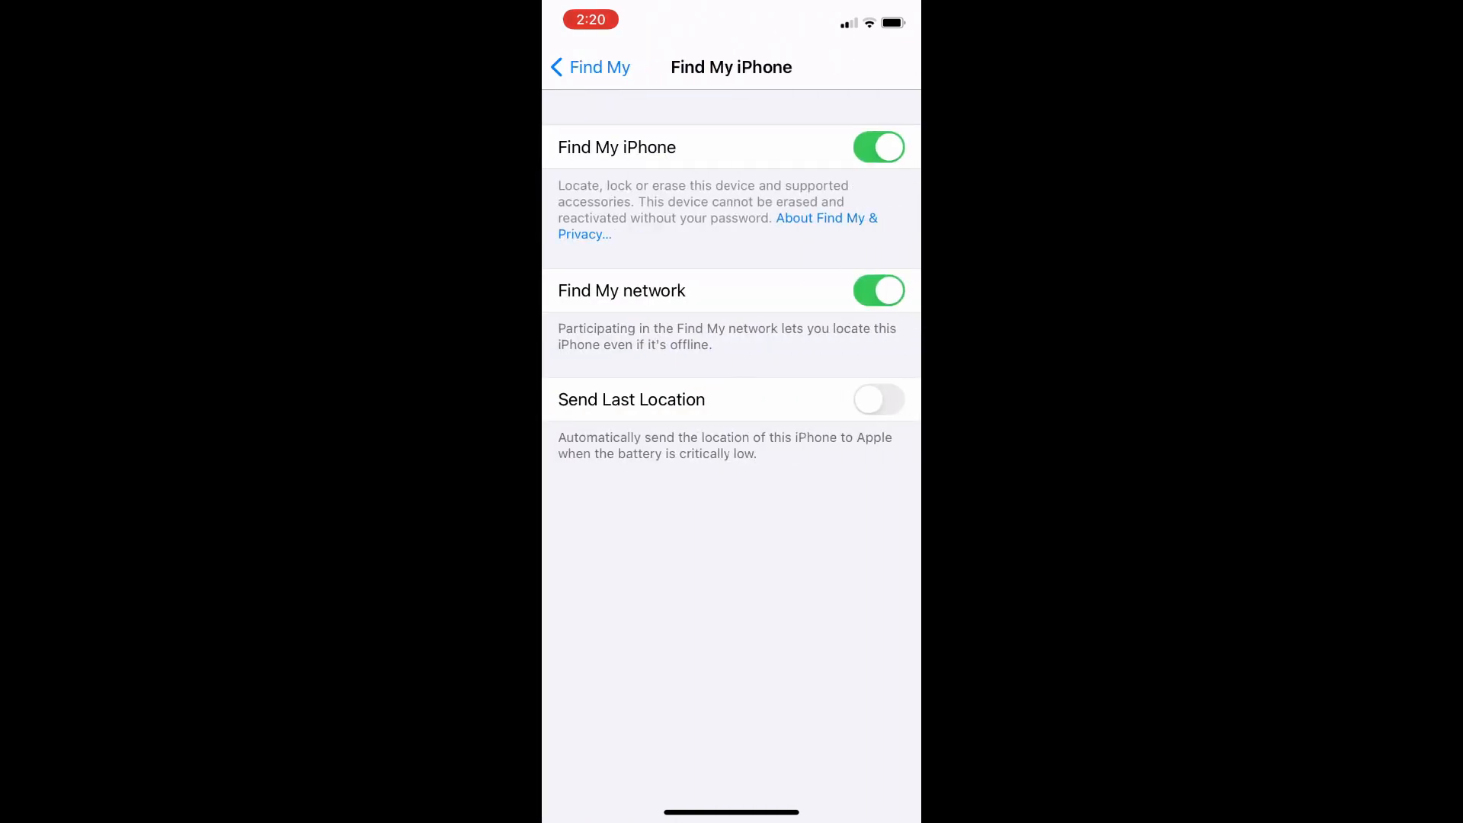
# Step: Switch Find My iPhone off, confirming with the Apple ID password
pyautogui.click(877, 147)
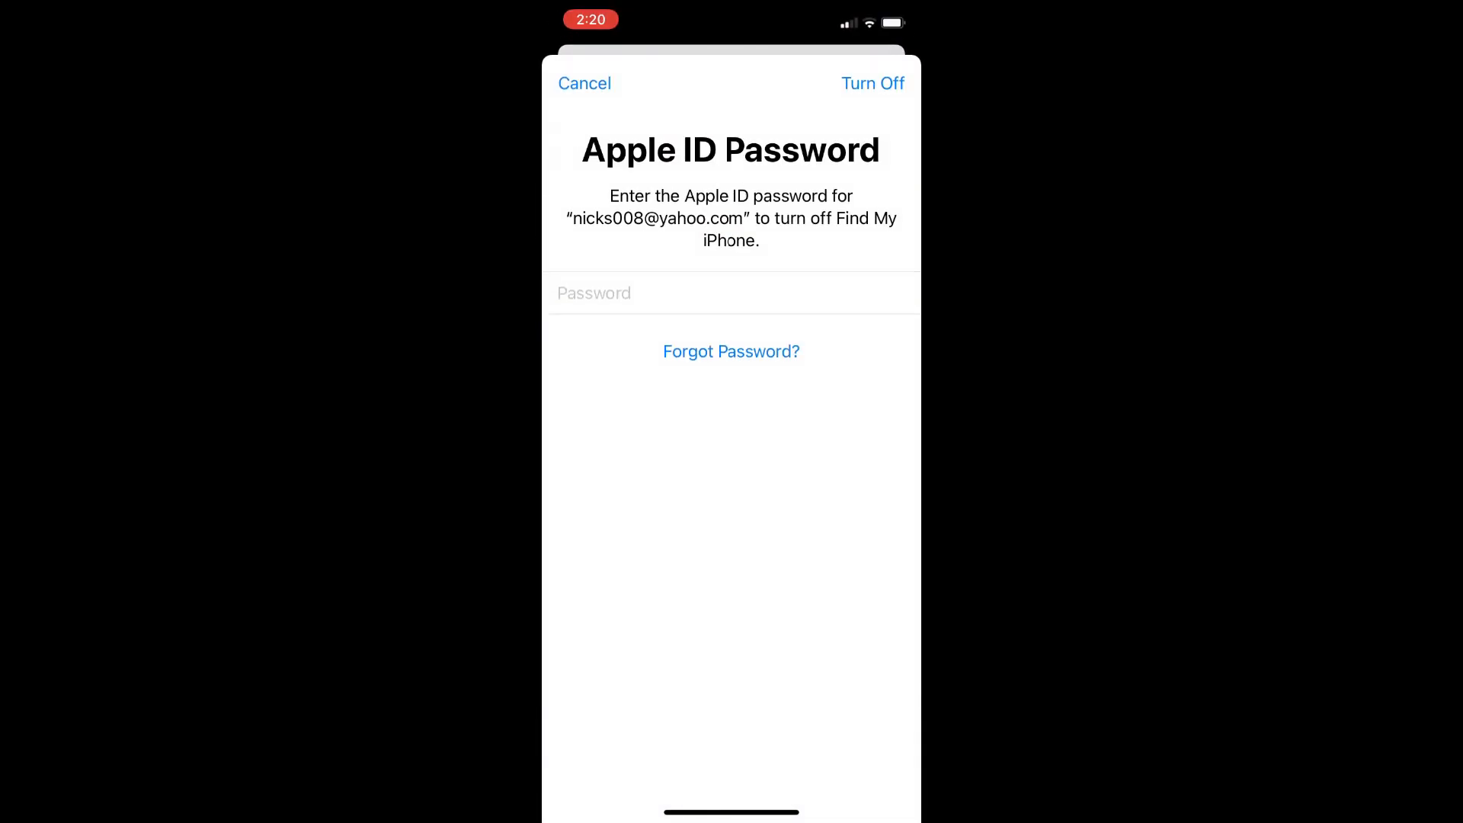
pyautogui.click(730, 292)
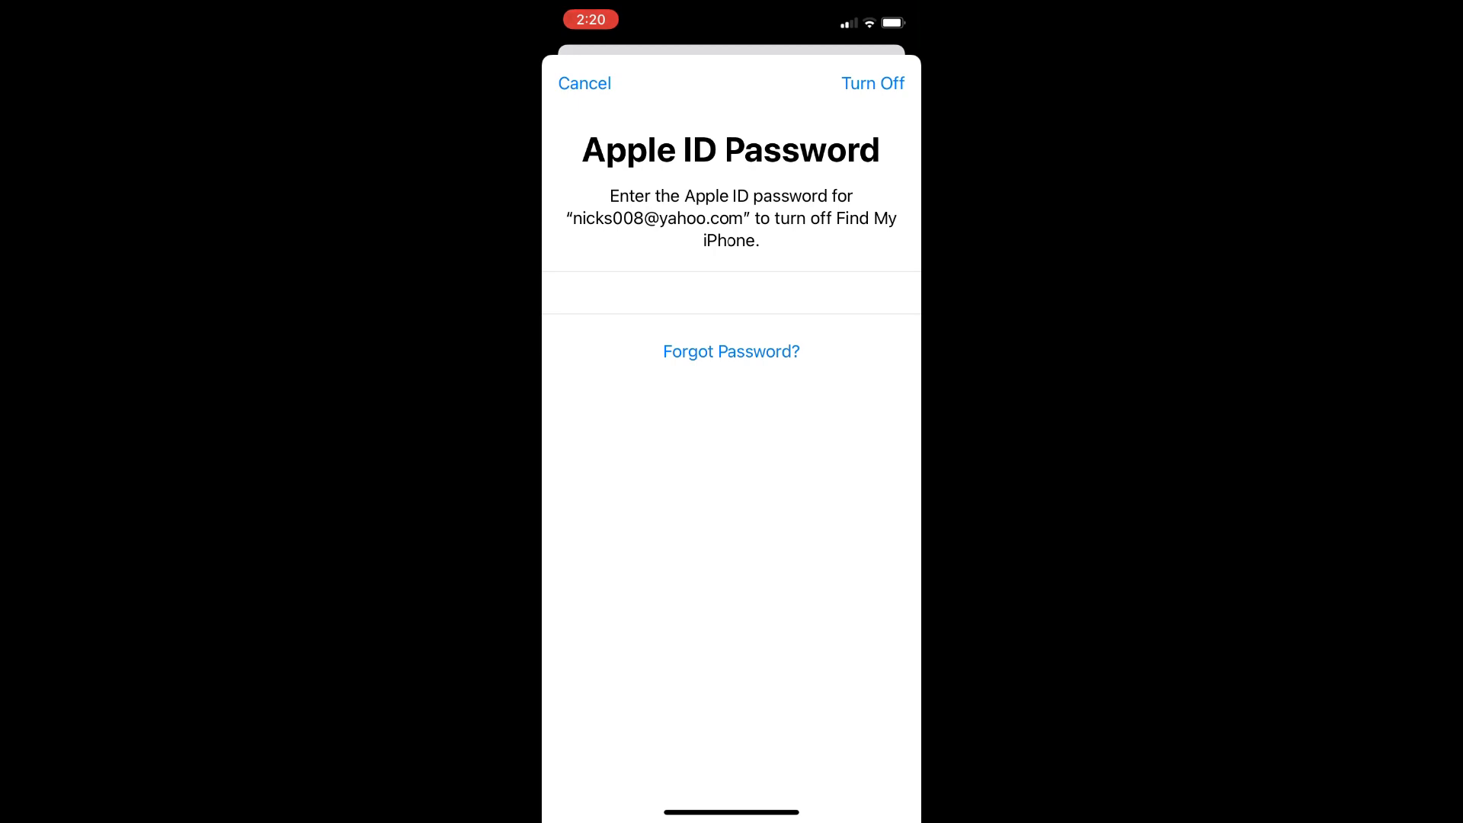
pyautogui.click(872, 84)
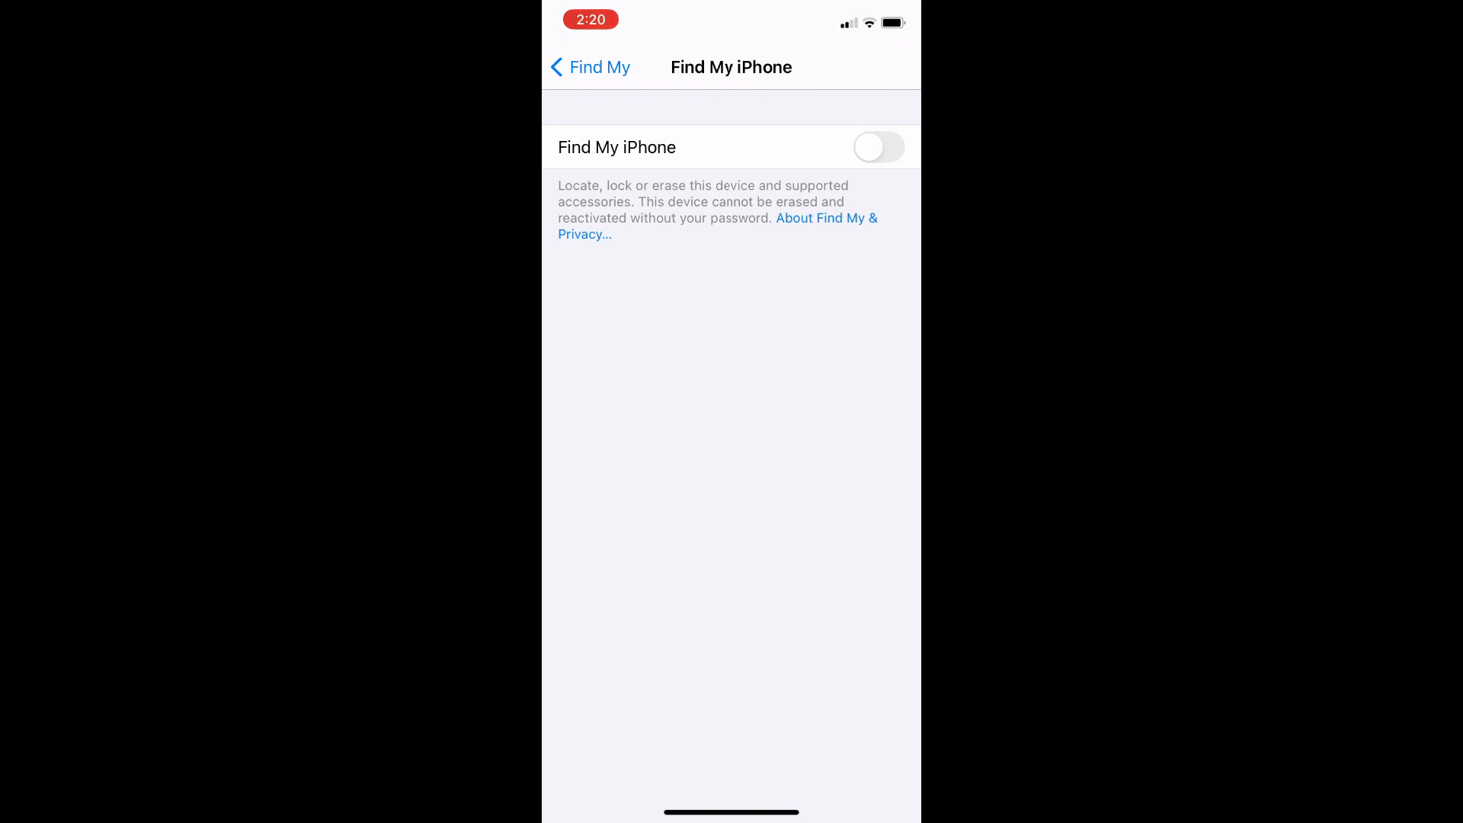
pyautogui.click(590, 67)
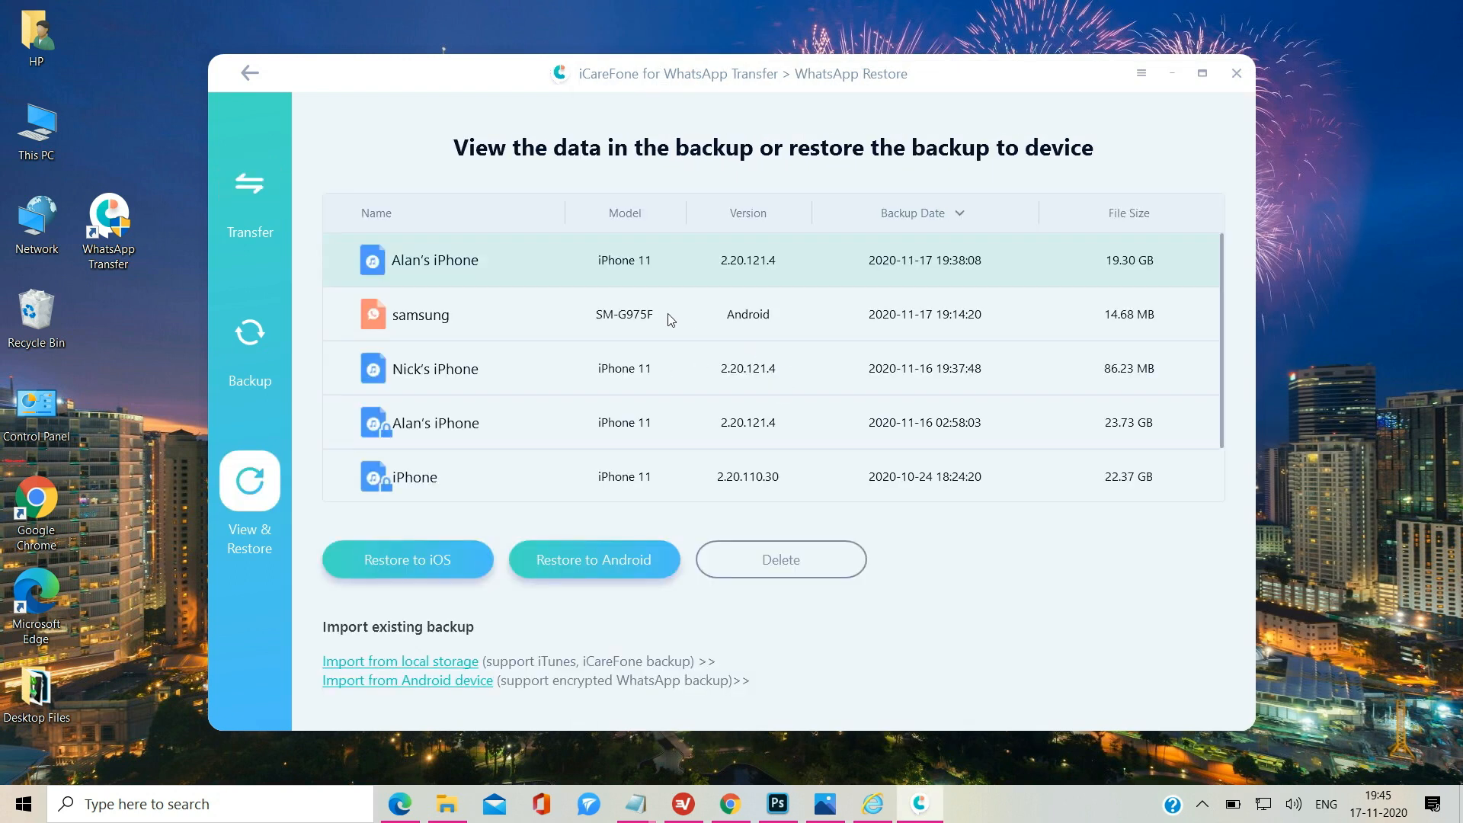
# Step: Restore the samsung backup to the iPhone 11, accepting the WhatsApp data overwrite
pyautogui.click(419, 314)
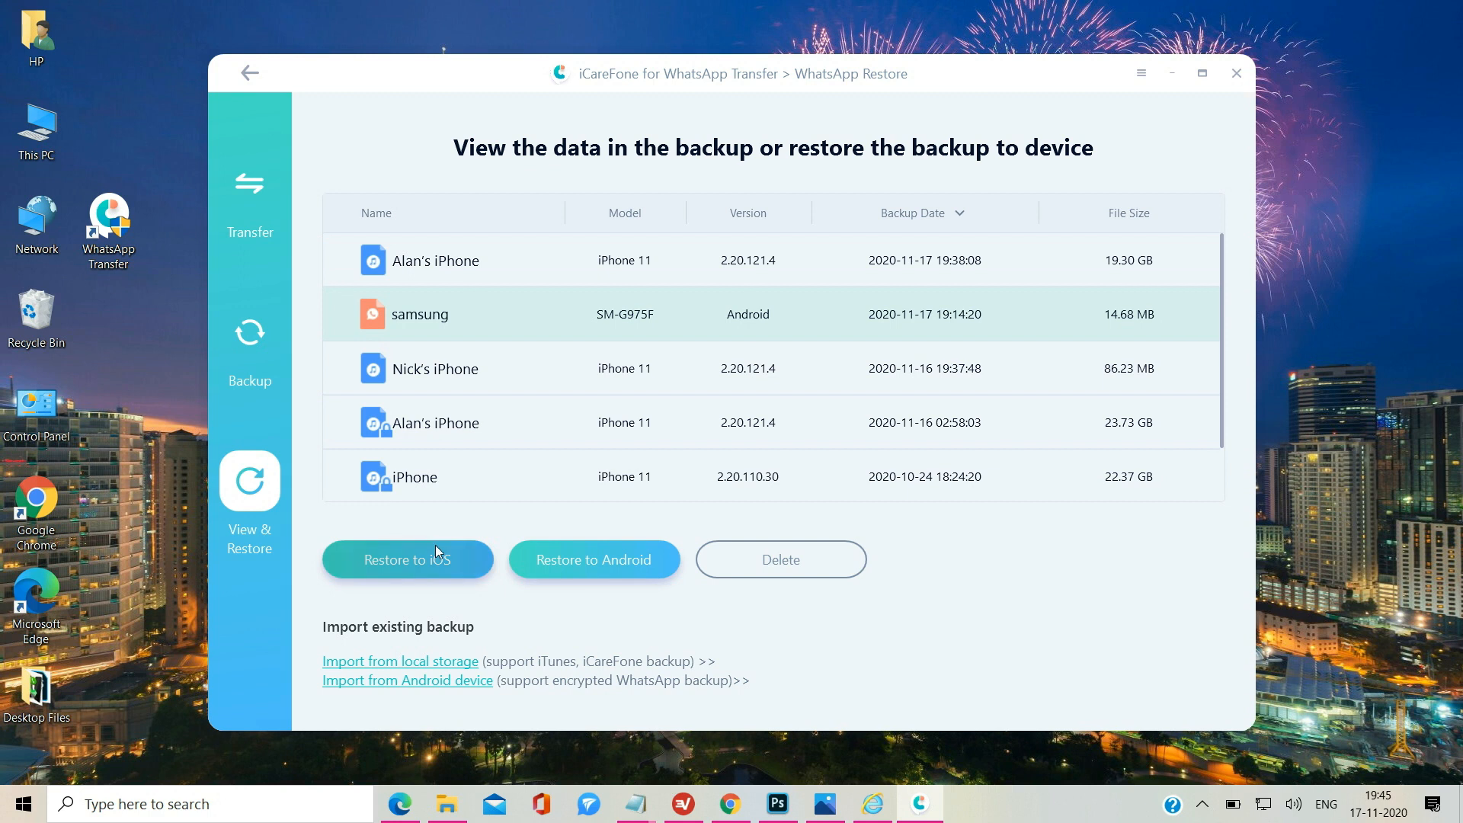
pyautogui.click(407, 559)
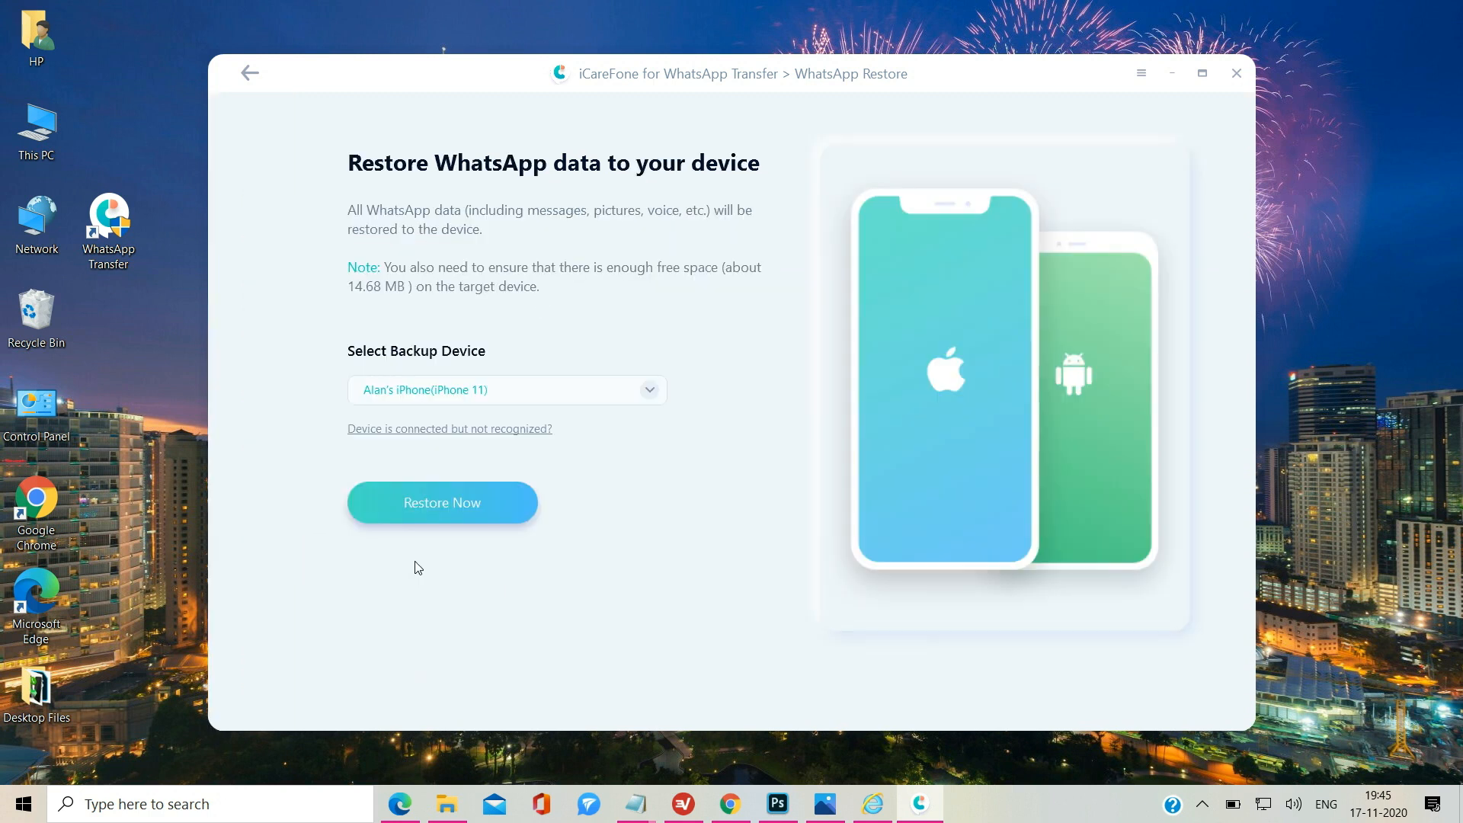
pyautogui.moveTo(442, 502)
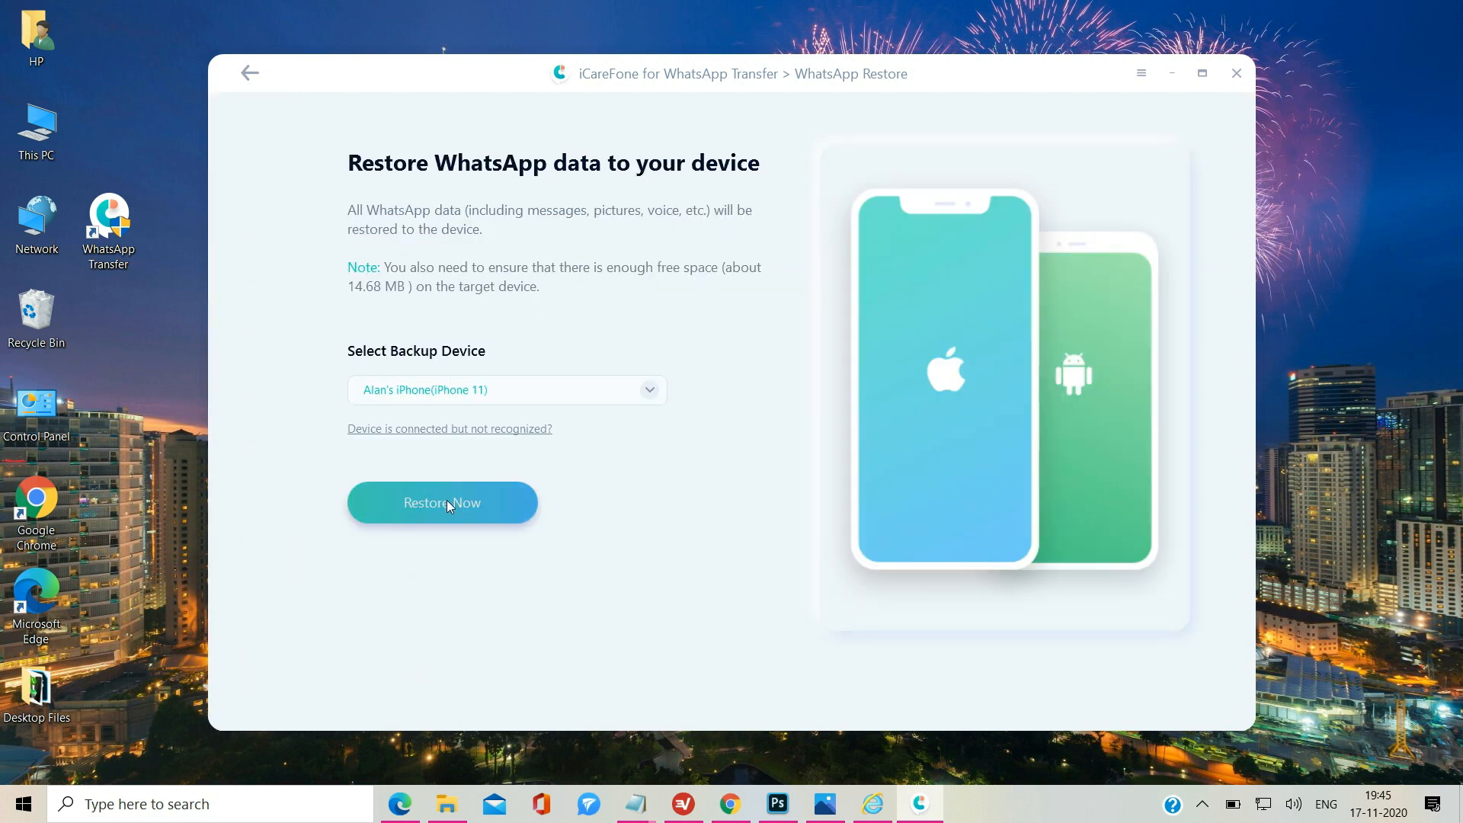
pyautogui.click(442, 501)
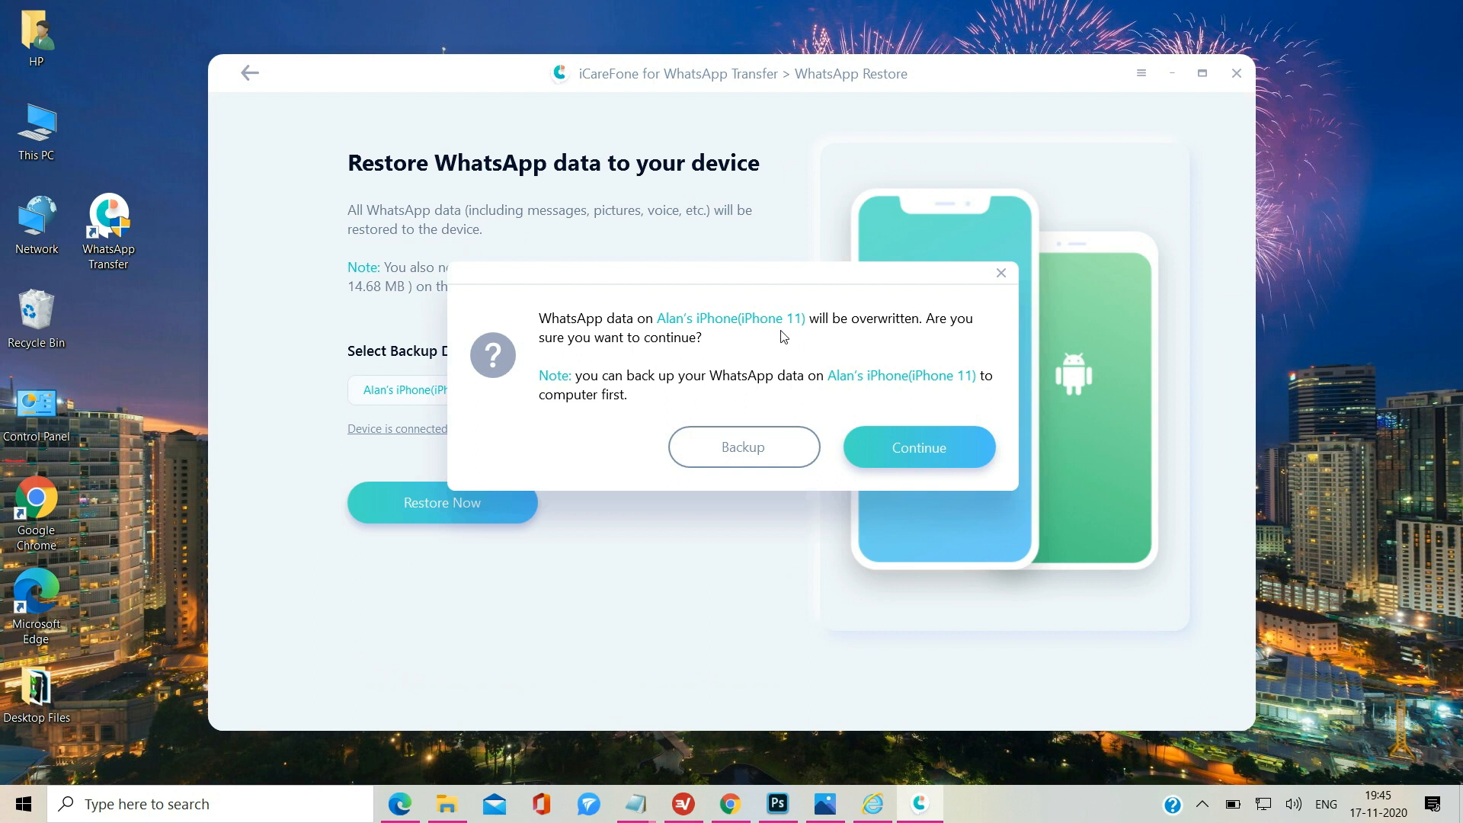
pyautogui.moveTo(677, 403)
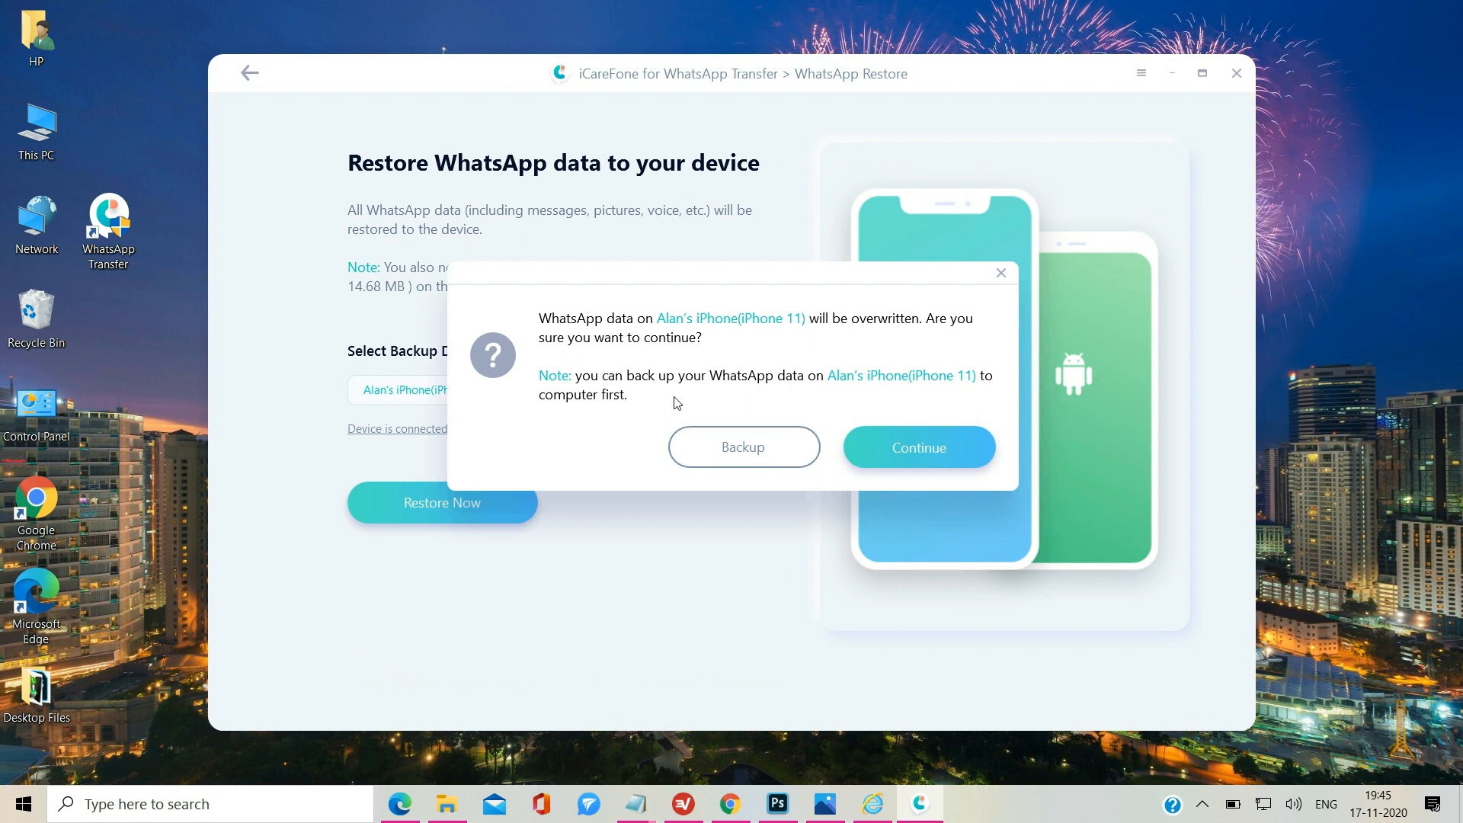
pyautogui.moveTo(918, 447)
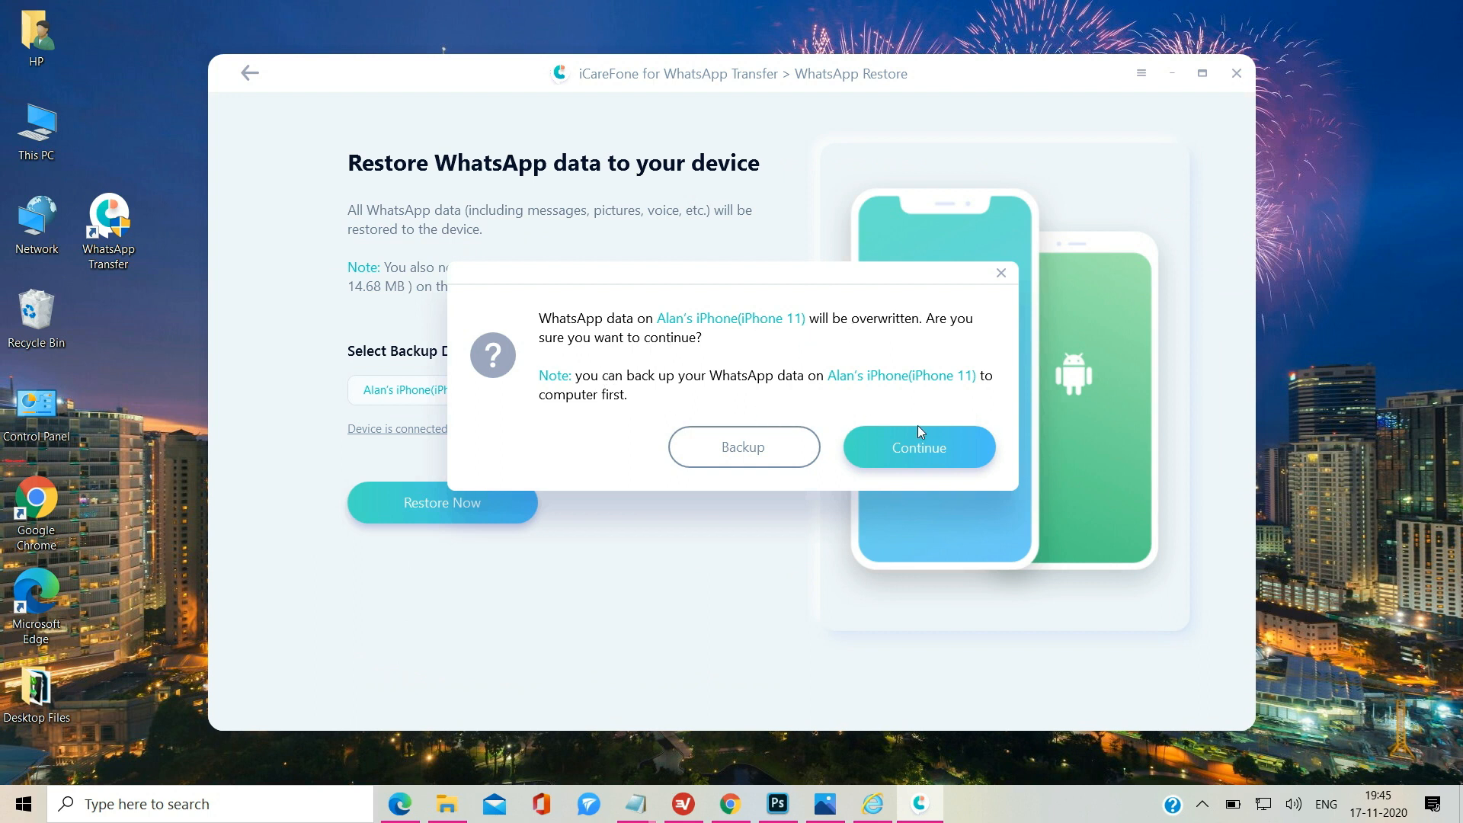
pyautogui.click(917, 446)
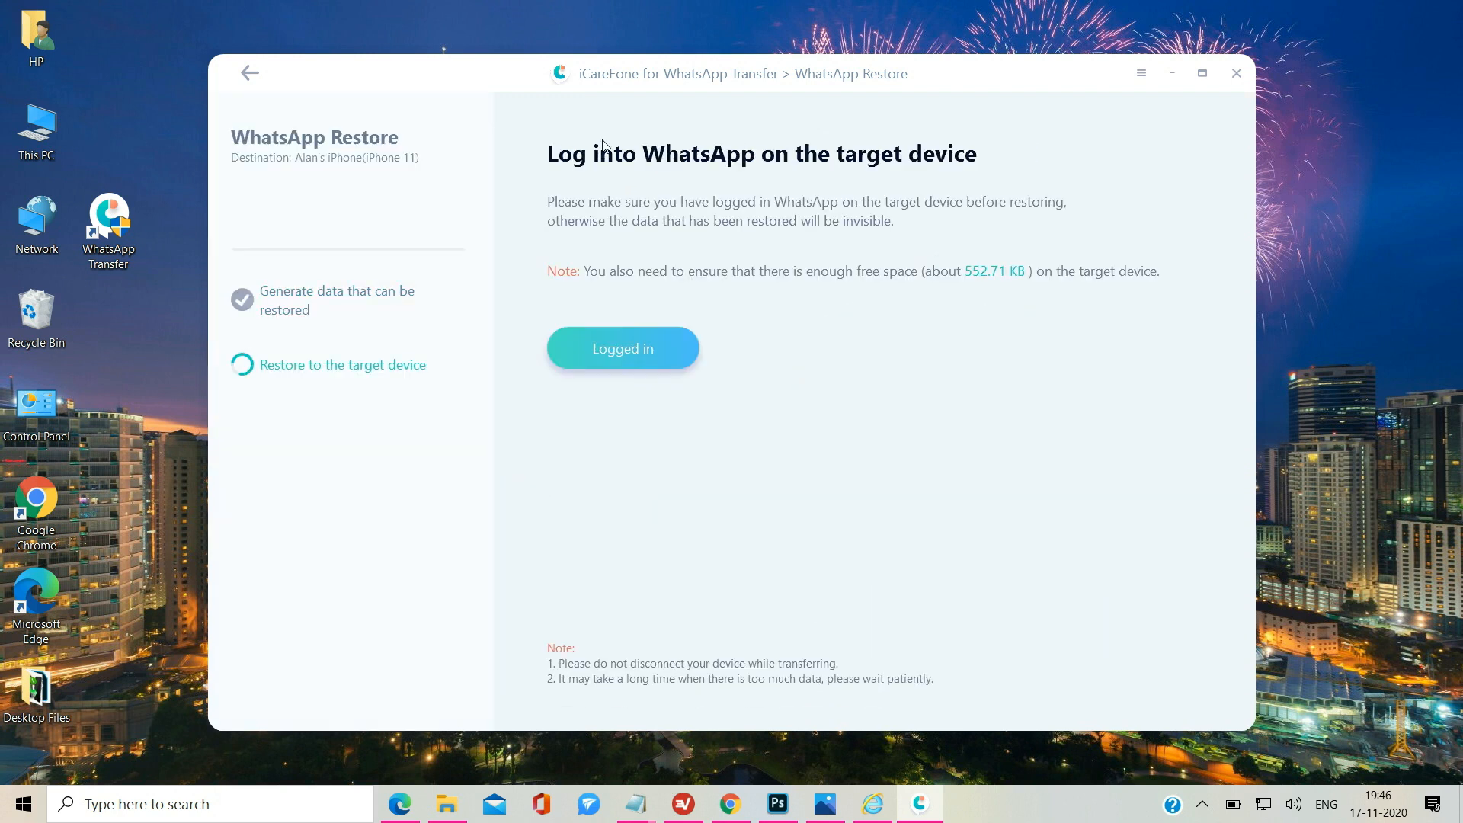
pyautogui.moveTo(892, 215)
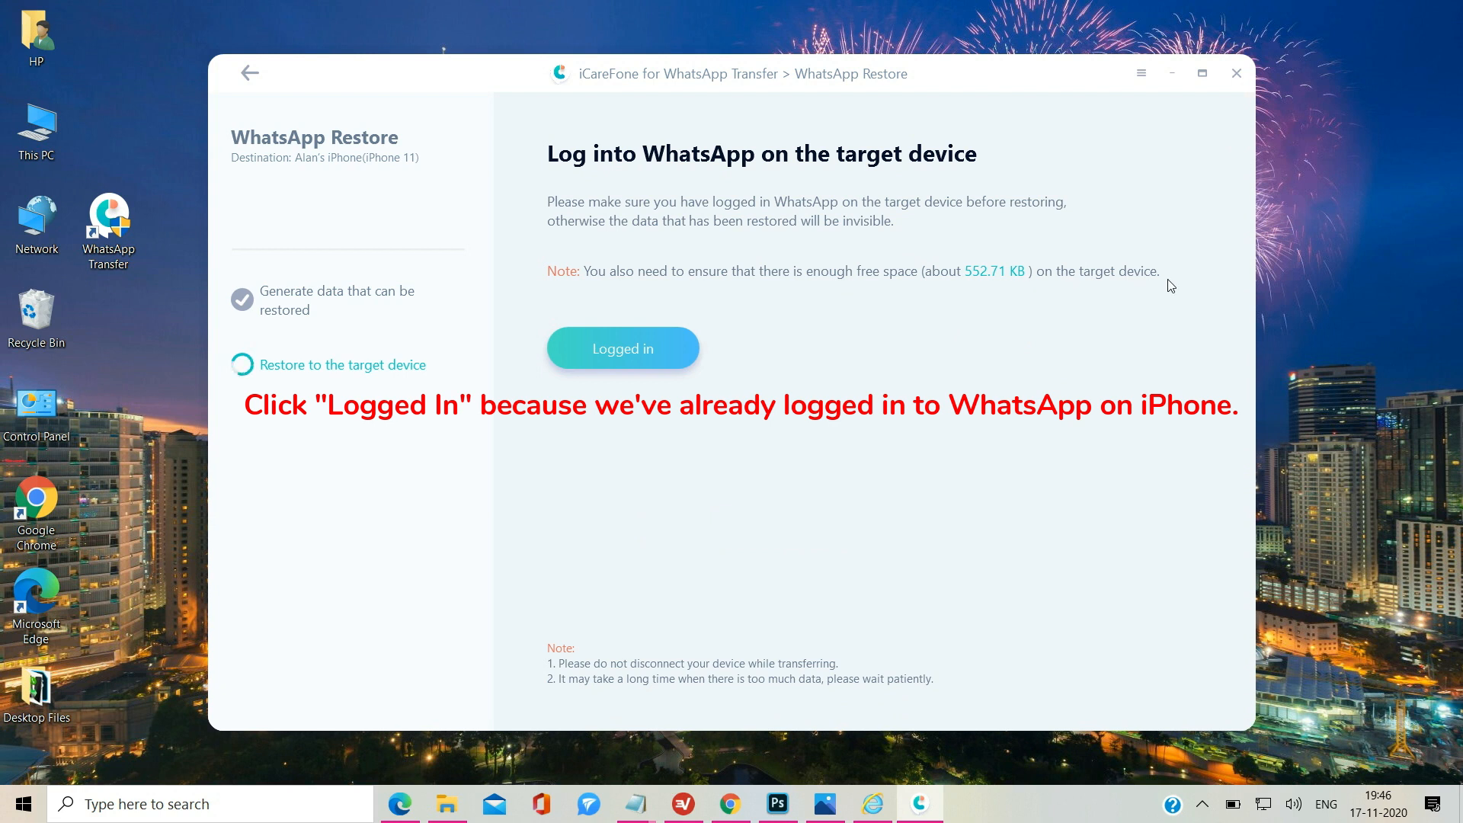
# Step: Confirm WhatsApp is logged in on the iPhone so the restore completes successfully
pyautogui.click(622, 348)
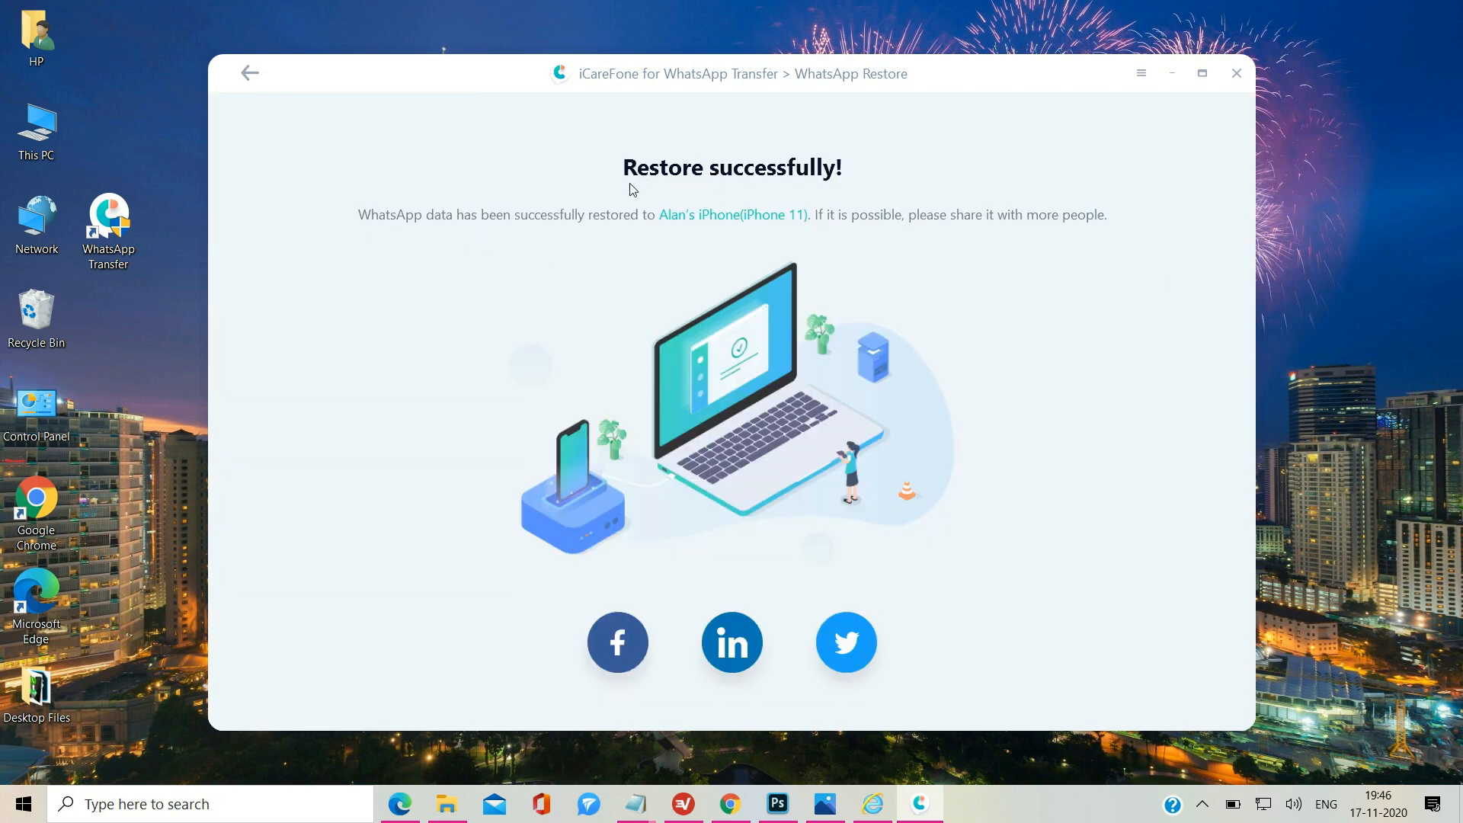
pyautogui.moveTo(497, 250)
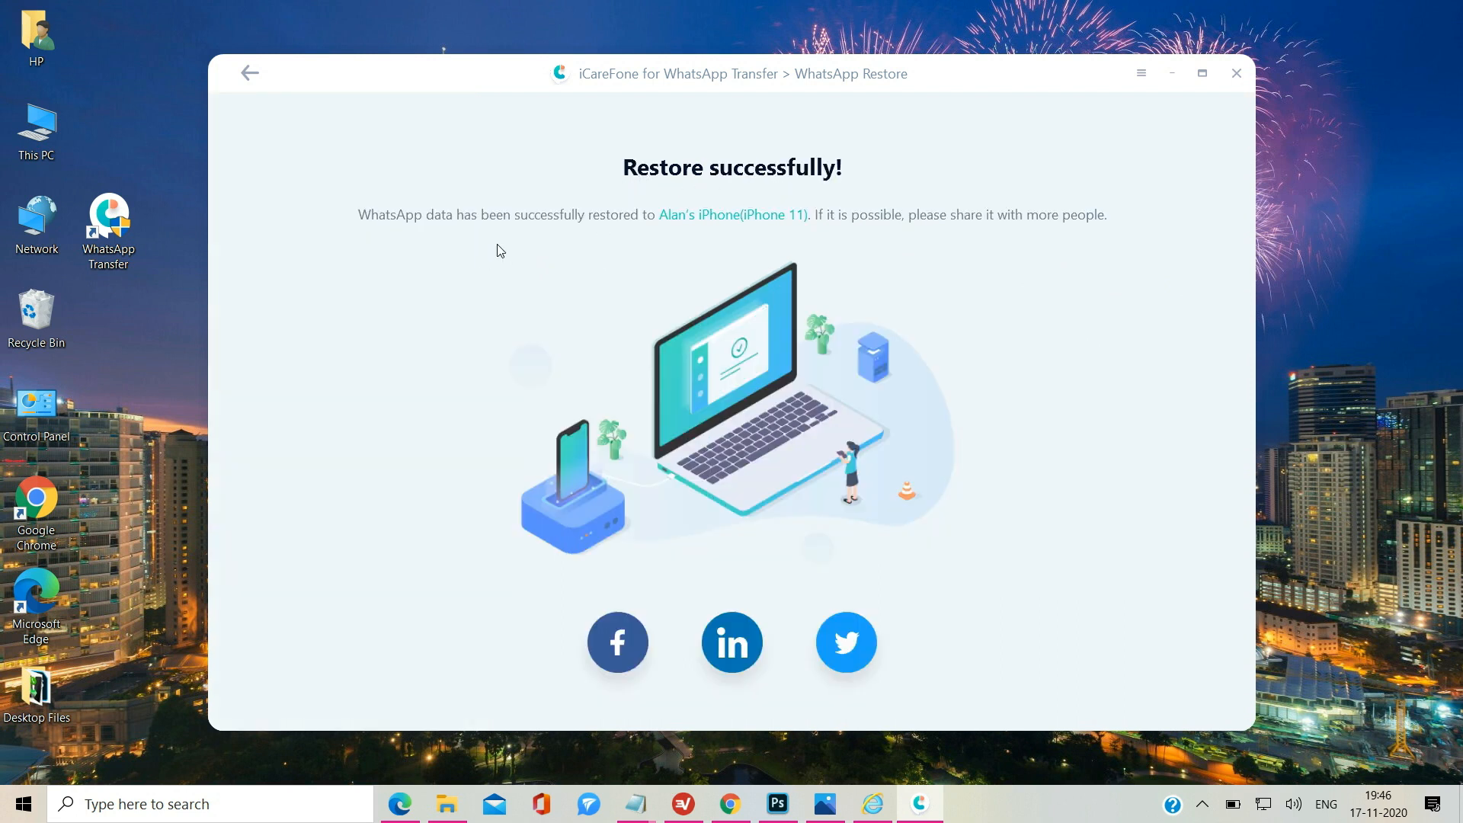
pyautogui.moveTo(1109, 232)
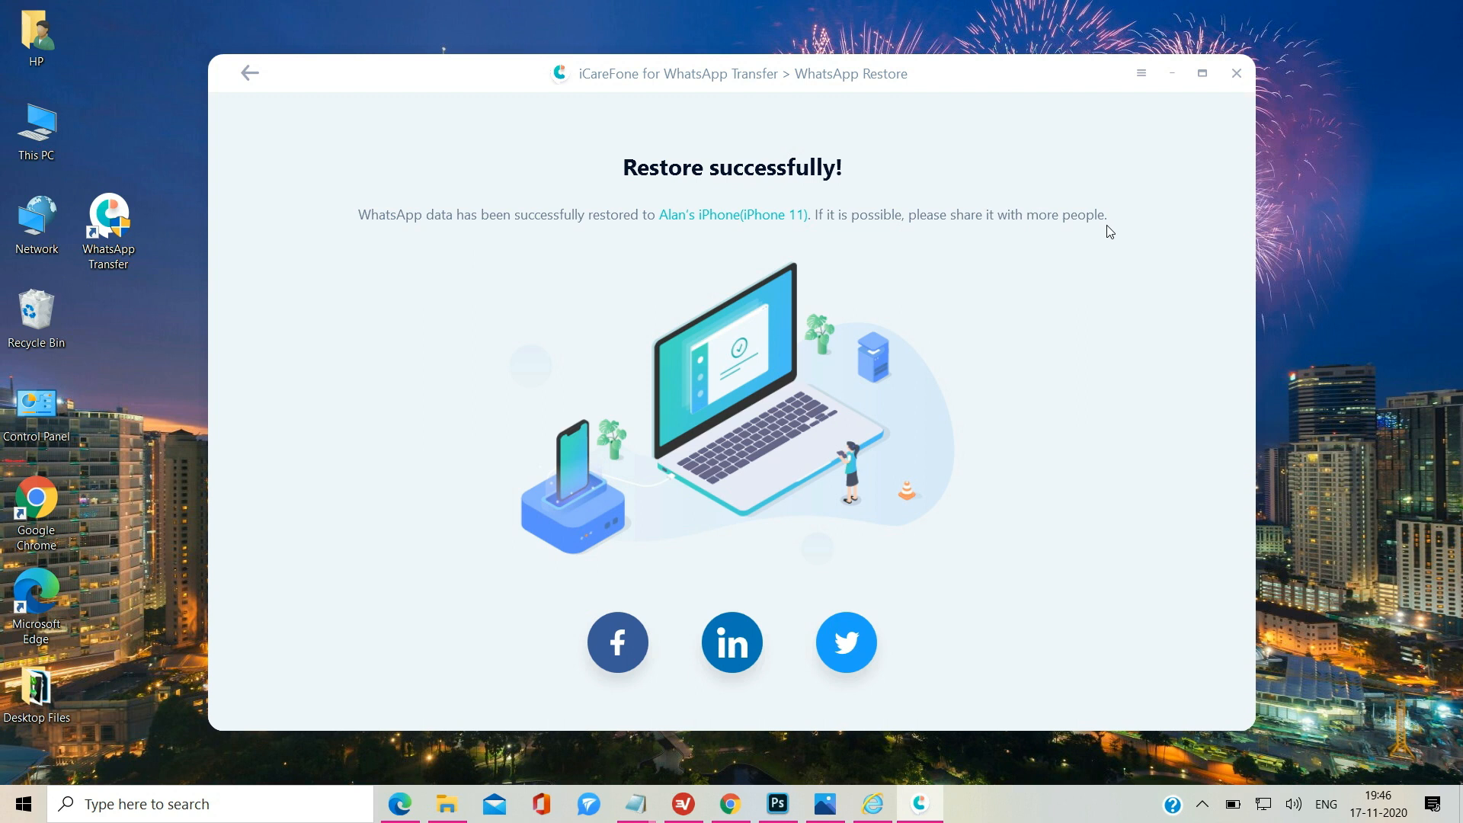
pyautogui.moveTo(1238, 73)
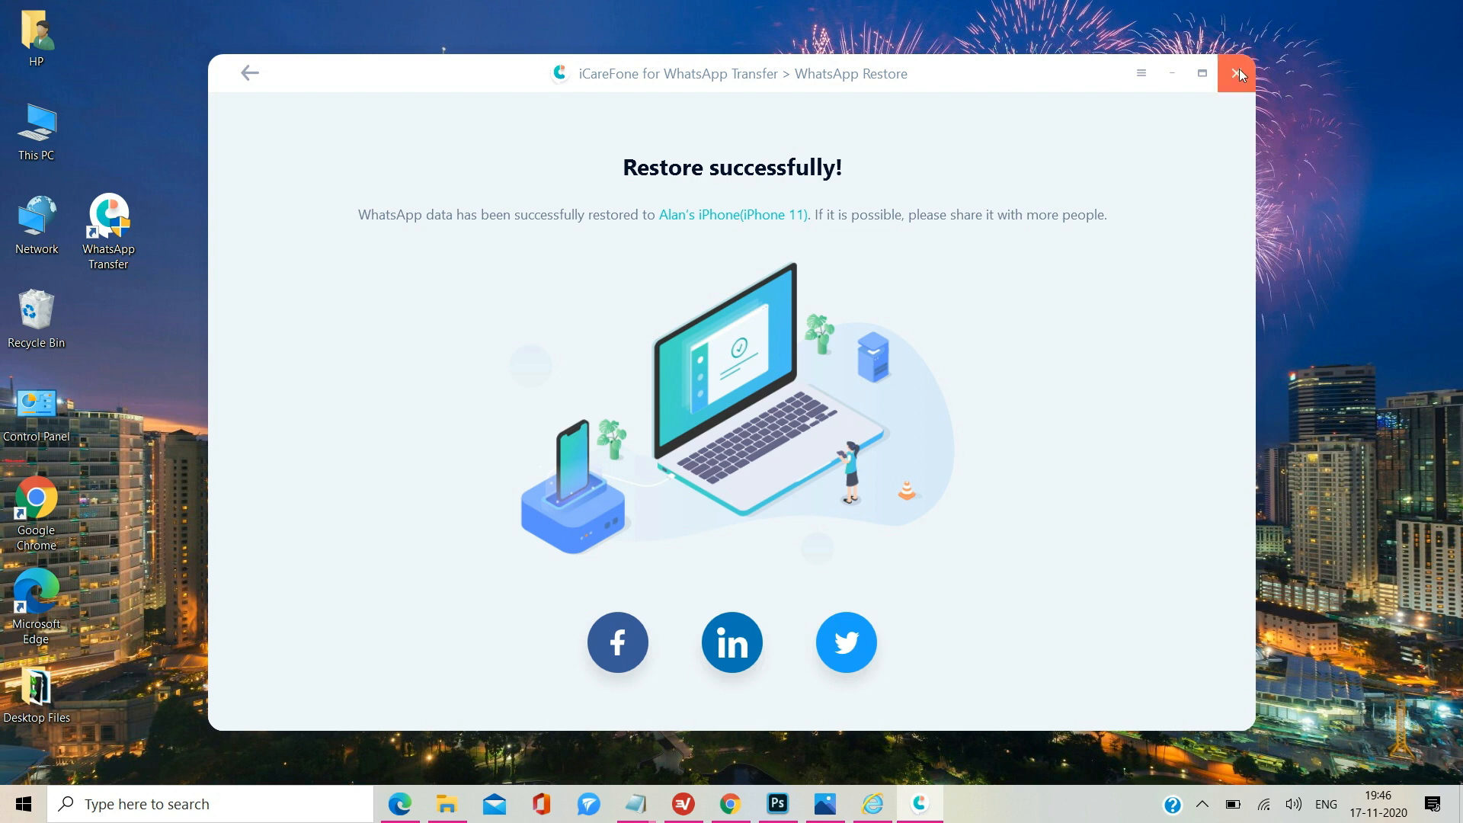
pyautogui.click(1239, 73)
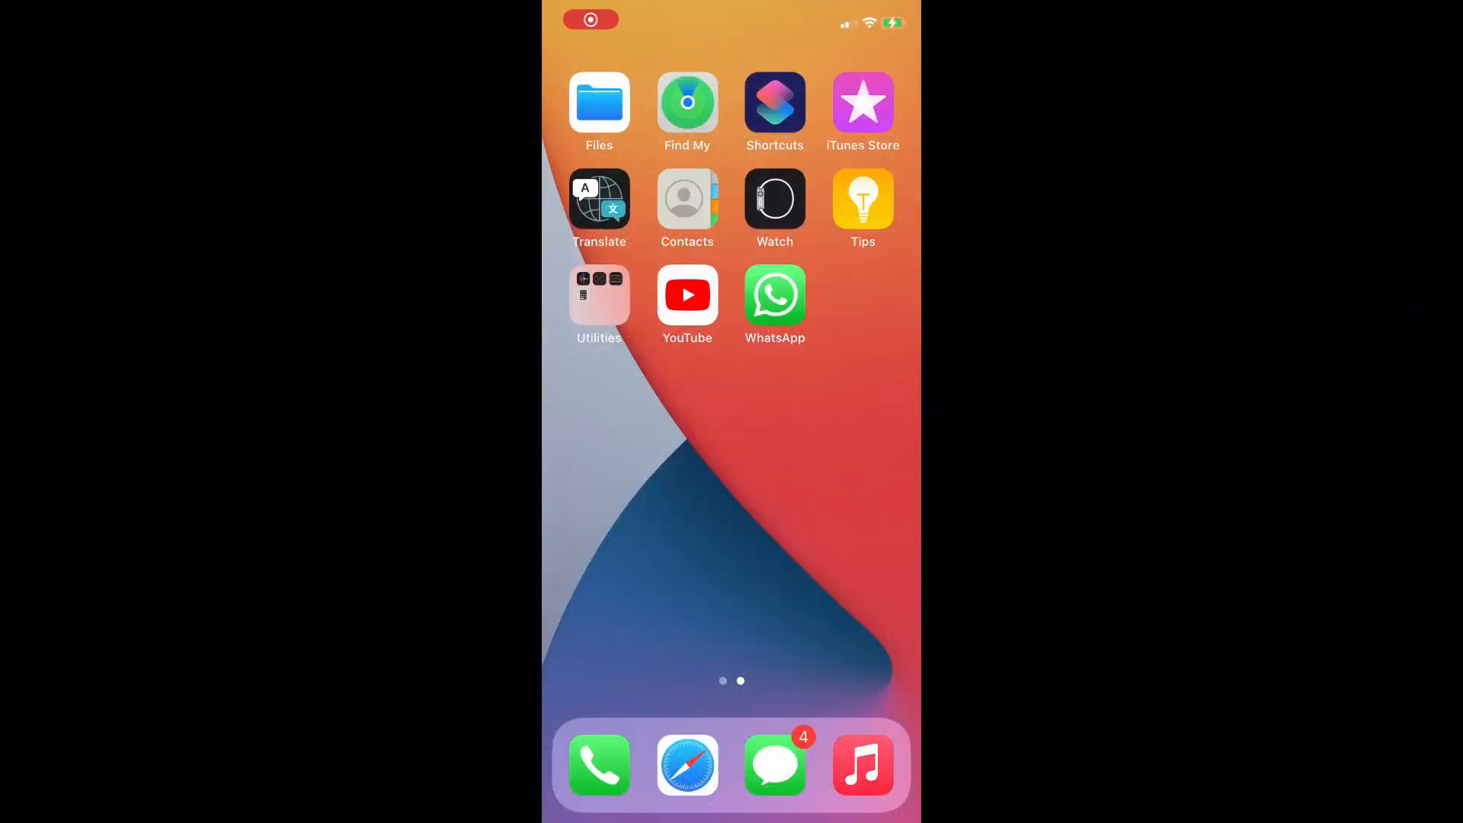
pyautogui.click(774, 294)
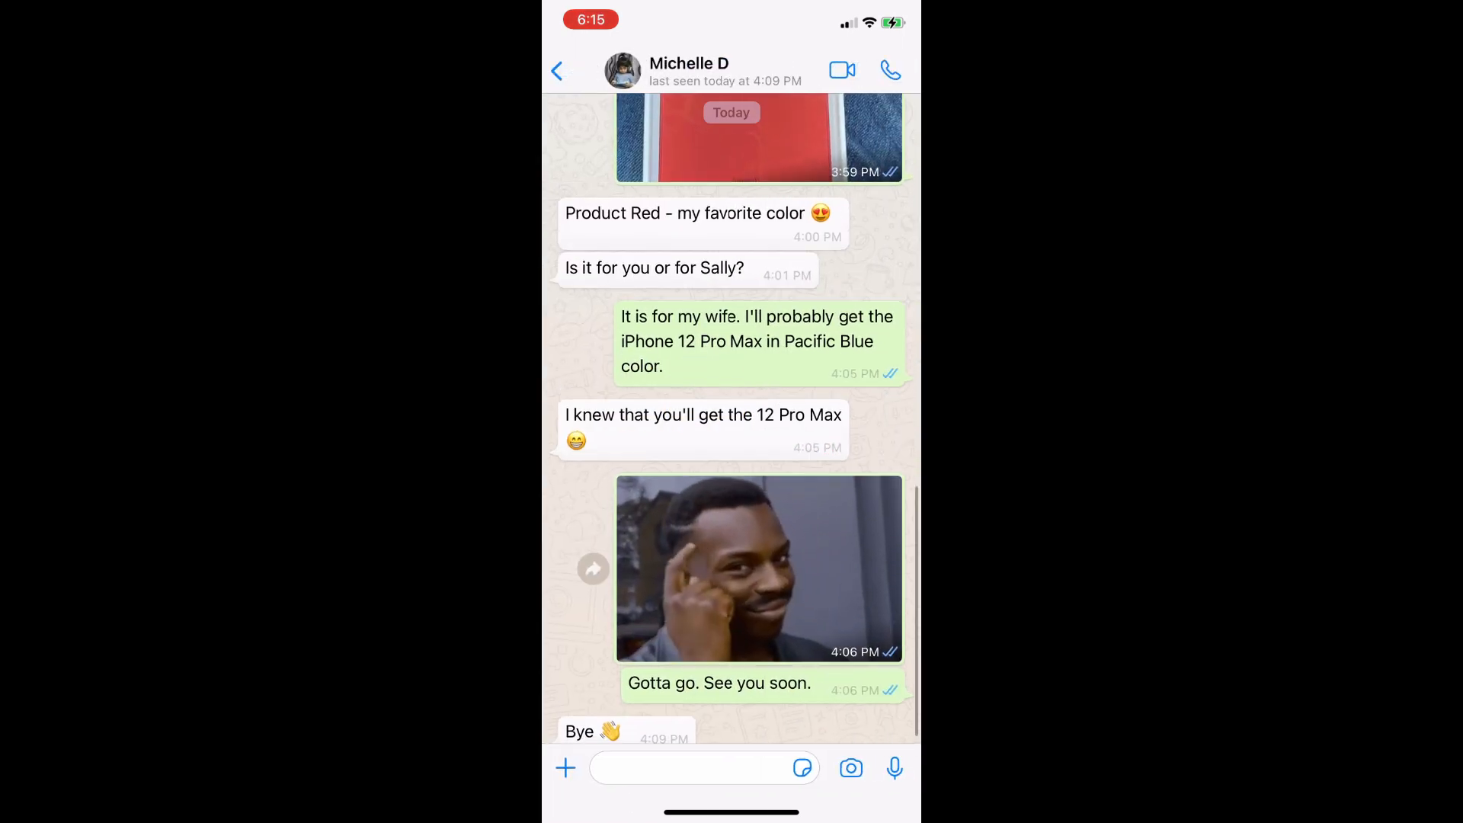
pyautogui.scroll(-3)
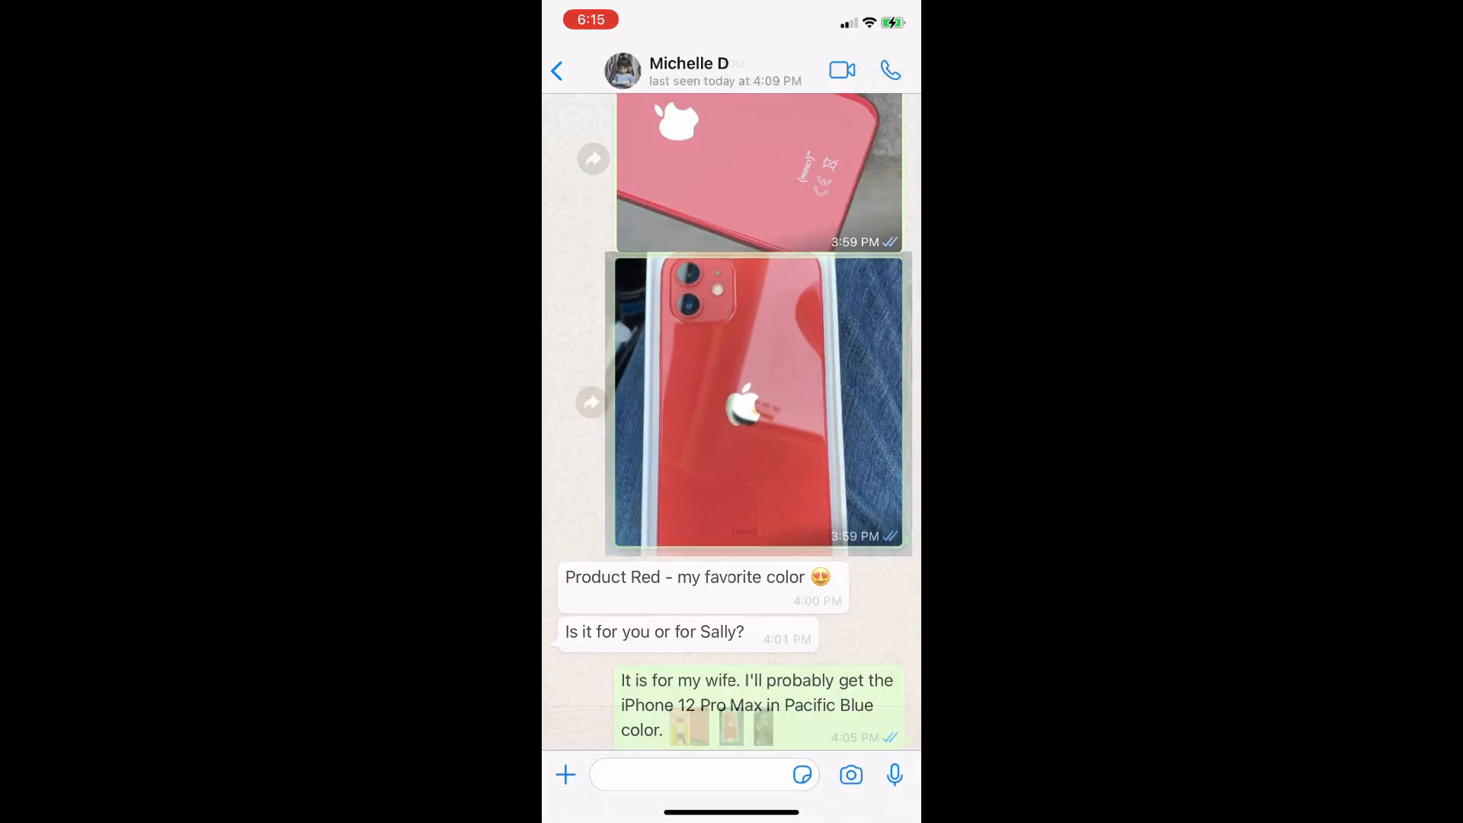
pyautogui.click(759, 172)
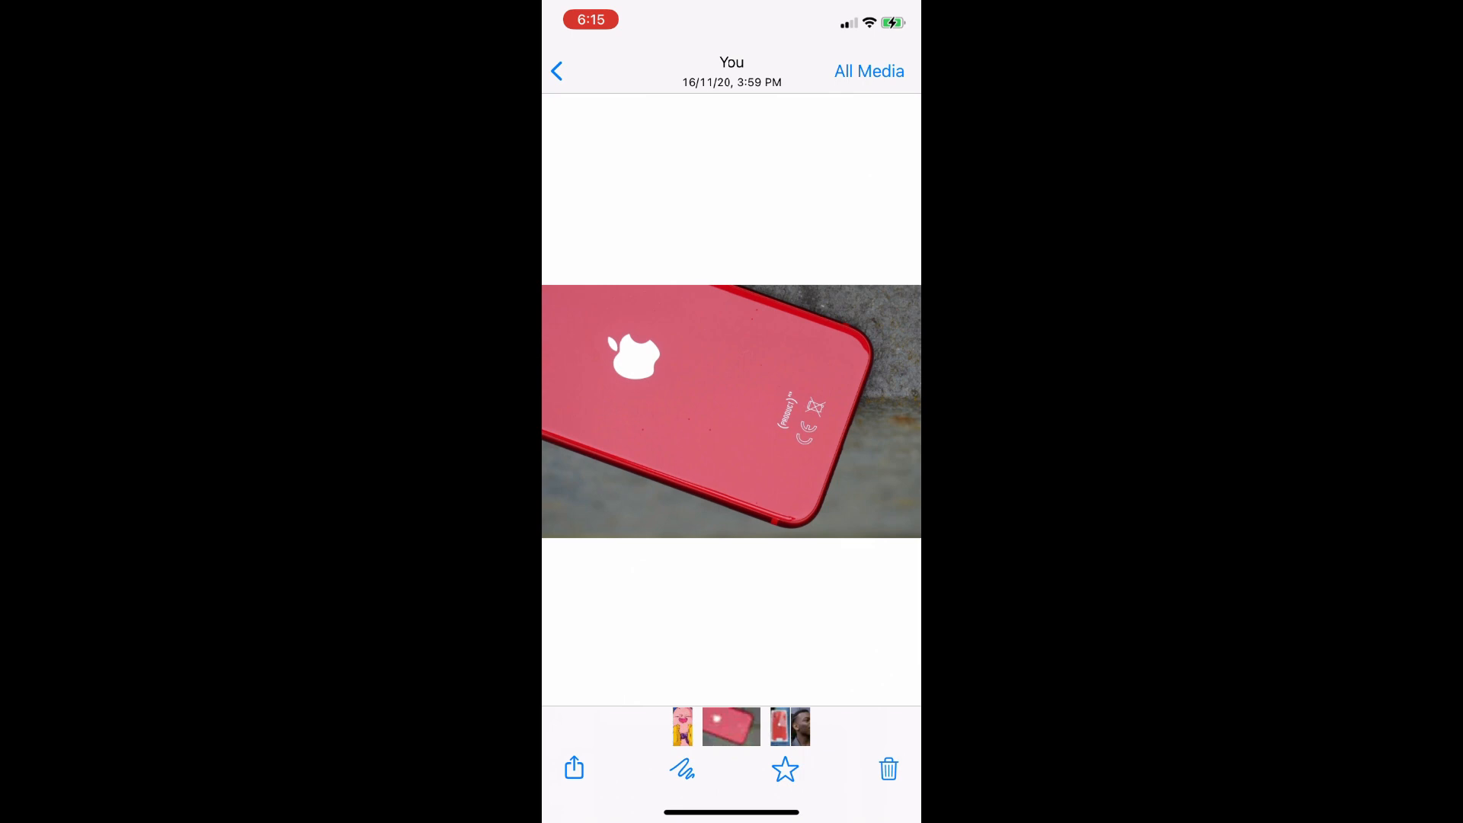
pyautogui.click(556, 72)
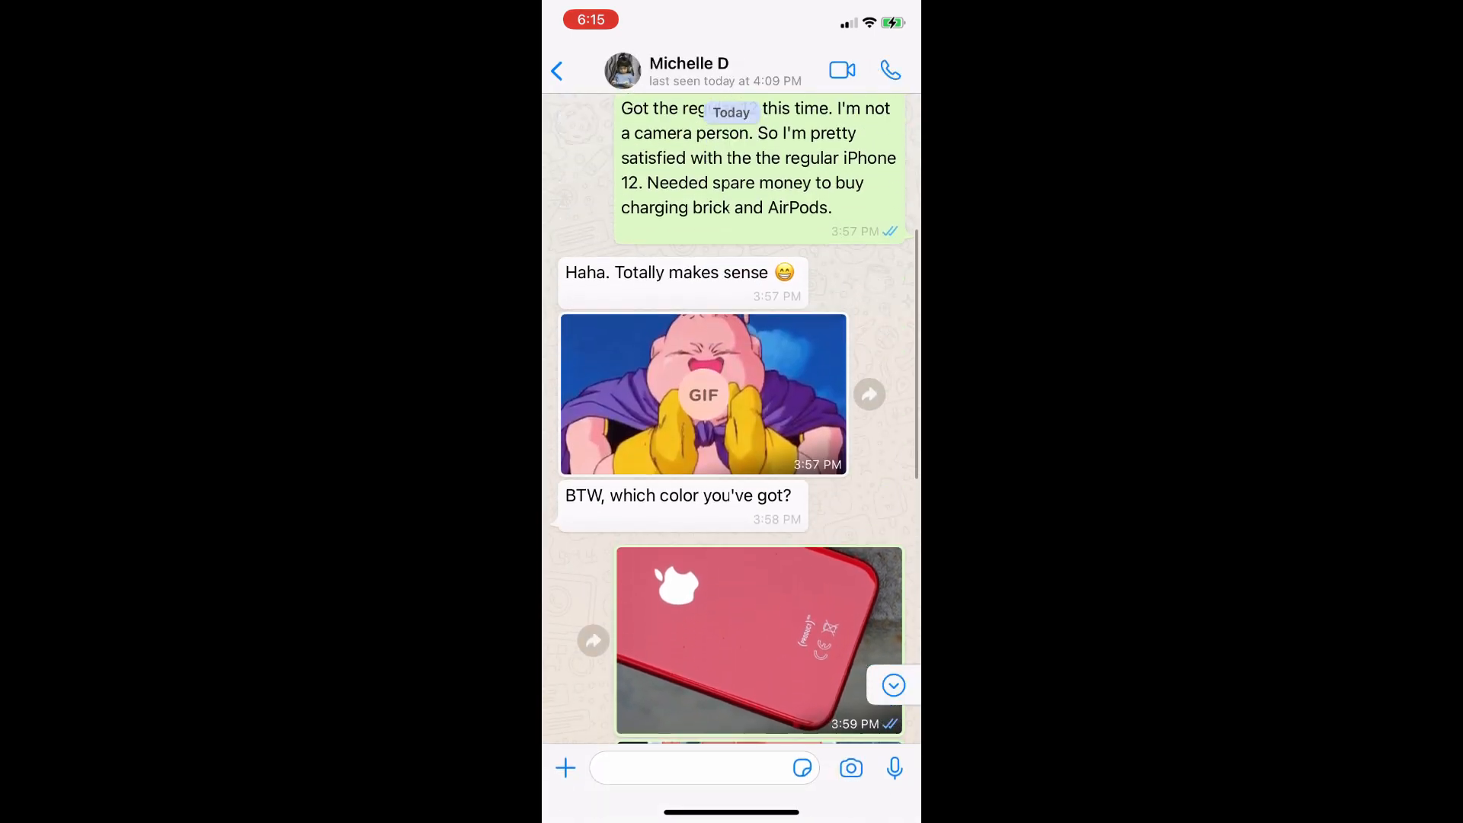
pyautogui.scroll(-3)
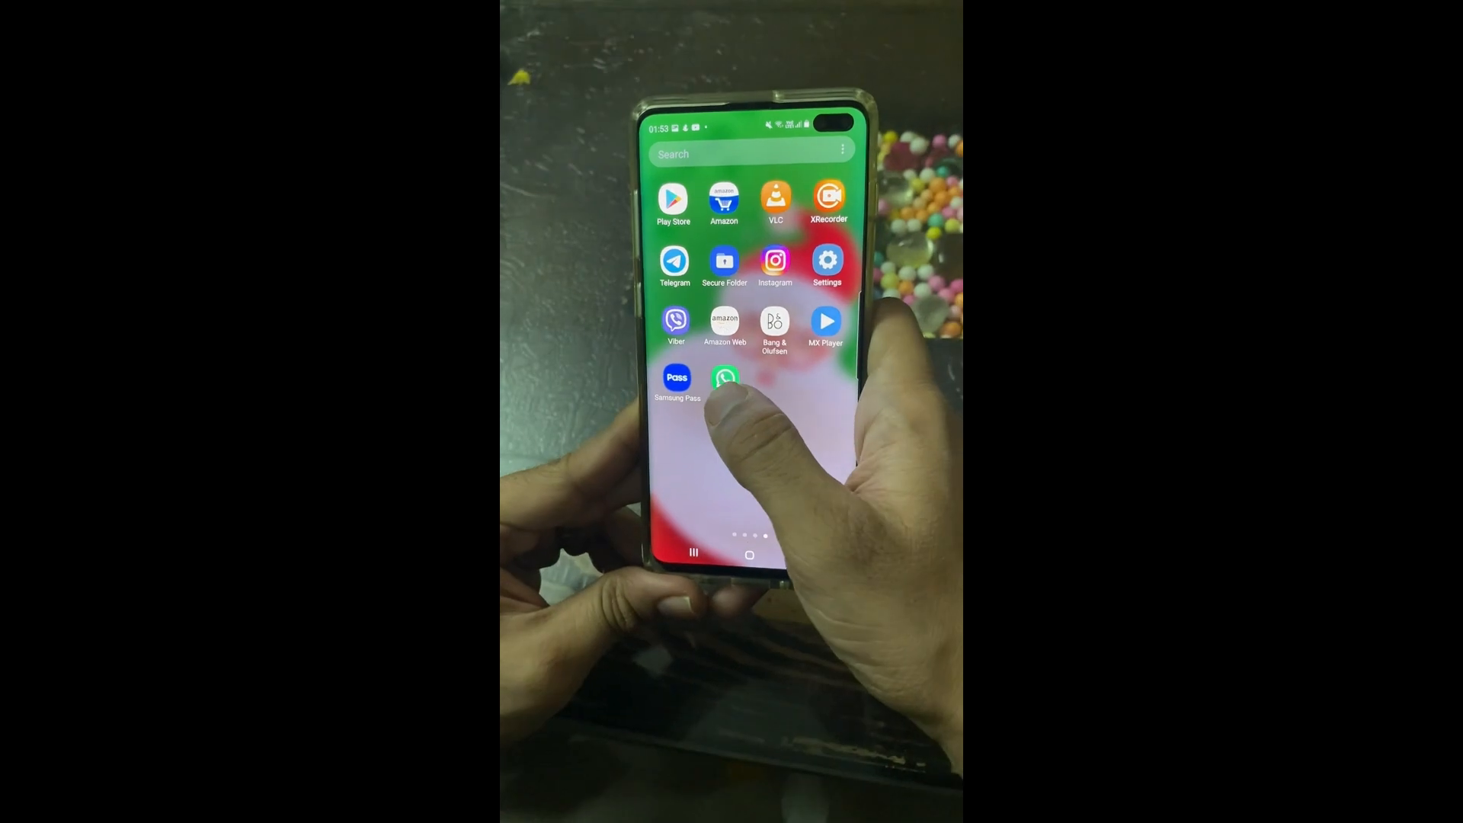
pyautogui.click(724, 378)
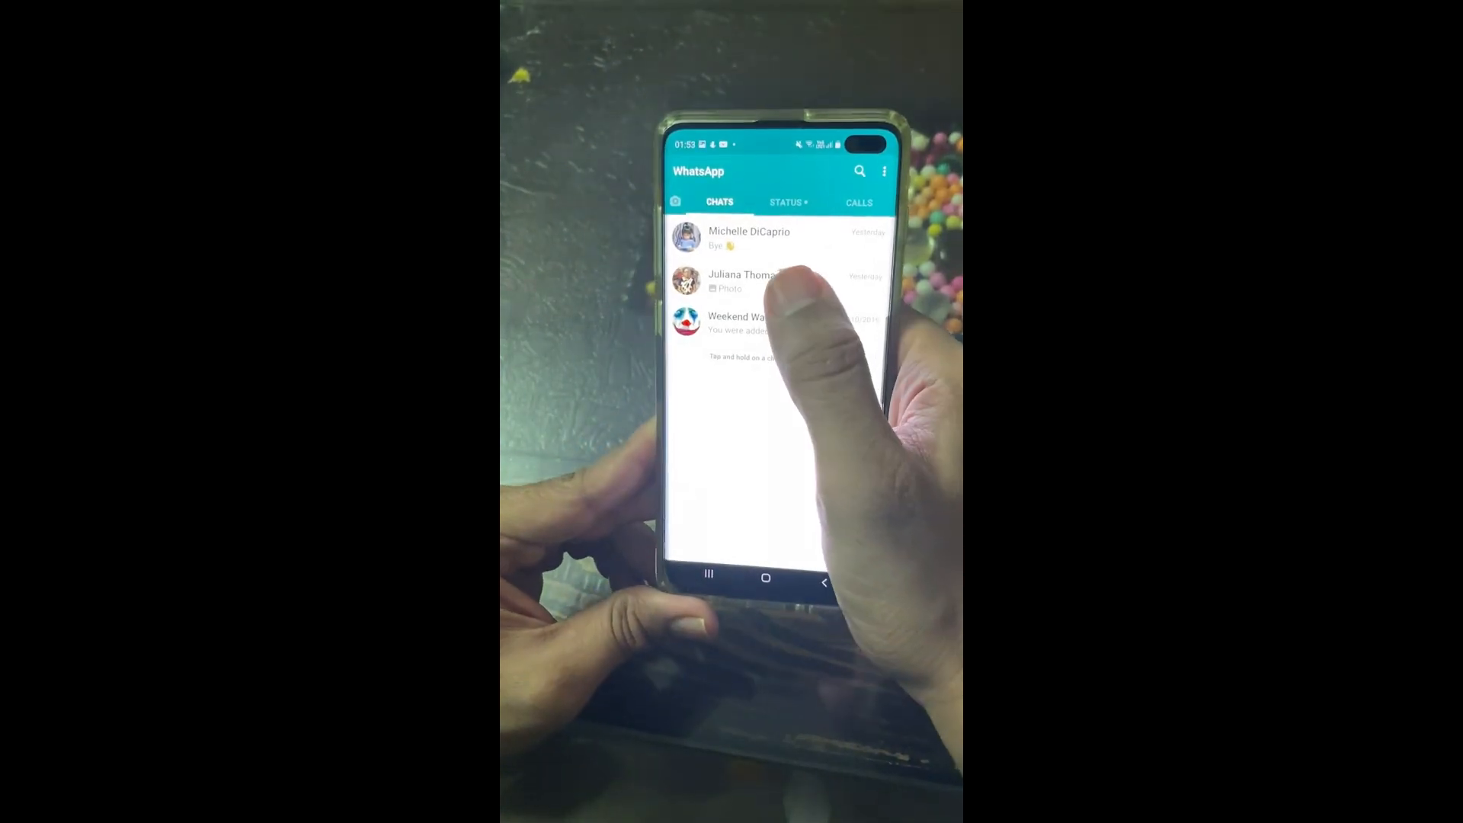
pyautogui.click(747, 238)
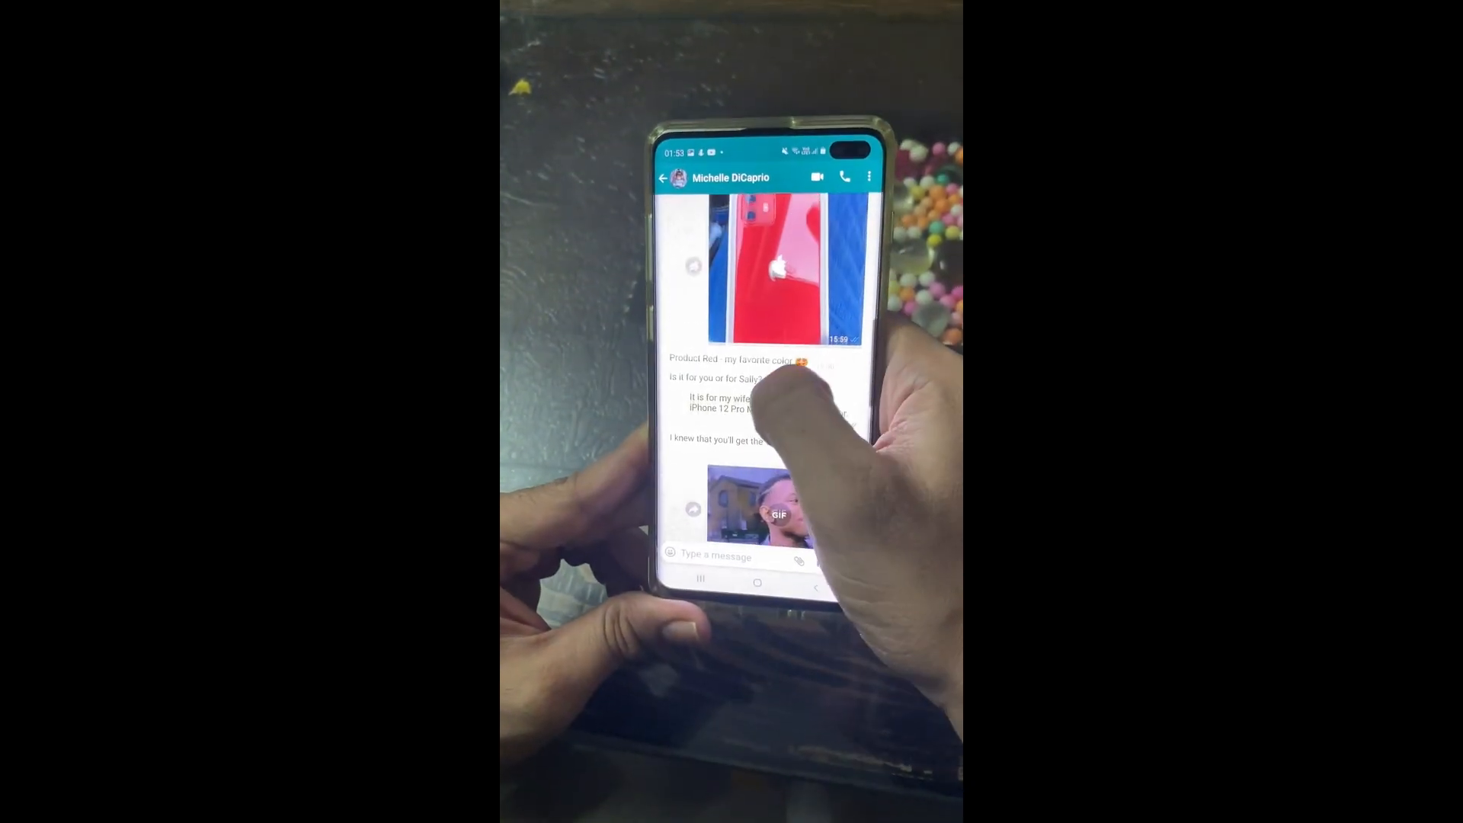
pyautogui.scroll(-3)
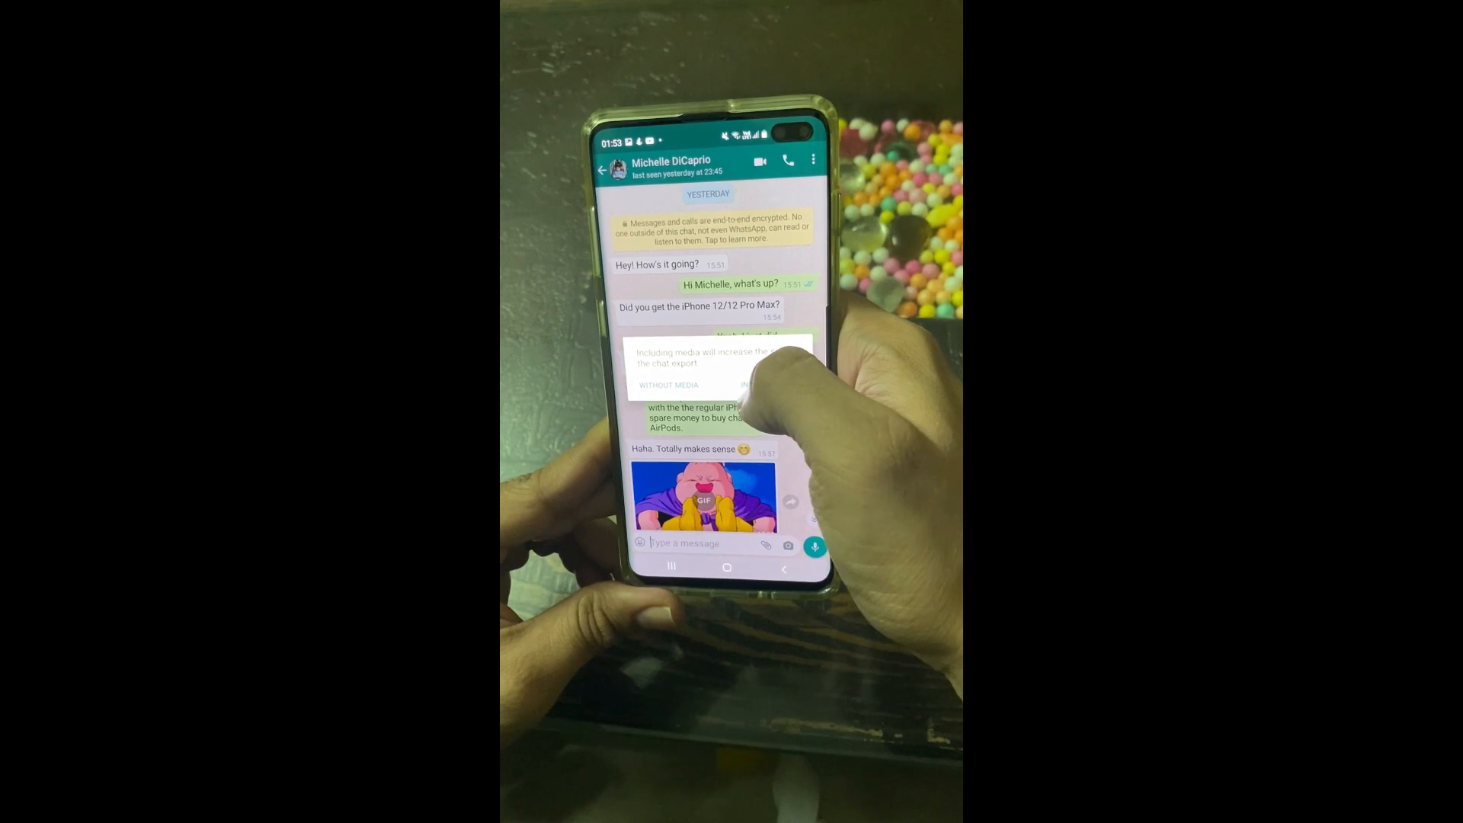
pyautogui.click(668, 386)
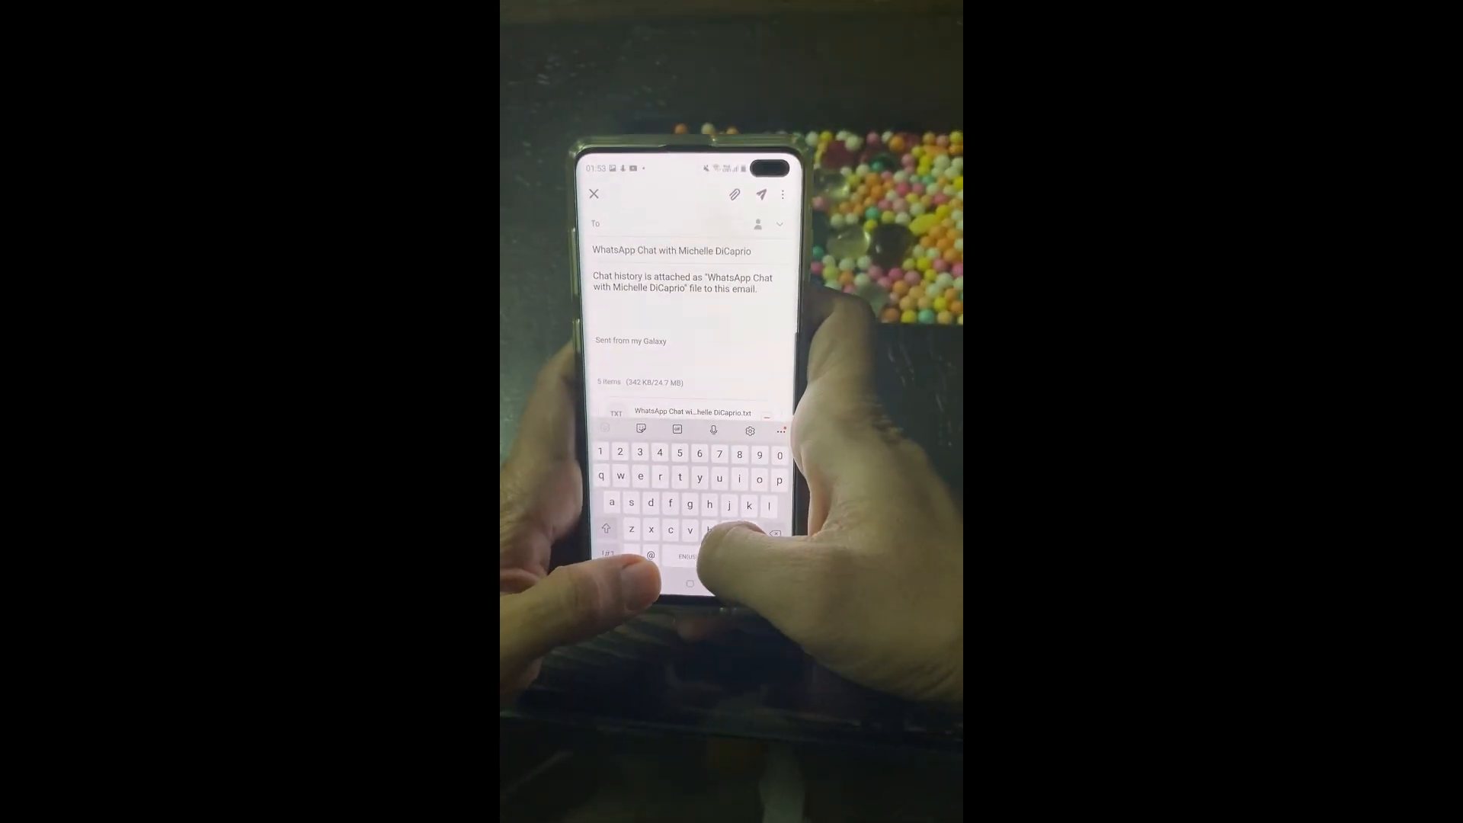
pyautogui.write('ni')
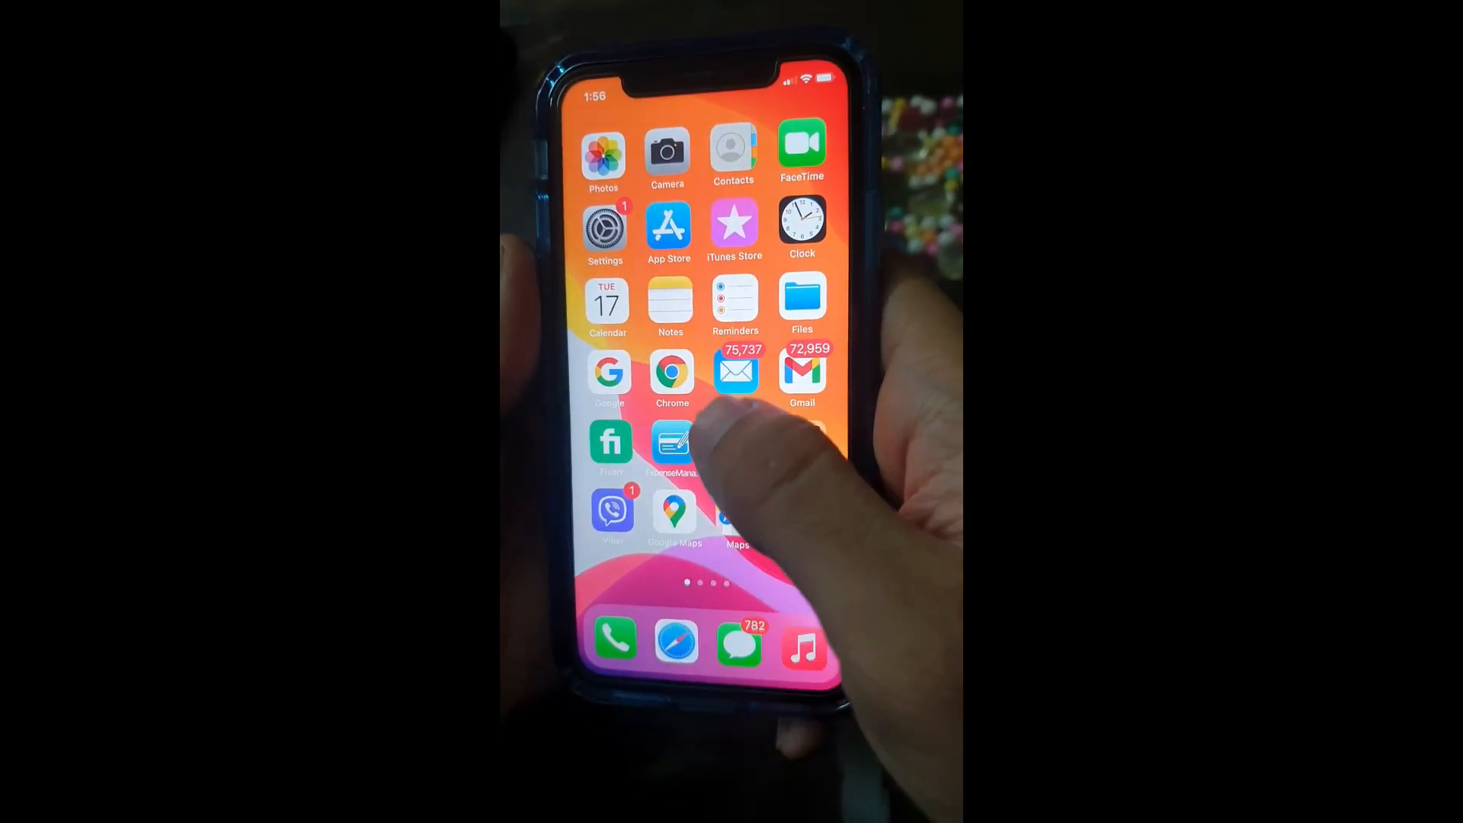
# Step: View the emailed WhatsApp chat's .txt attachment in iOS Mail
pyautogui.click(736, 372)
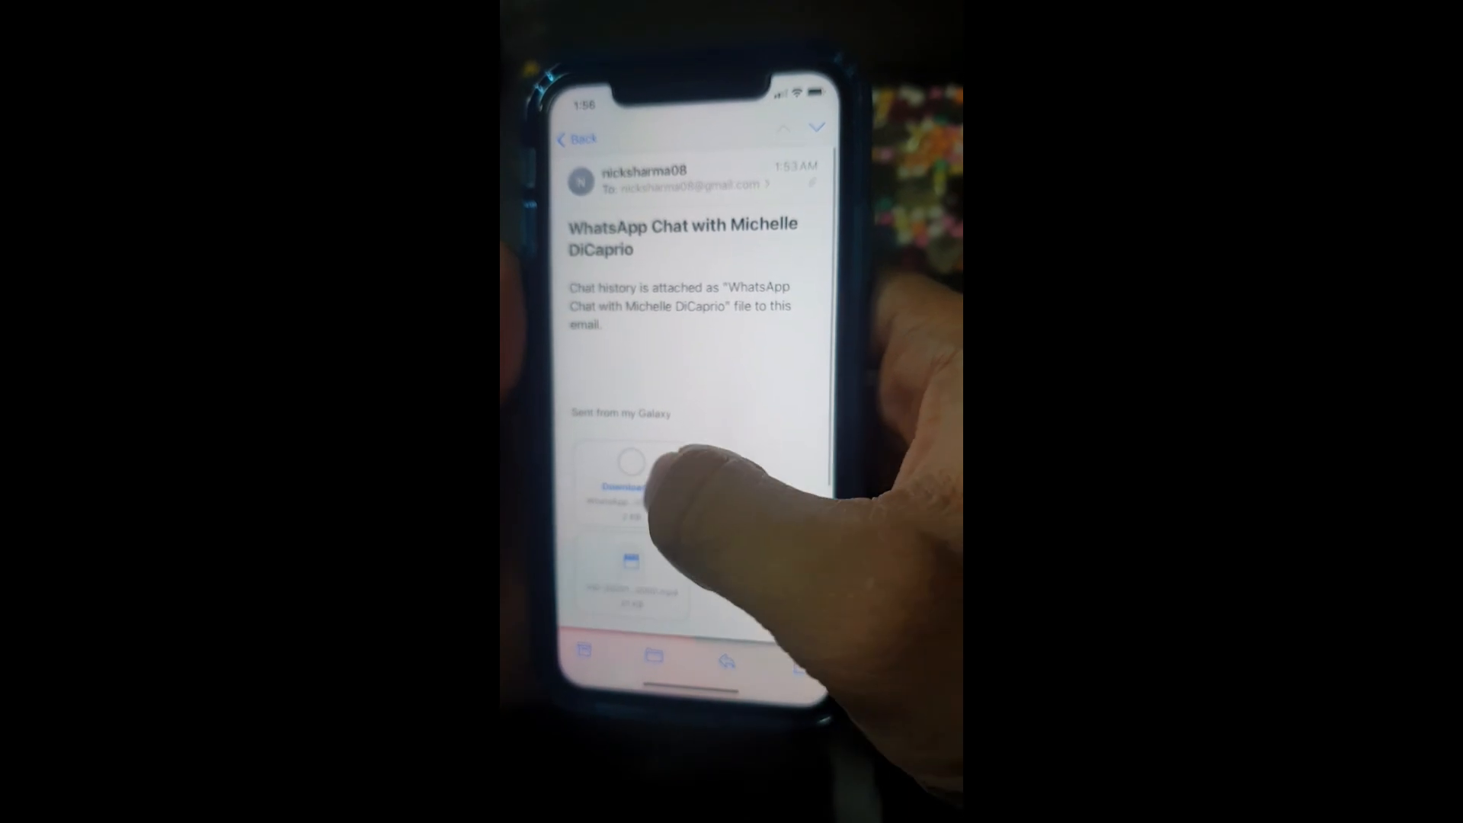
pyautogui.click(626, 463)
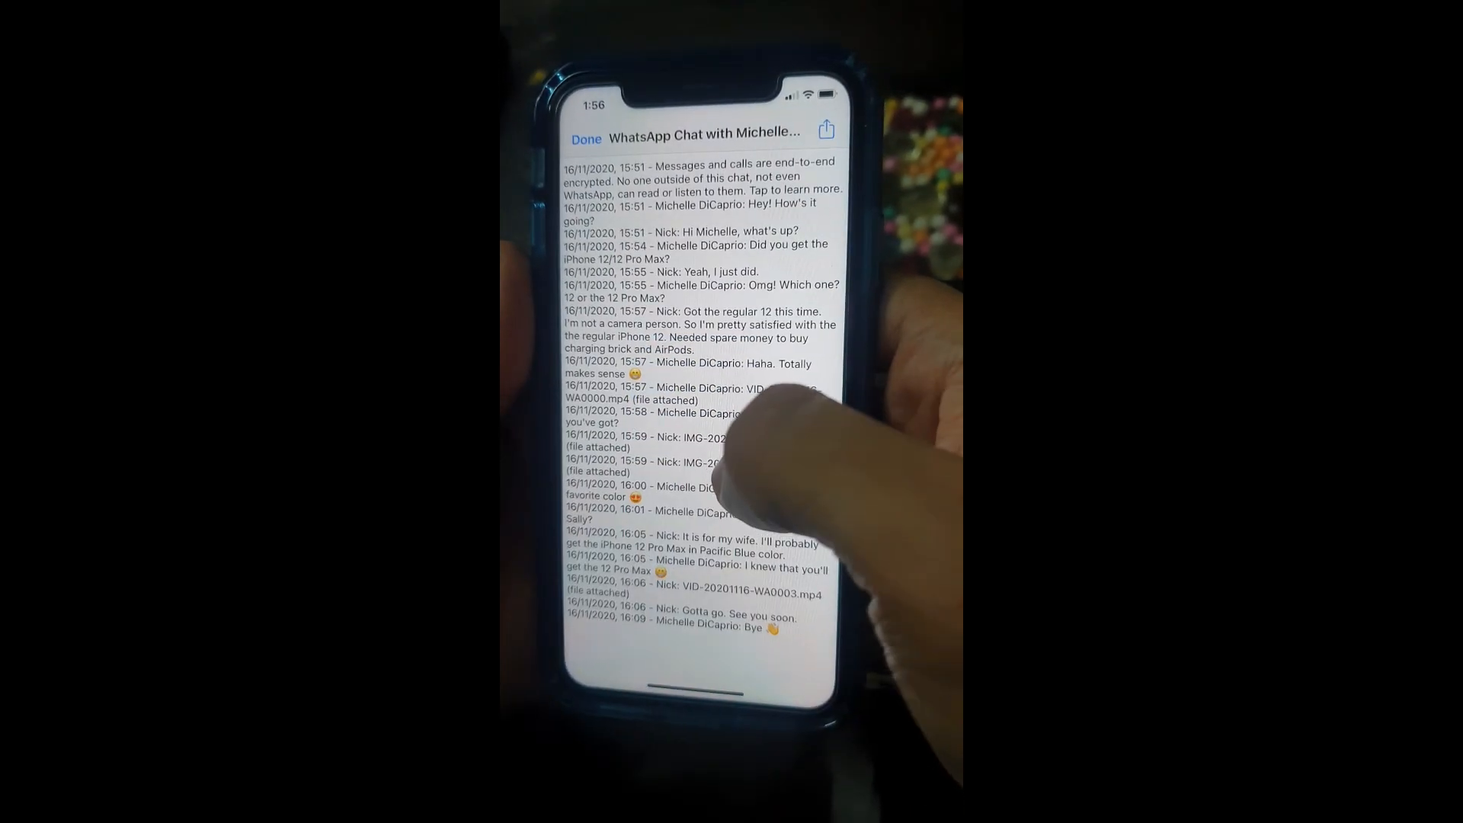